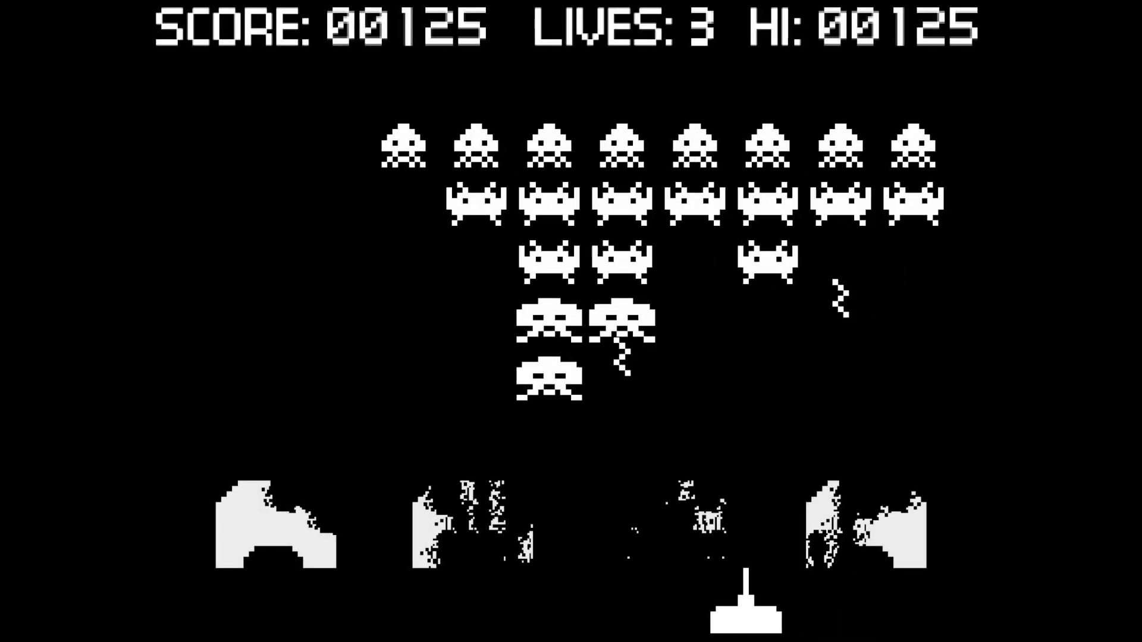
- Exit the full-screen running game to return to the Invader sprite's code
{"action": "key", "text": "Space"}
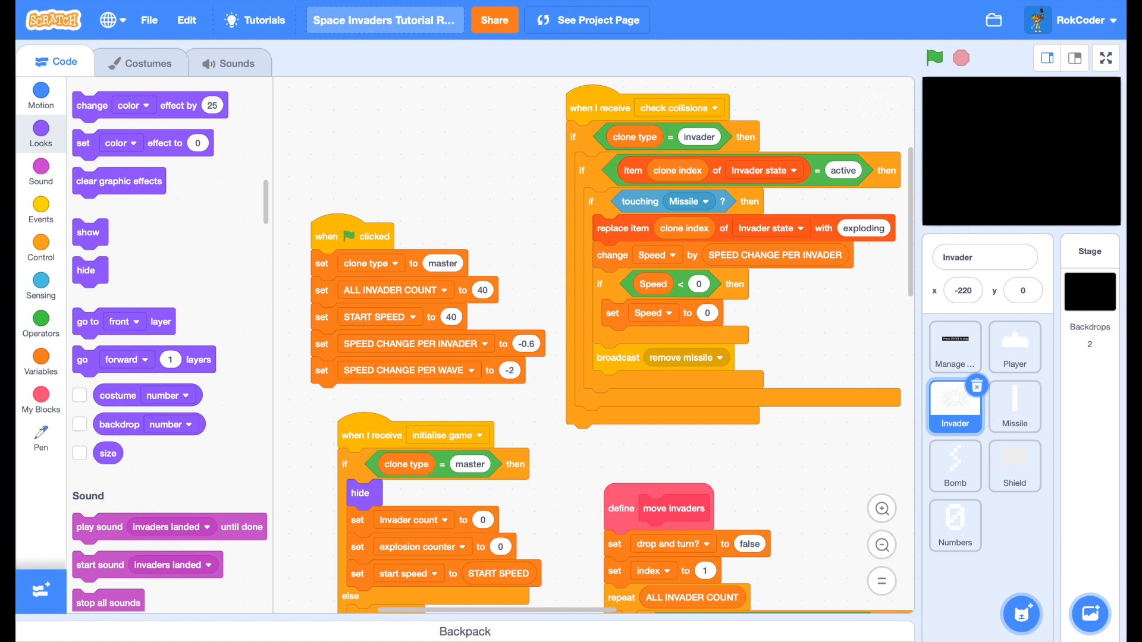
{"action": "mouse_move", "coordinate": [974, 454]}
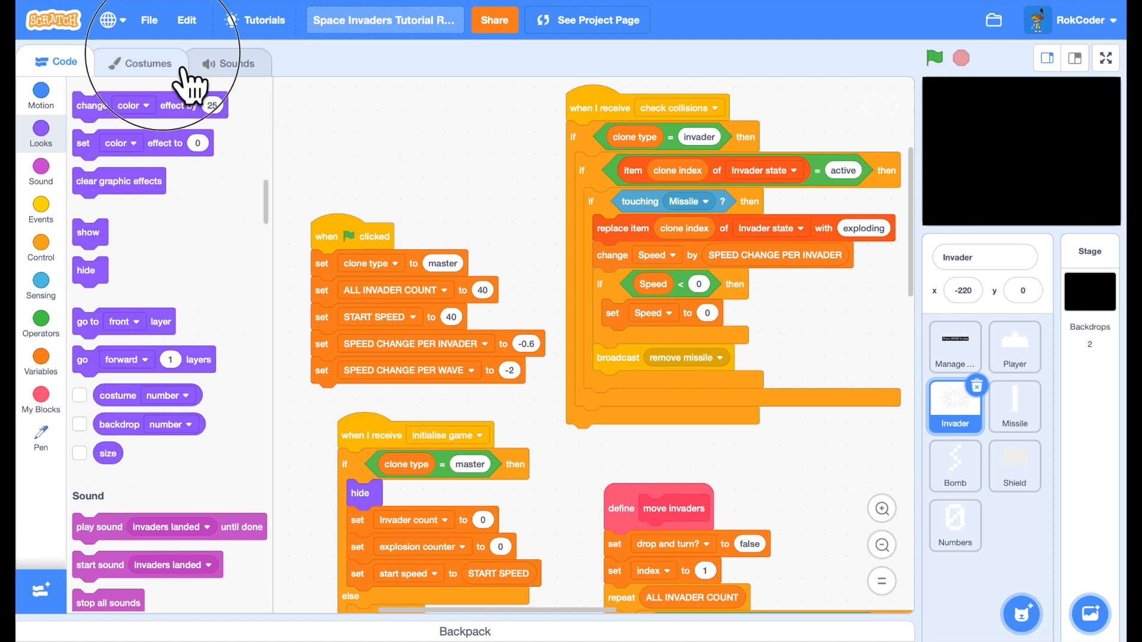
{"action": "left_click", "coordinate": [147, 62]}
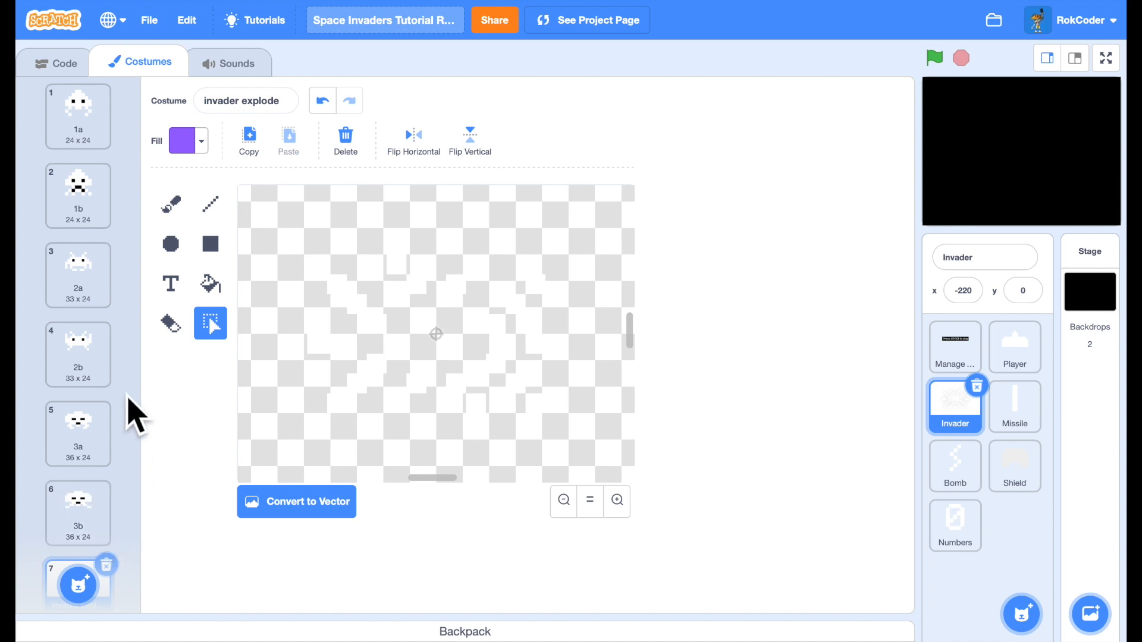
{"action": "left_click", "coordinate": [79, 354]}
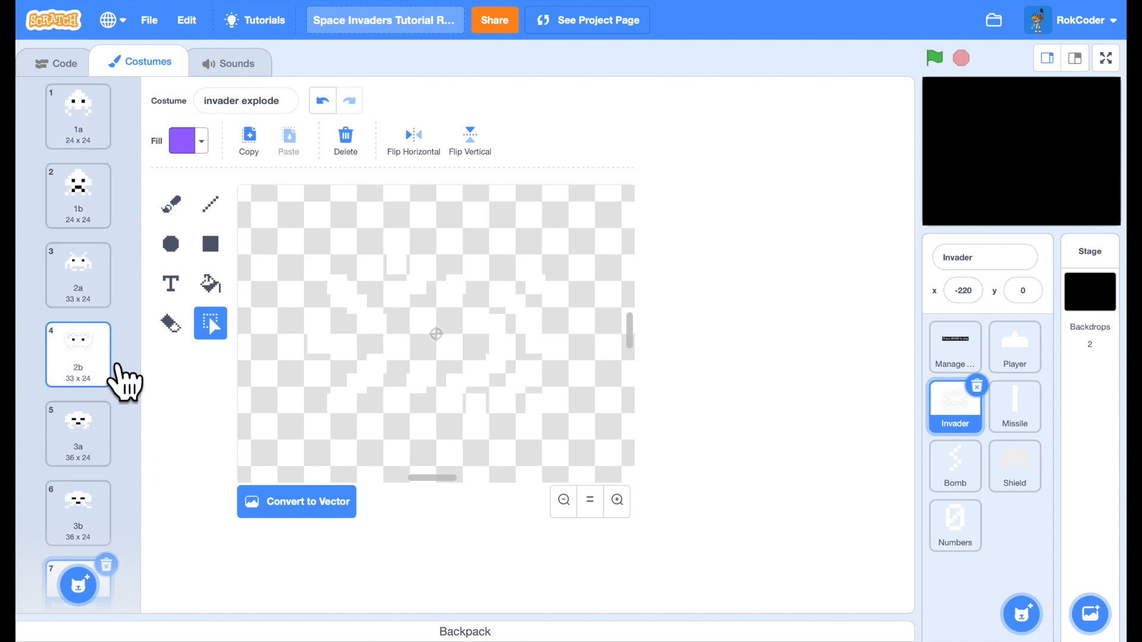
{"action": "left_click", "coordinate": [78, 513]}
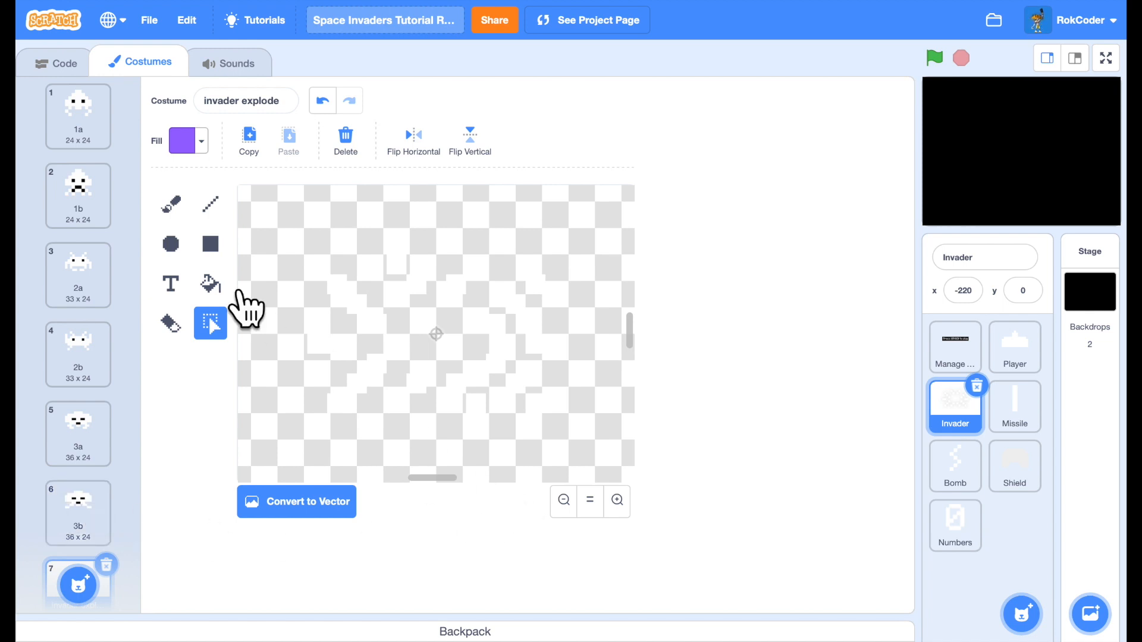
{"action": "left_click", "coordinate": [52, 62]}
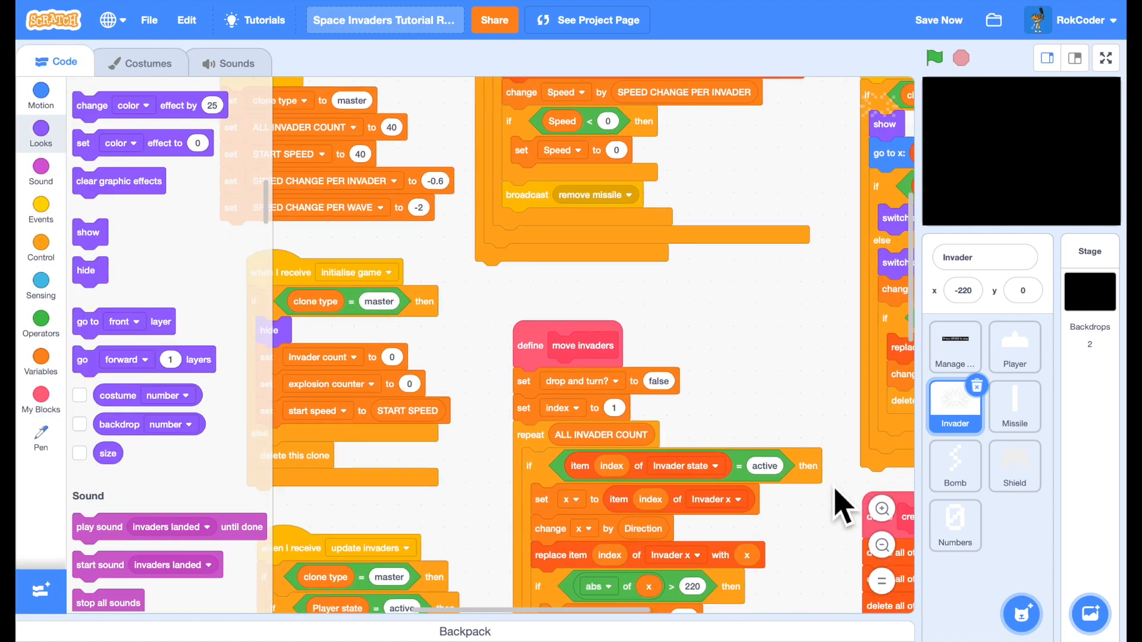
- Insert a 'set index to 1' block at the start of create invaders
{"action": "scroll", "scroll_direction": "down", "scroll_amount": 3}
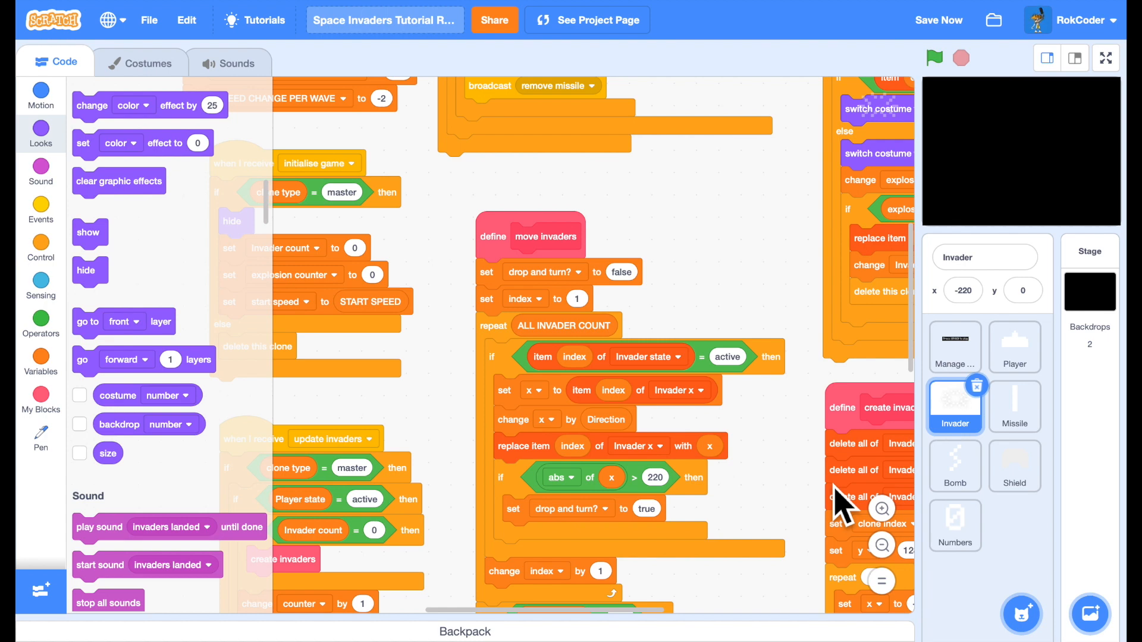
{"action": "mouse_move", "coordinate": [713, 407]}
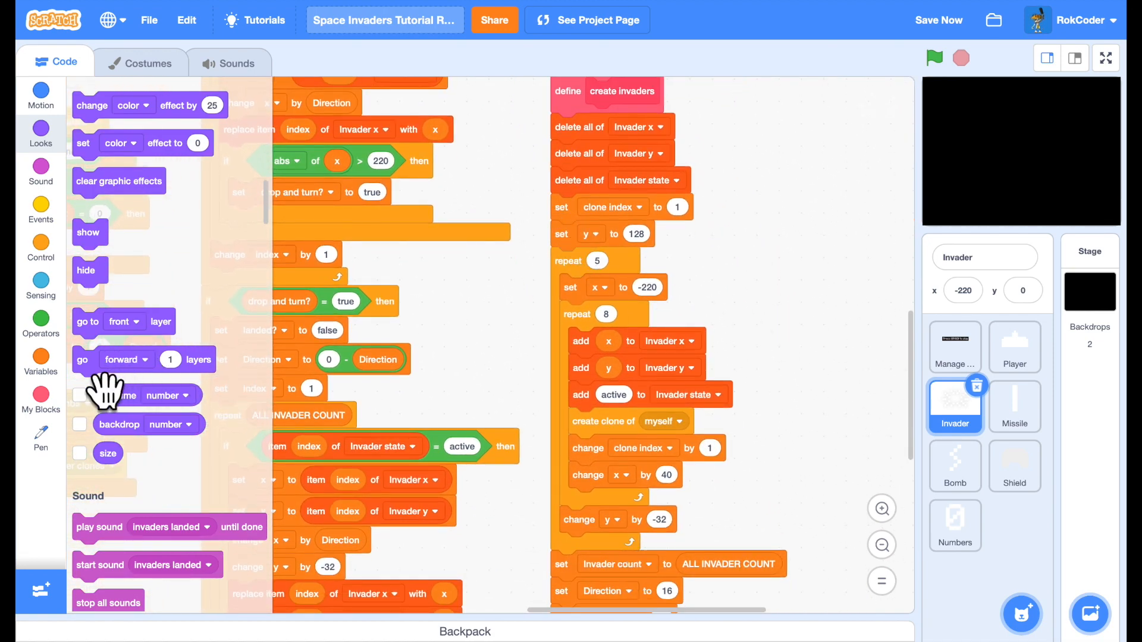
{"action": "left_click", "coordinate": [41, 361]}
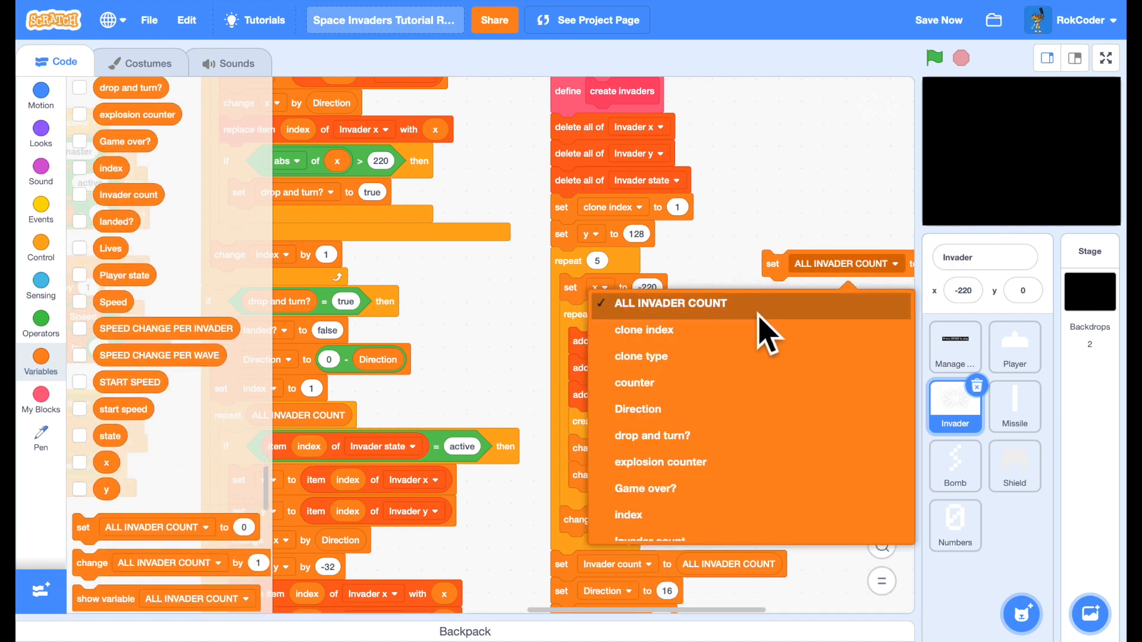
{"action": "left_click", "coordinate": [628, 515]}
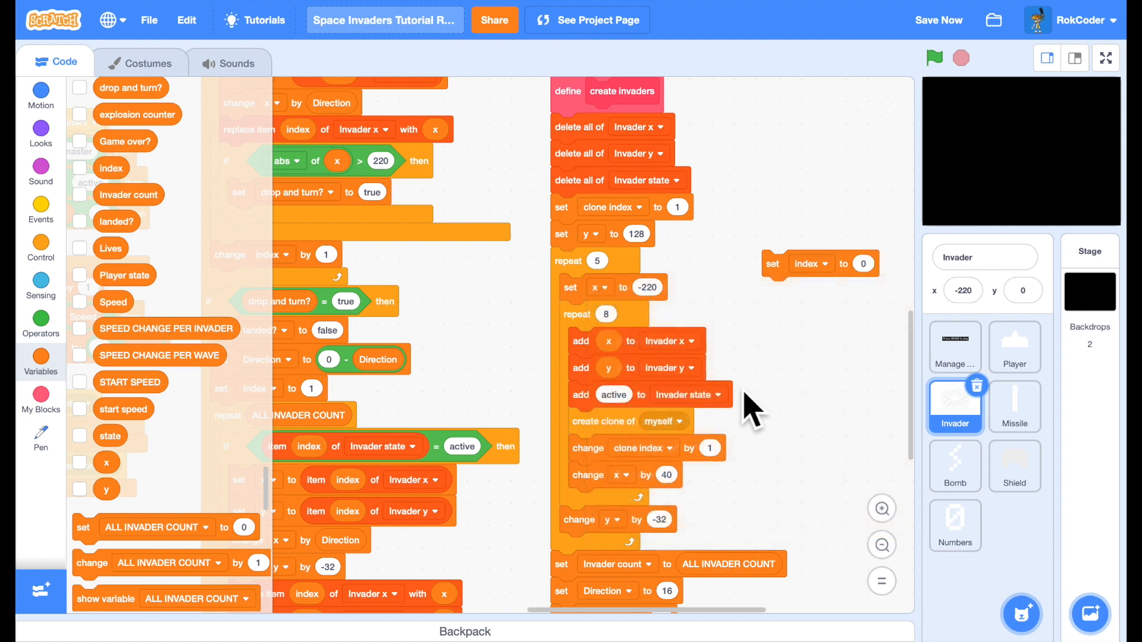
{"action": "left_click", "coordinate": [863, 262]}
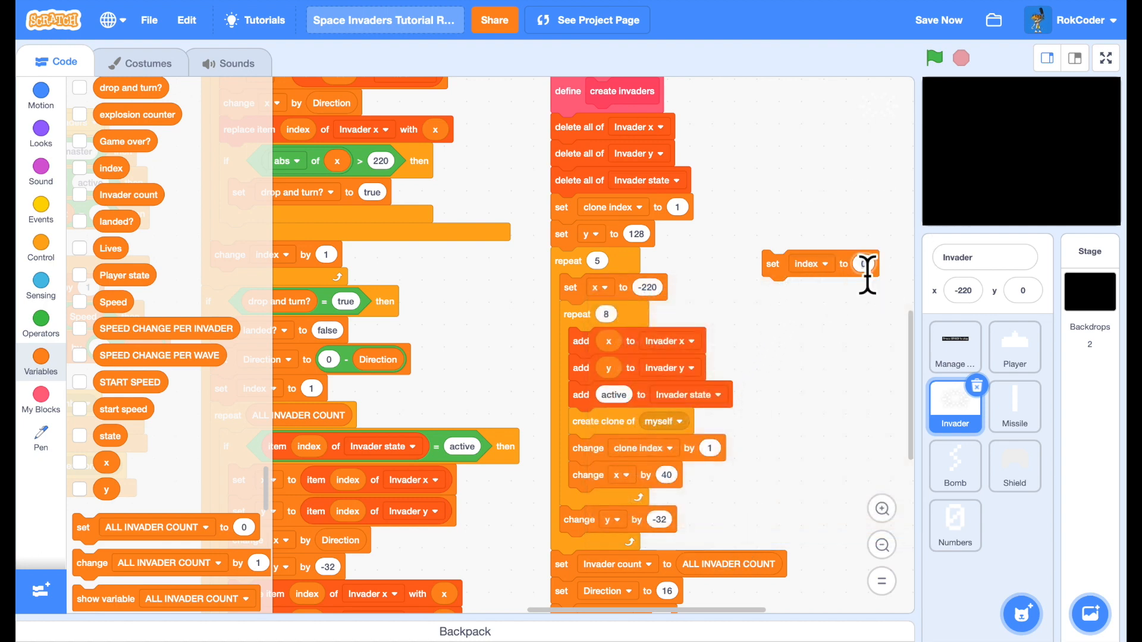
{"action": "left_click_drag", "start_coordinate": [809, 264], "coordinate": [706, 225]}
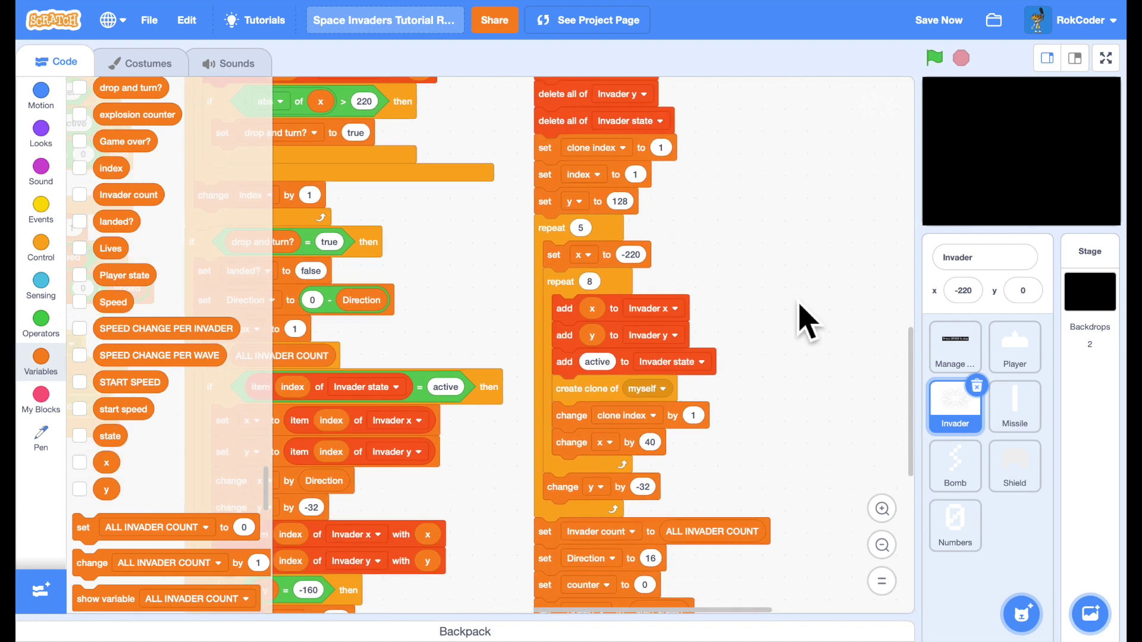
{"action": "mouse_move", "coordinate": [146, 335]}
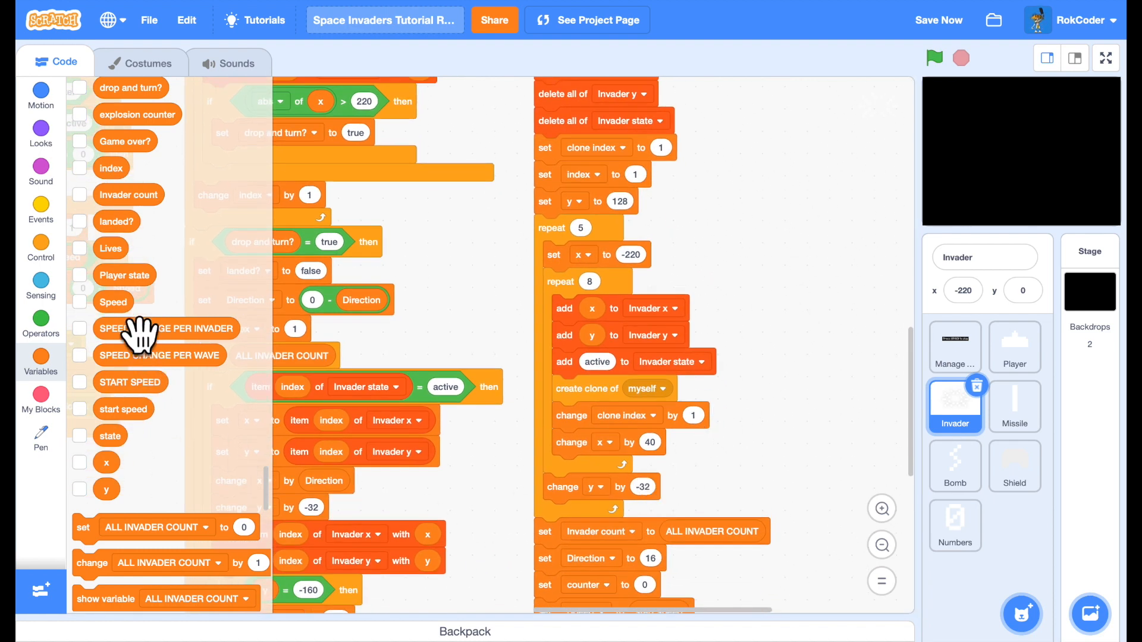
- Add 'change index by 1' after the change y by -32 at the end of each row
{"action": "scroll", "scroll_direction": "down", "scroll_amount": 3}
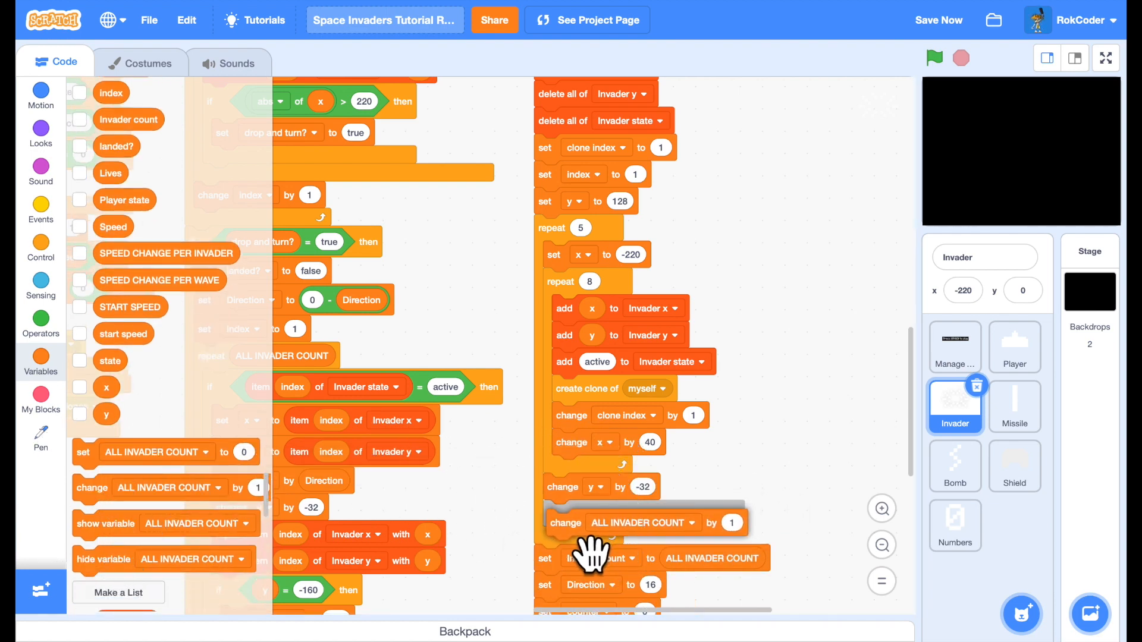
{"action": "left_click", "coordinate": [692, 523]}
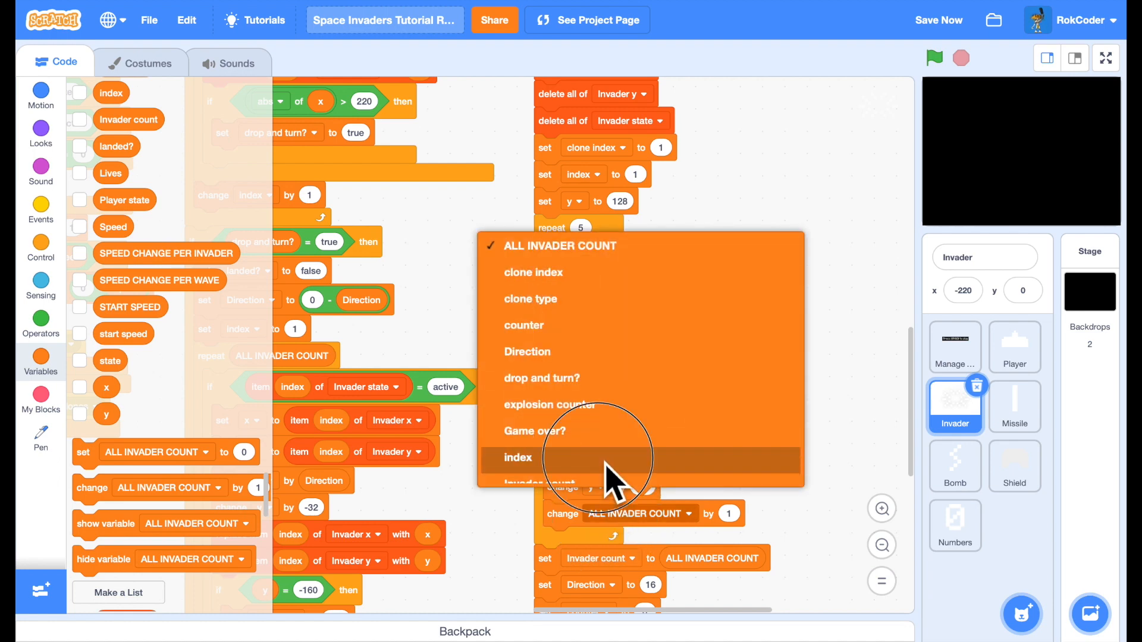
{"action": "left_click", "coordinate": [519, 457]}
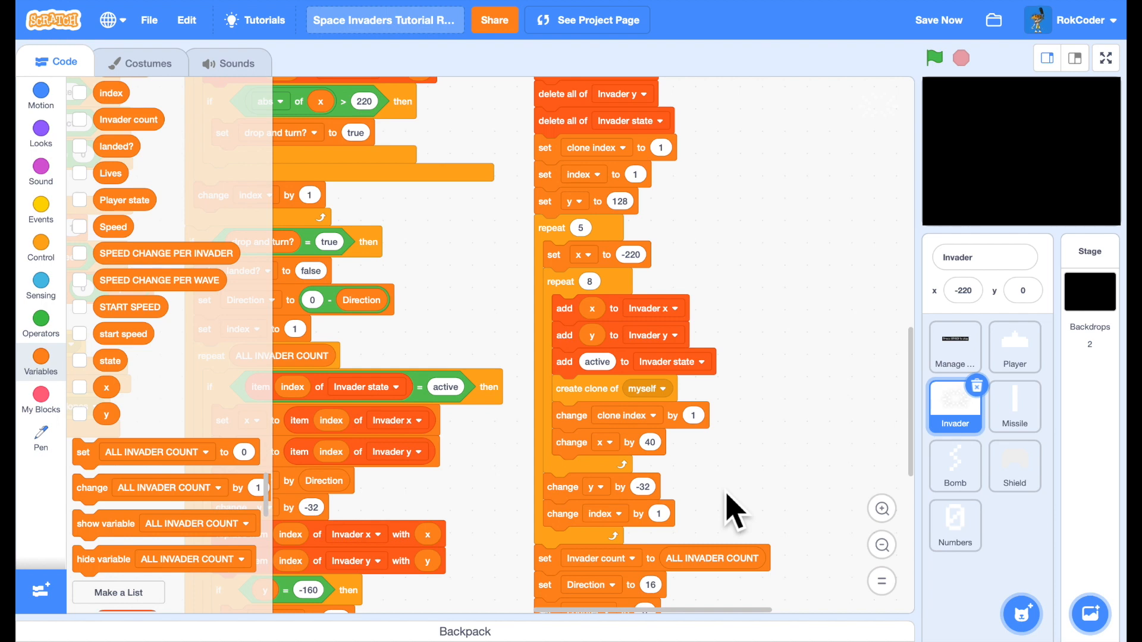
{"action": "mouse_move", "coordinate": [392, 354]}
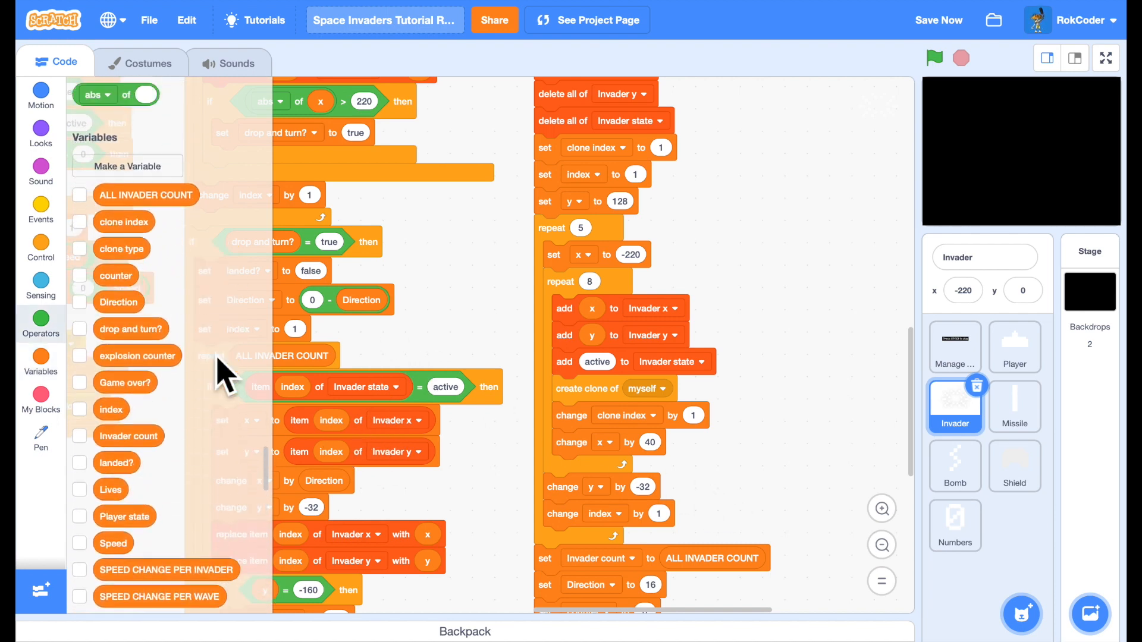
- Create an 'invader type' variable for this sprite only
{"action": "left_click", "coordinate": [128, 166]}
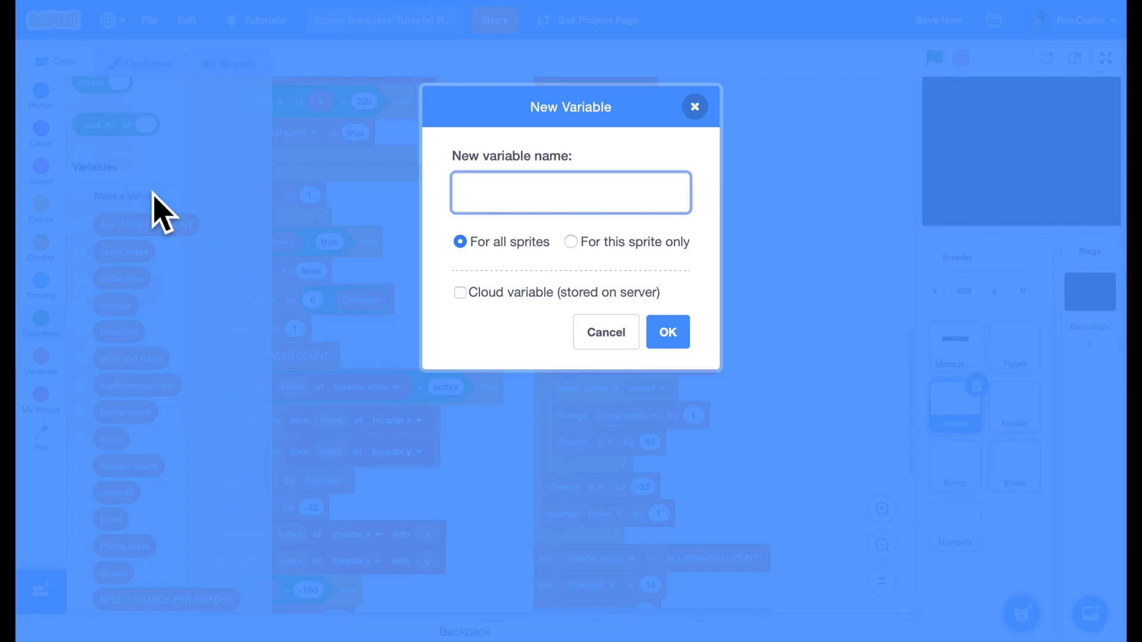
{"action": "type", "text": "invader"}
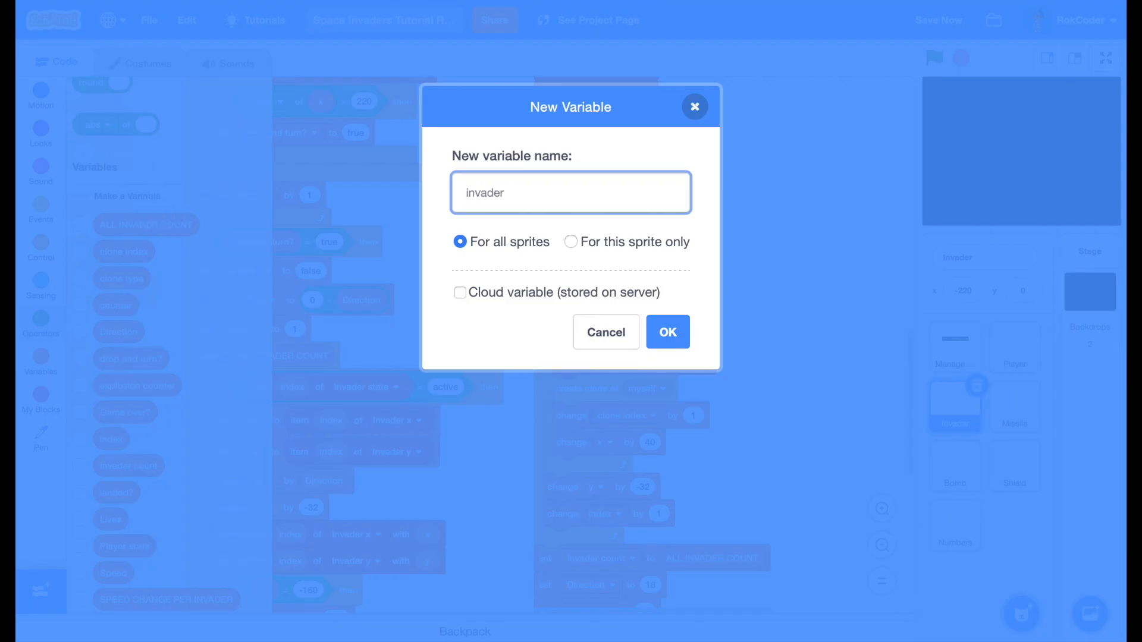
{"action": "type", "text": "type"}
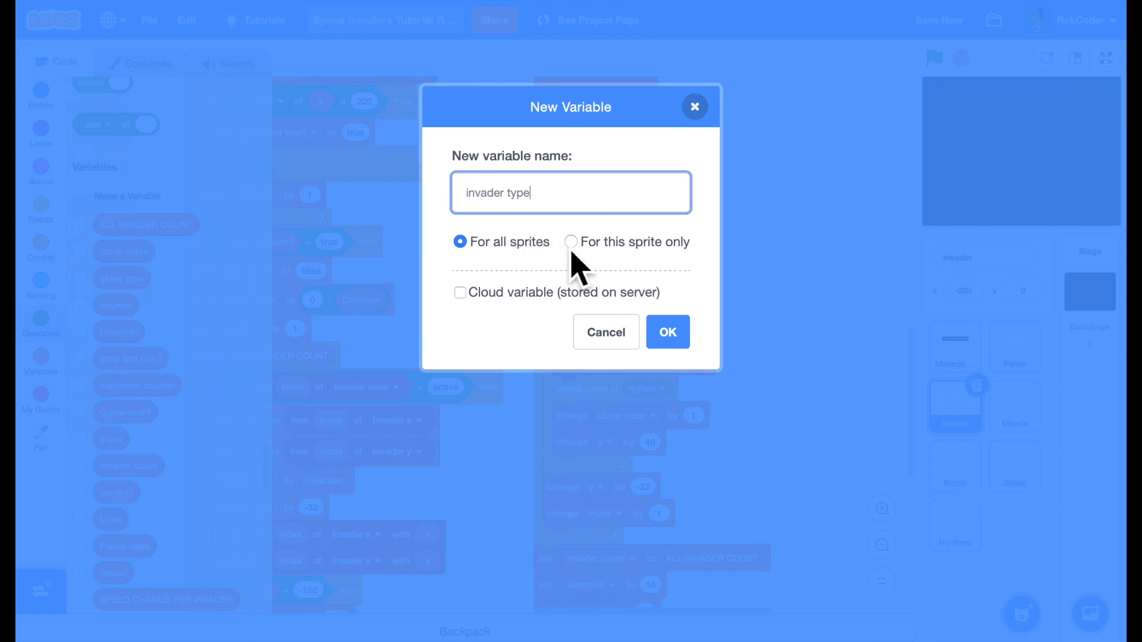
{"action": "left_click", "coordinate": [571, 241]}
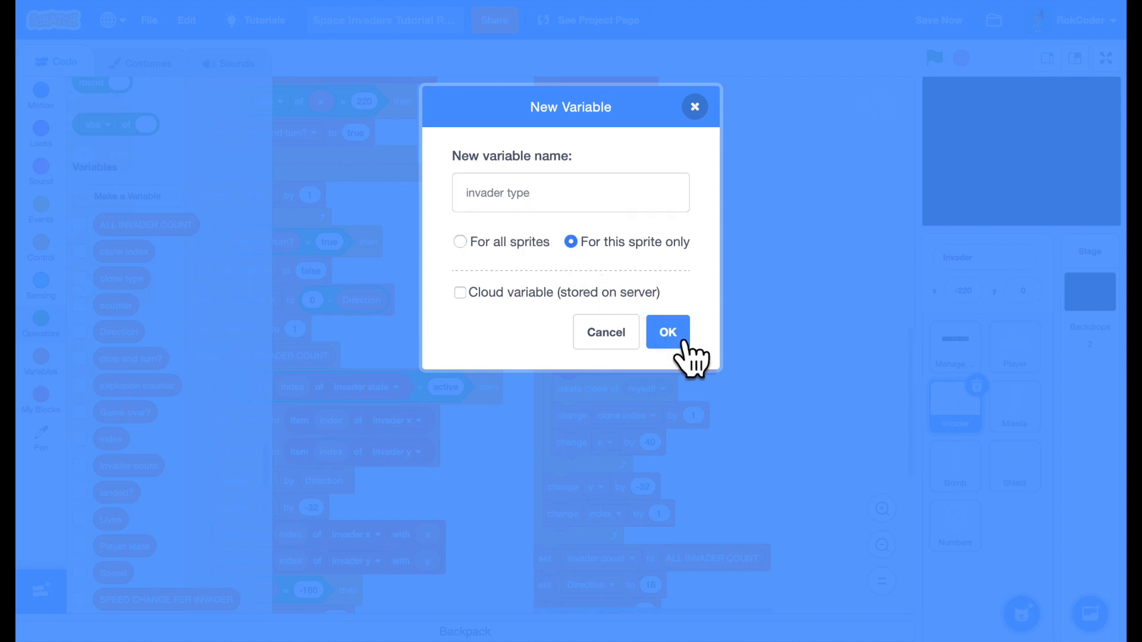
{"action": "left_click", "coordinate": [669, 332]}
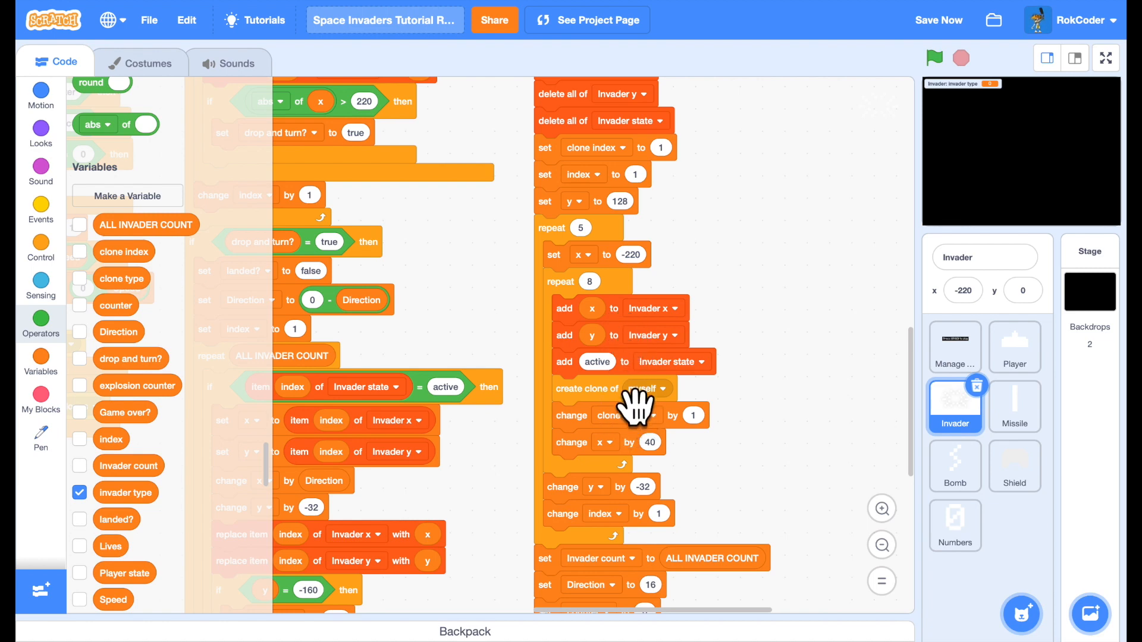
{"action": "mouse_move", "coordinate": [771, 419]}
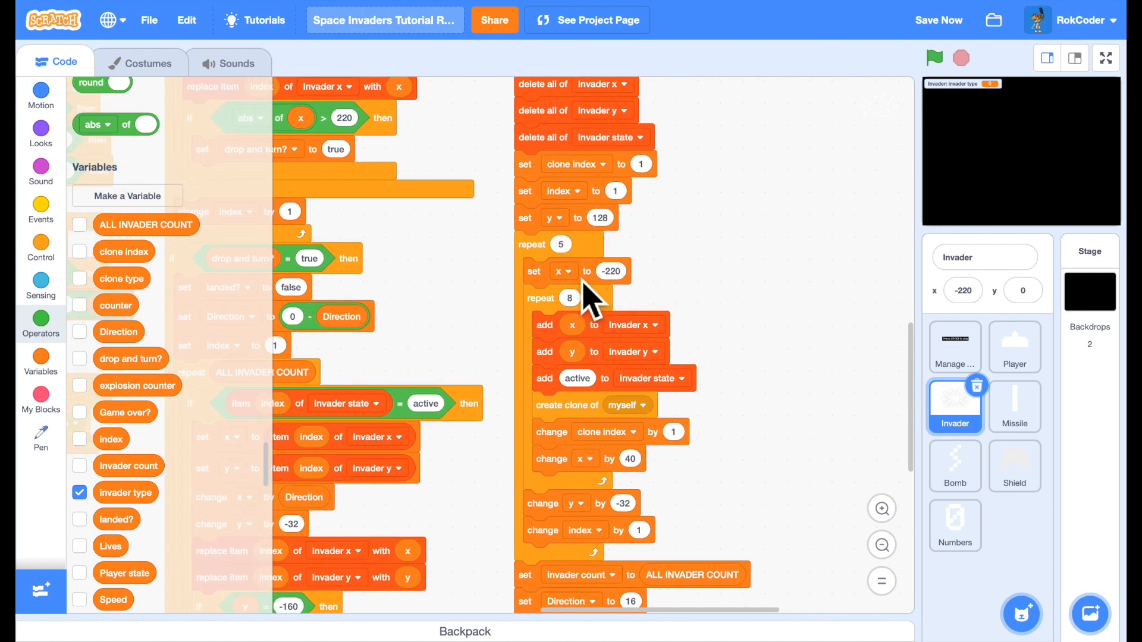
- Build an if/else on index = 1 that sets invader type to 1 in its first branch
{"action": "left_click", "coordinate": [41, 212]}
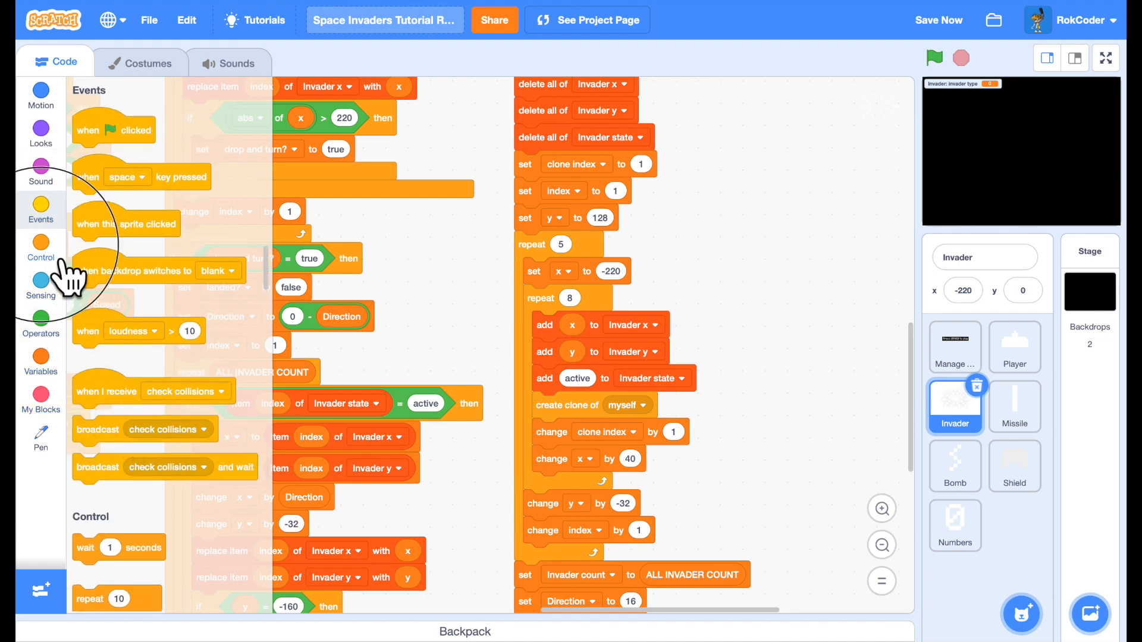
{"action": "left_click", "coordinate": [40, 245]}
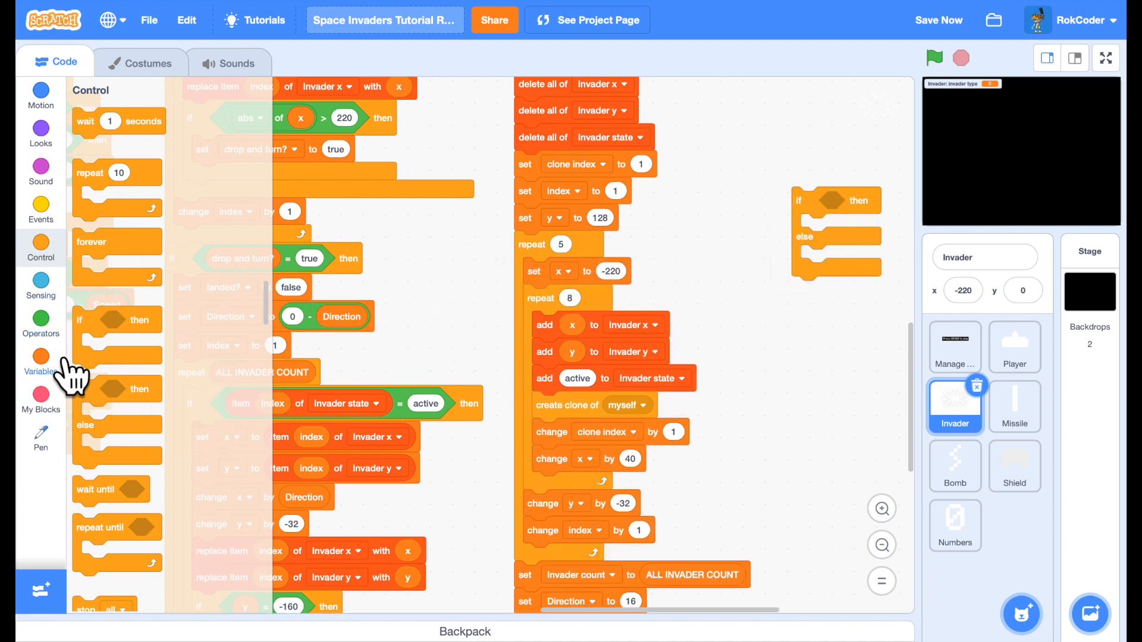
{"action": "left_click", "coordinate": [40, 325]}
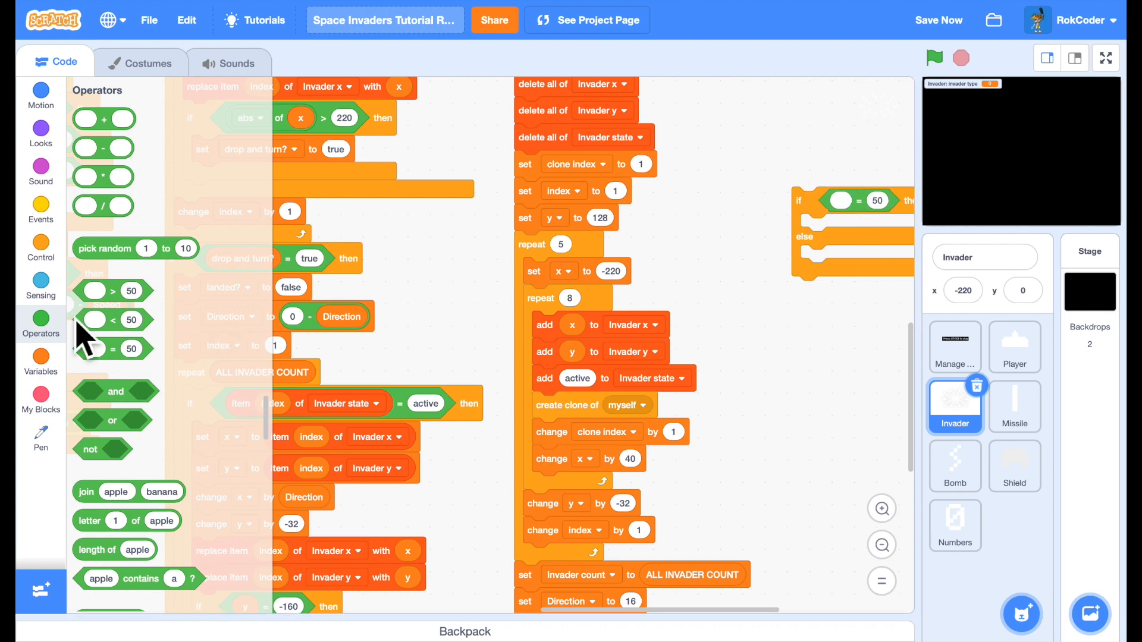
{"action": "left_click", "coordinate": [41, 364]}
{"action": "type", "text": "1"}
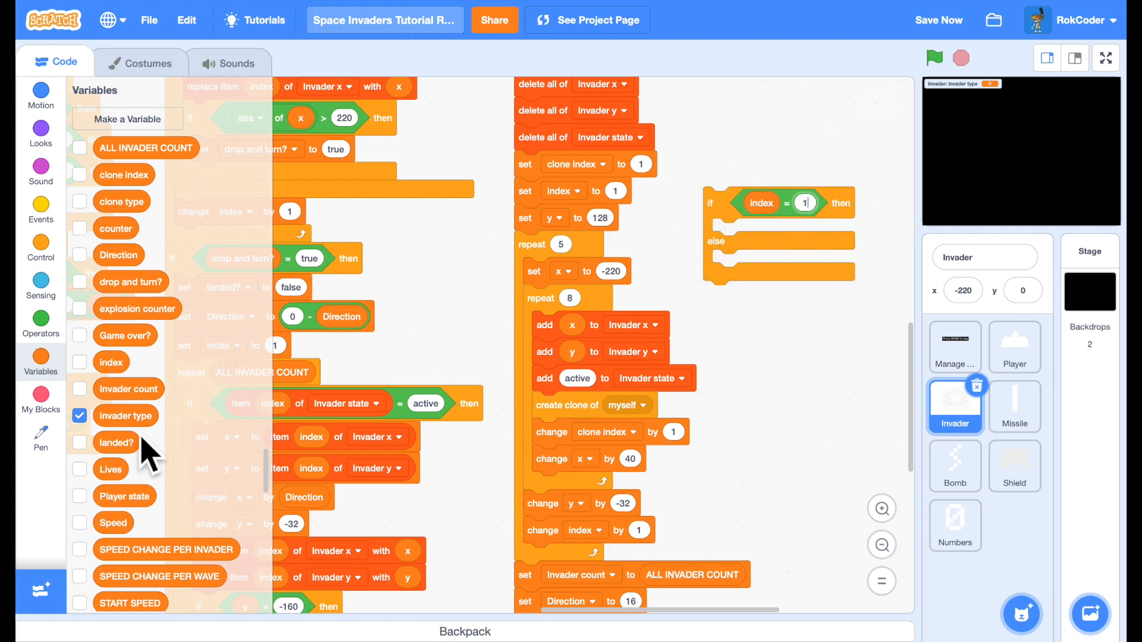
{"action": "scroll", "scroll_direction": "down", "scroll_amount": 3}
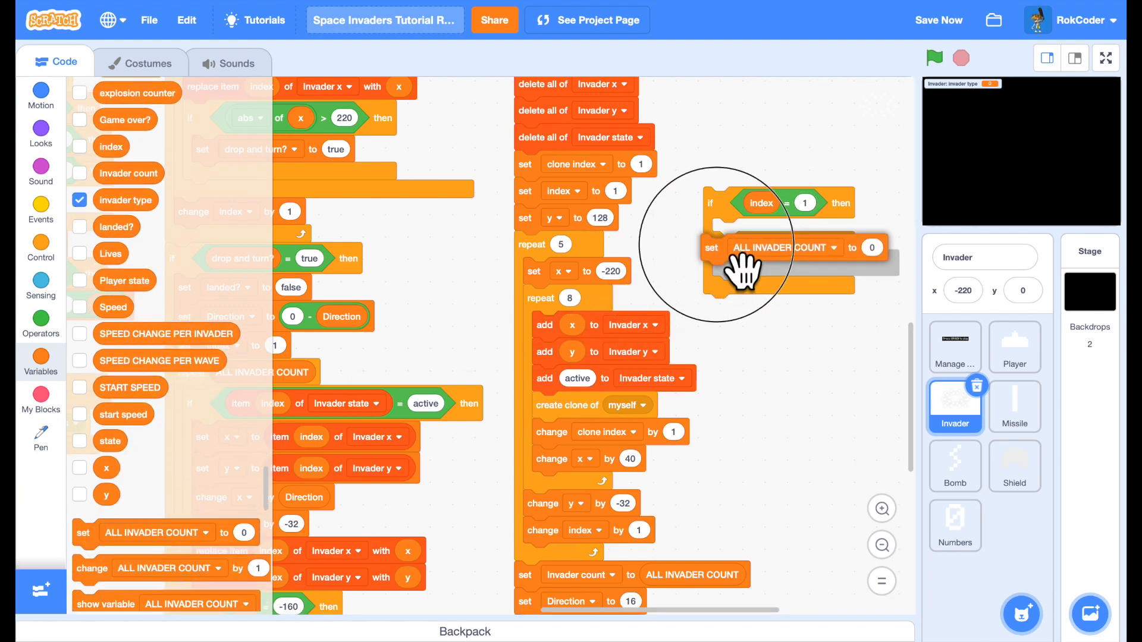
{"action": "left_click", "coordinate": [835, 248]}
{"action": "type", "text": "1"}
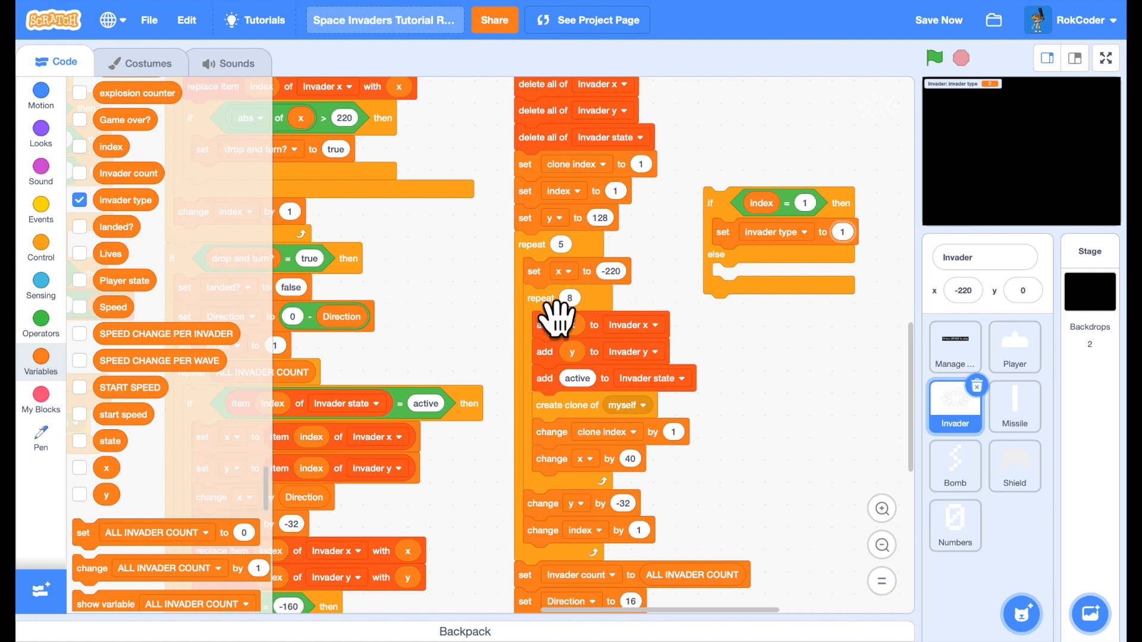
- Nest an if/else on index < 4 setting invader type to 2, otherwise 3, inside the repeat 5 loop
{"action": "left_click", "coordinate": [40, 245]}
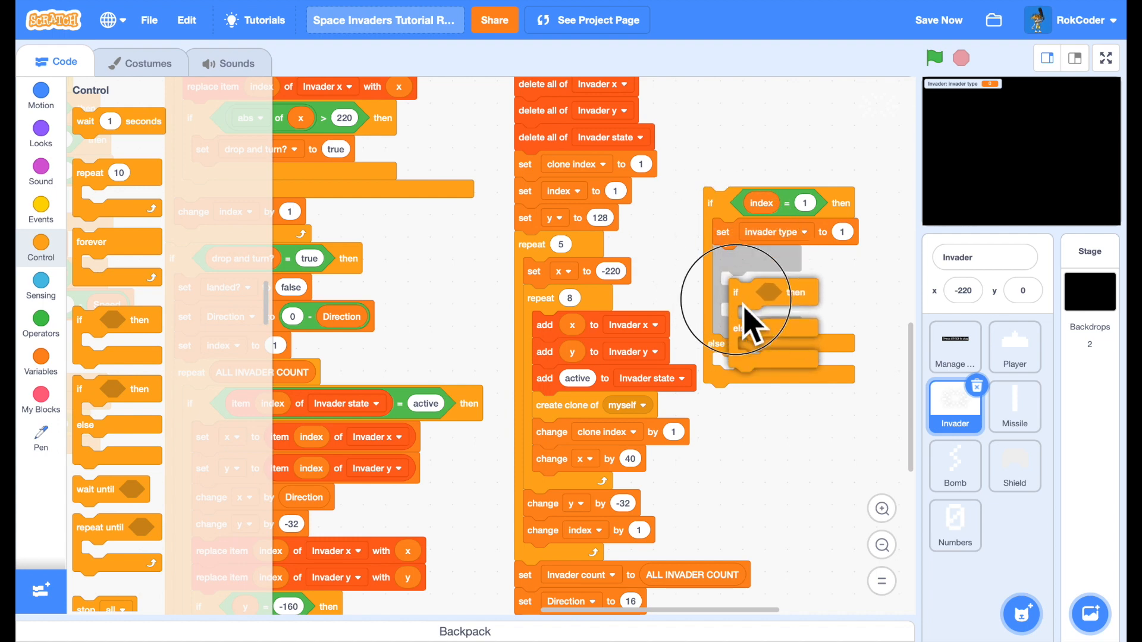
{"action": "left_click", "coordinate": [41, 322]}
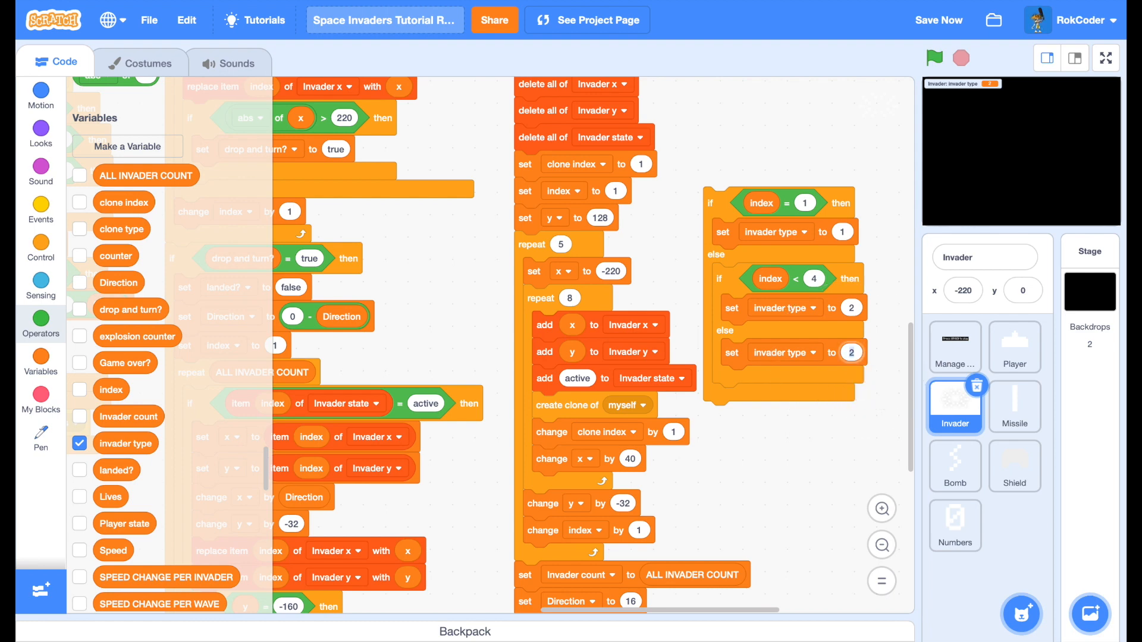
{"action": "type", "text": "3"}
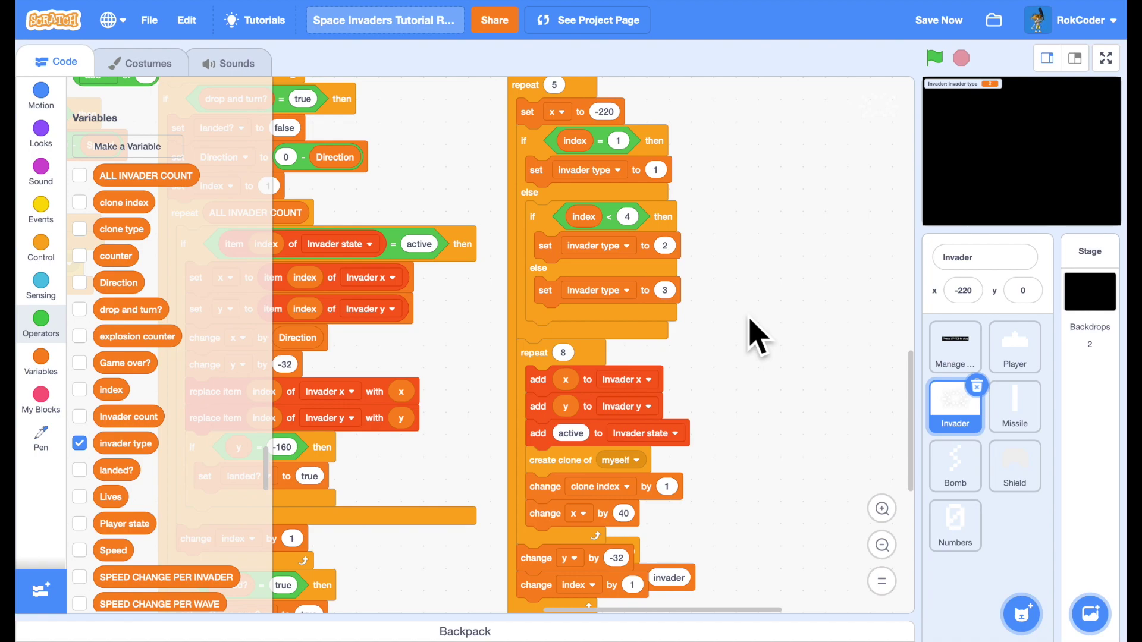
- Create a 'Costume offset' variable for all sprites
{"action": "left_click", "coordinate": [126, 146]}
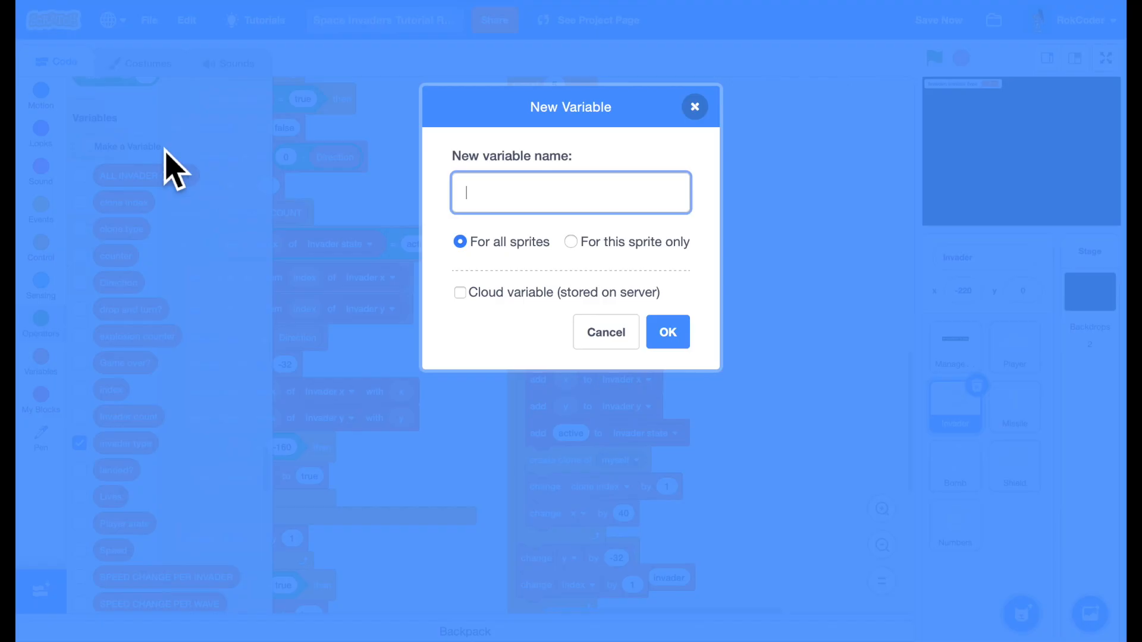
{"action": "type", "text": "Costume off"}
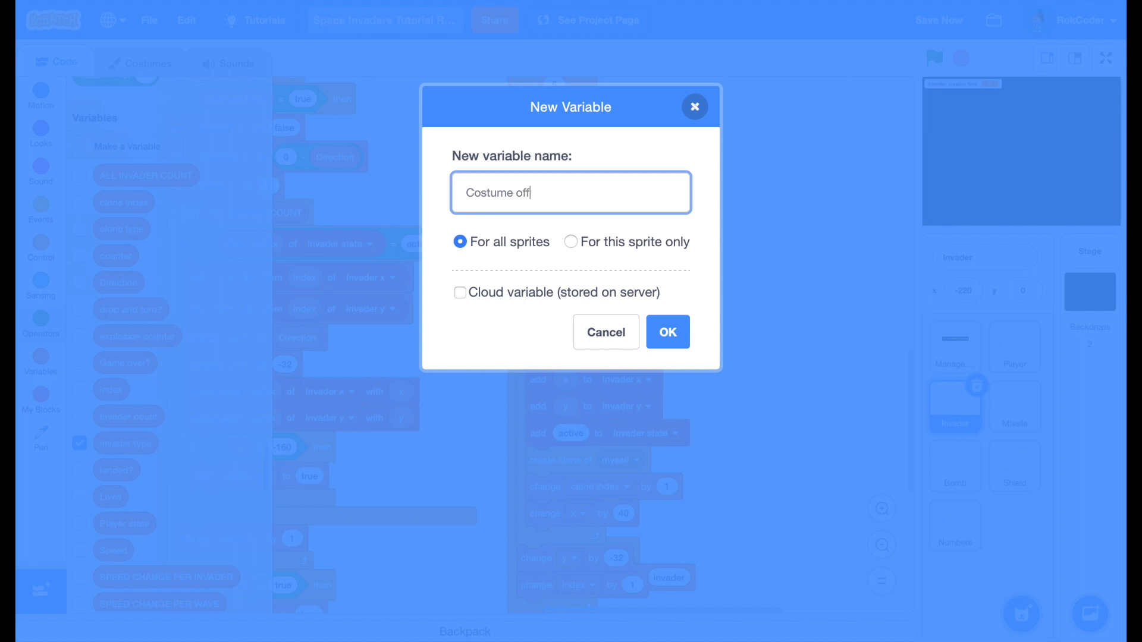
{"action": "type", "text": "set"}
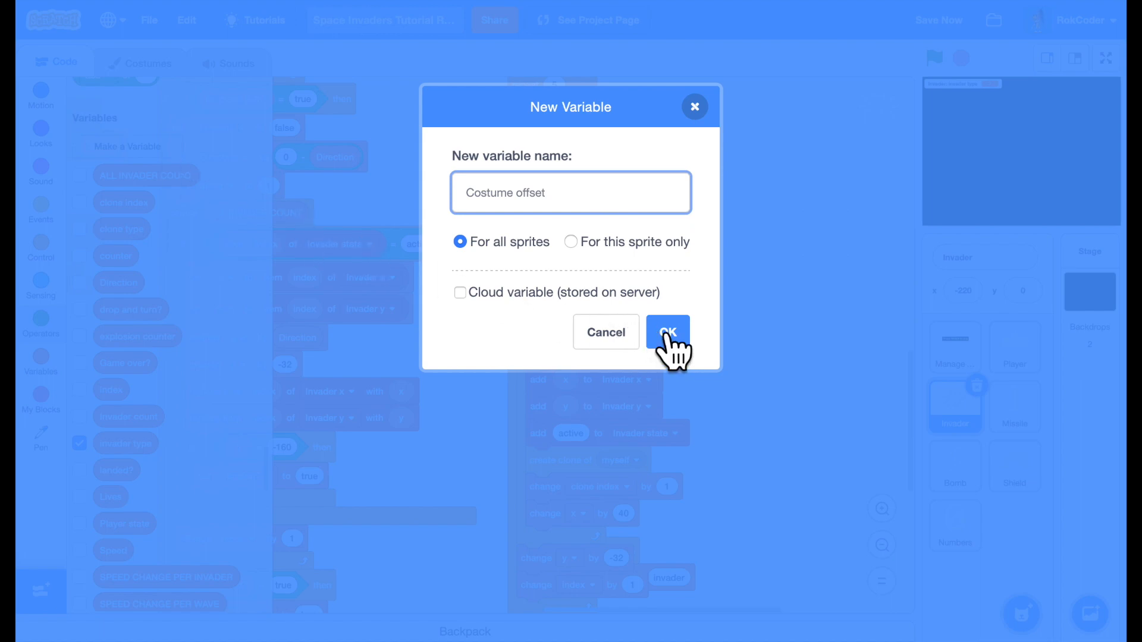
{"action": "left_click", "coordinate": [668, 333]}
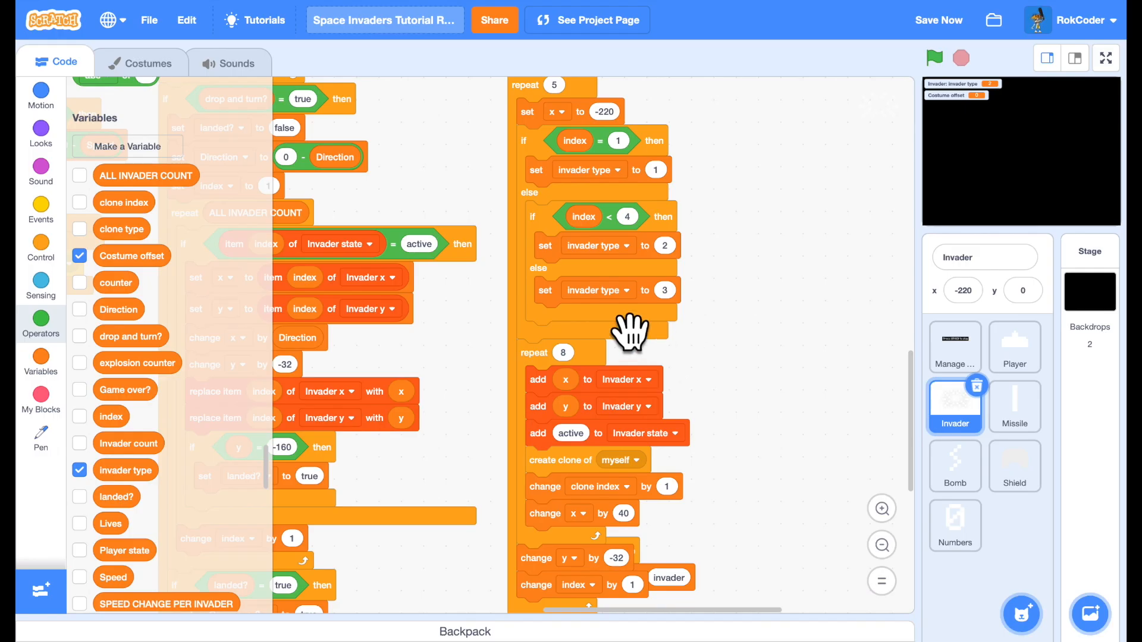
- Place 'set Costume offset to 0' just above the broadcast initialise shields block
{"action": "scroll", "scroll_direction": "down", "scroll_amount": 3}
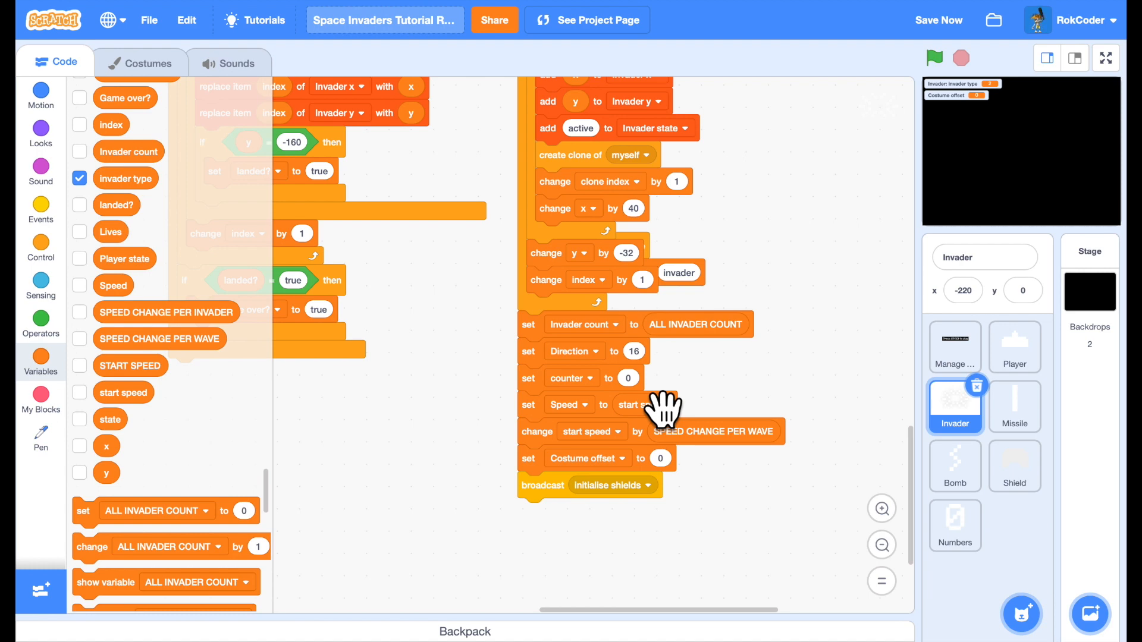
{"action": "mouse_move", "coordinate": [856, 355]}
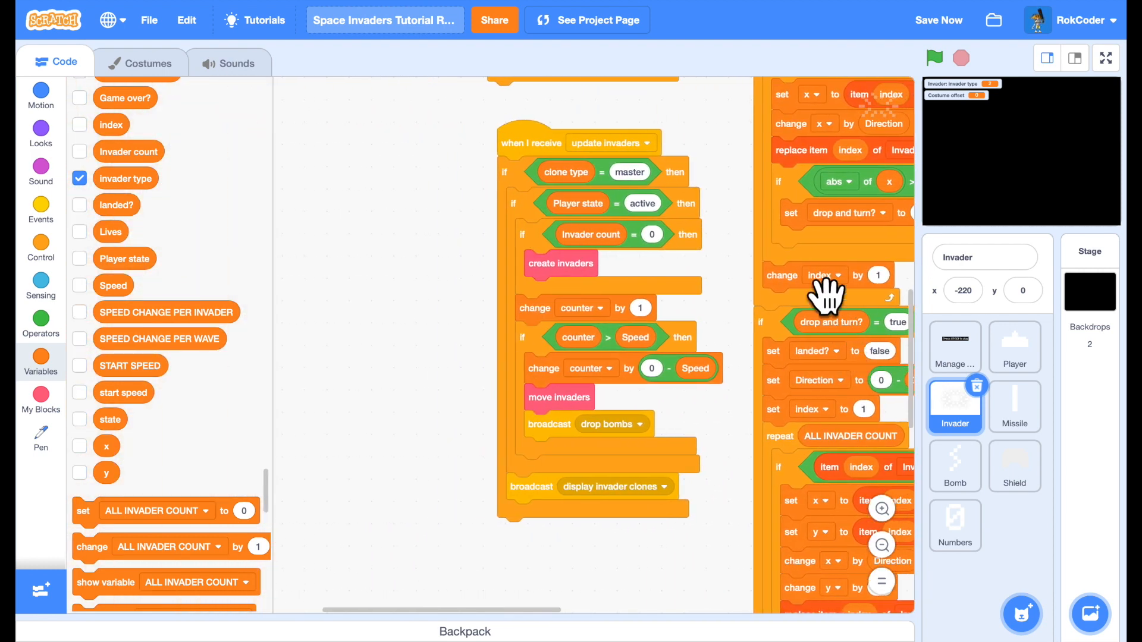
{"action": "mouse_move", "coordinate": [595, 374]}
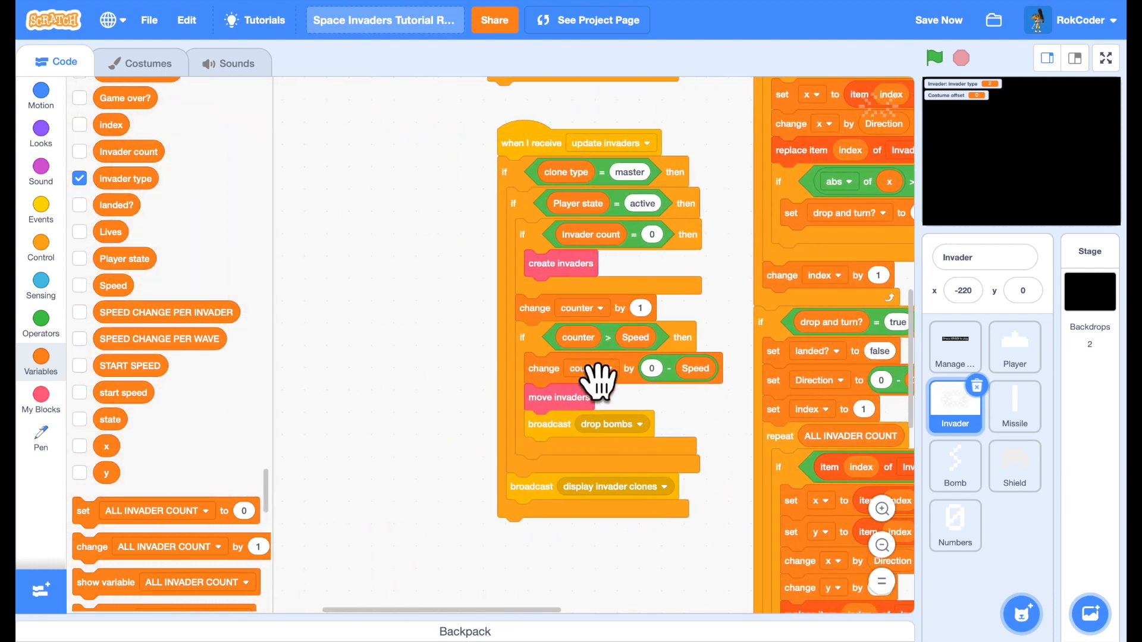
{"action": "mouse_move", "coordinate": [598, 430]}
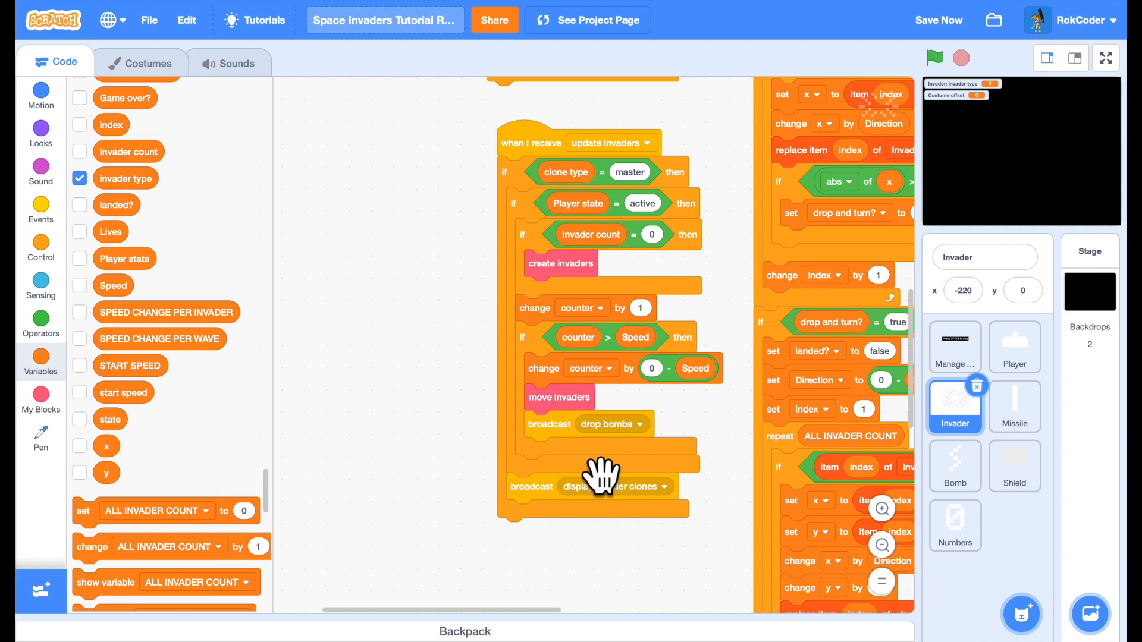
{"action": "mouse_move", "coordinate": [677, 501]}
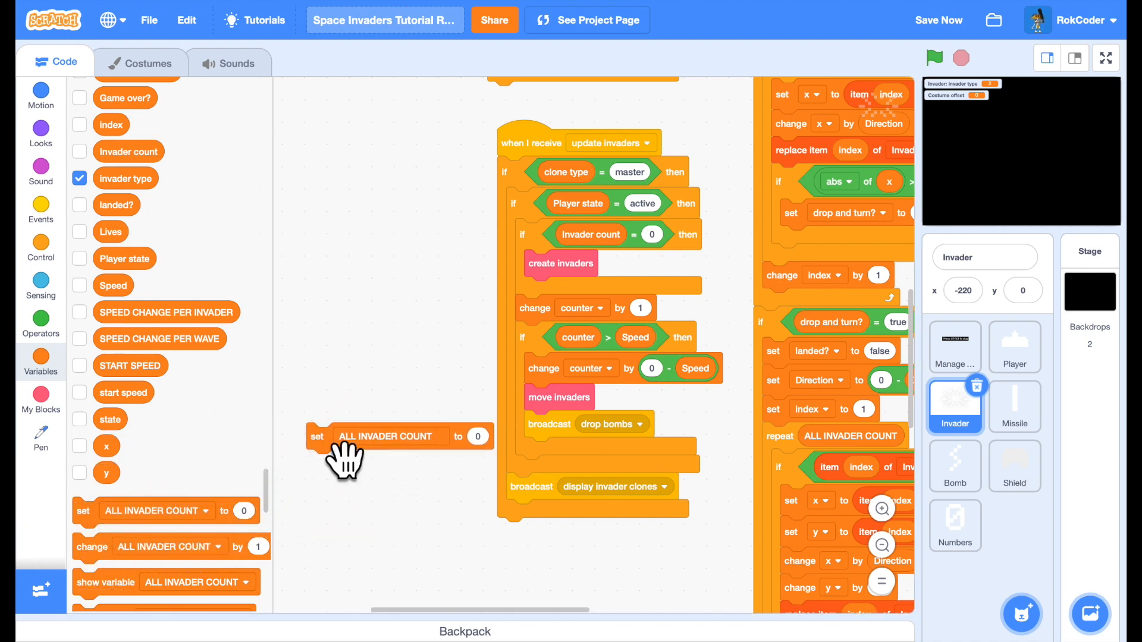
- Assemble a 'set Costume offset to 1 - Costume offset' block beside update invaders
{"action": "left_click", "coordinate": [390, 435]}
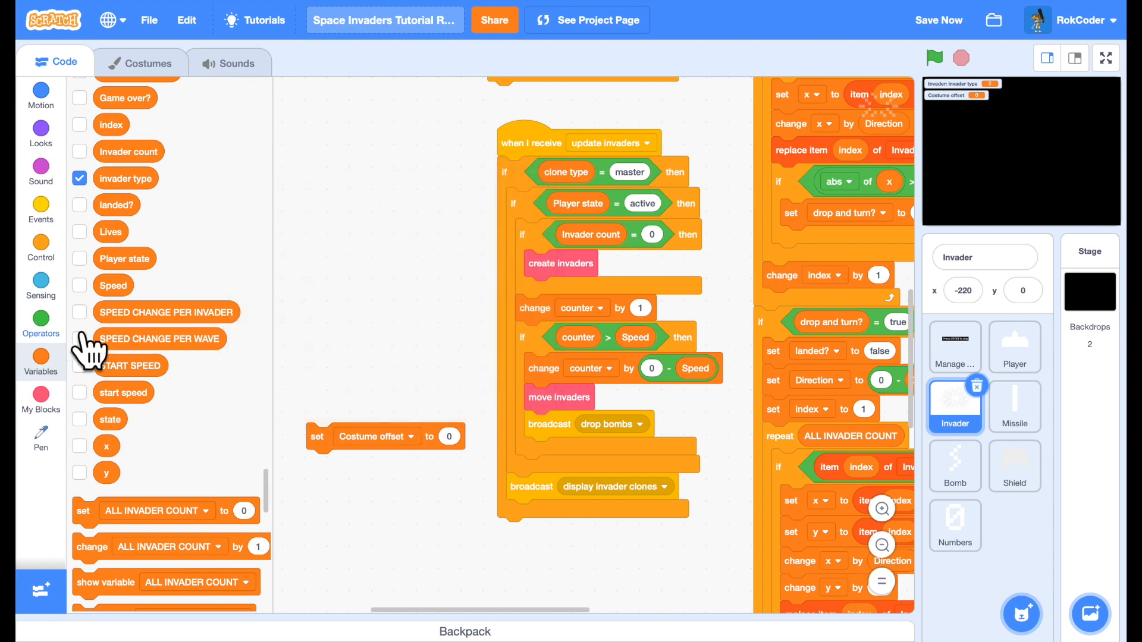
{"action": "left_click", "coordinate": [41, 325]}
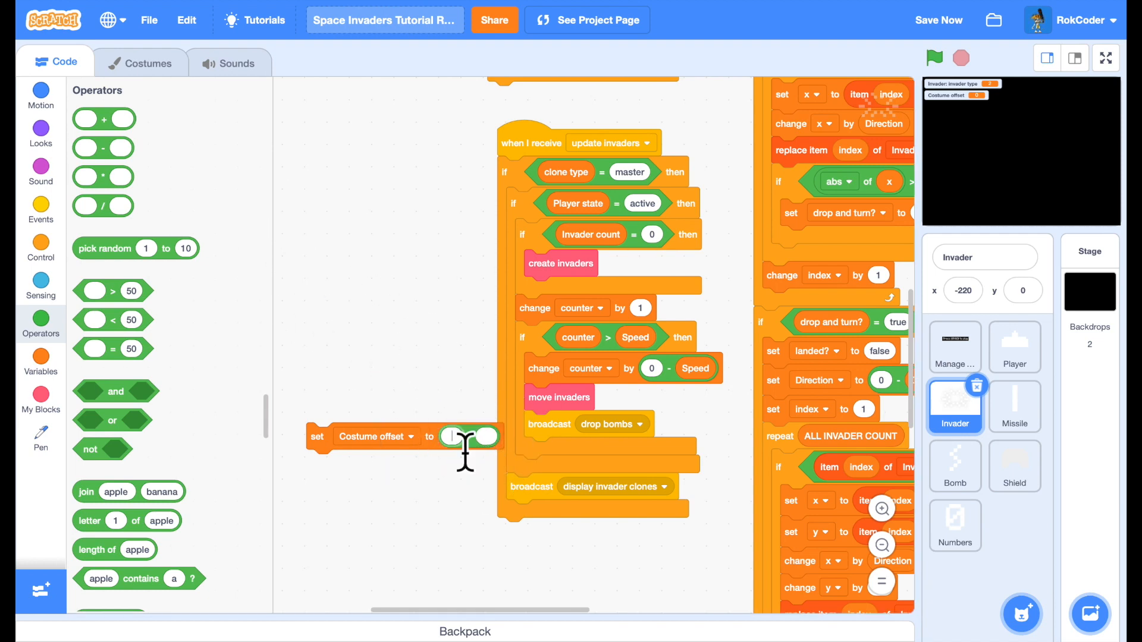
{"action": "type", "text": "1"}
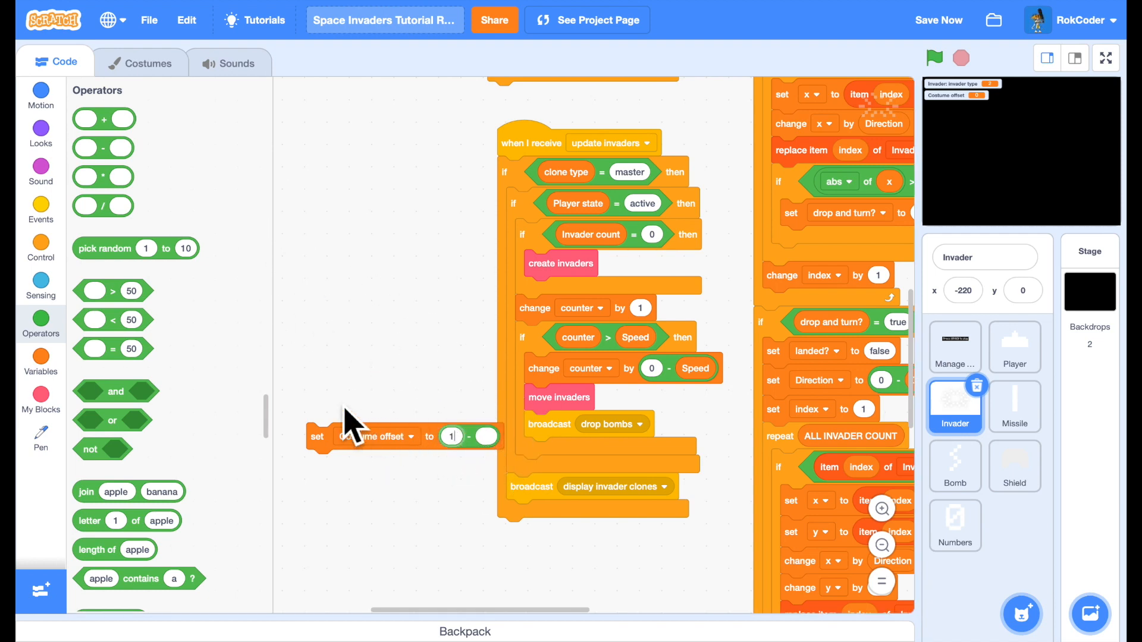
{"action": "mouse_move", "coordinate": [273, 369]}
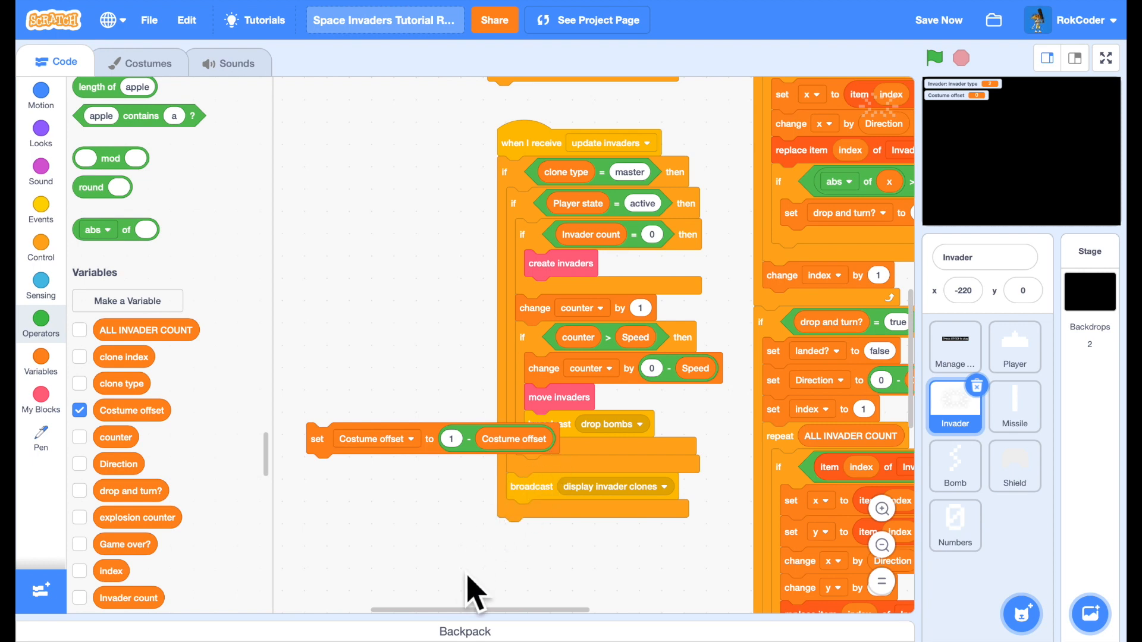
{"action": "mouse_move", "coordinate": [351, 474]}
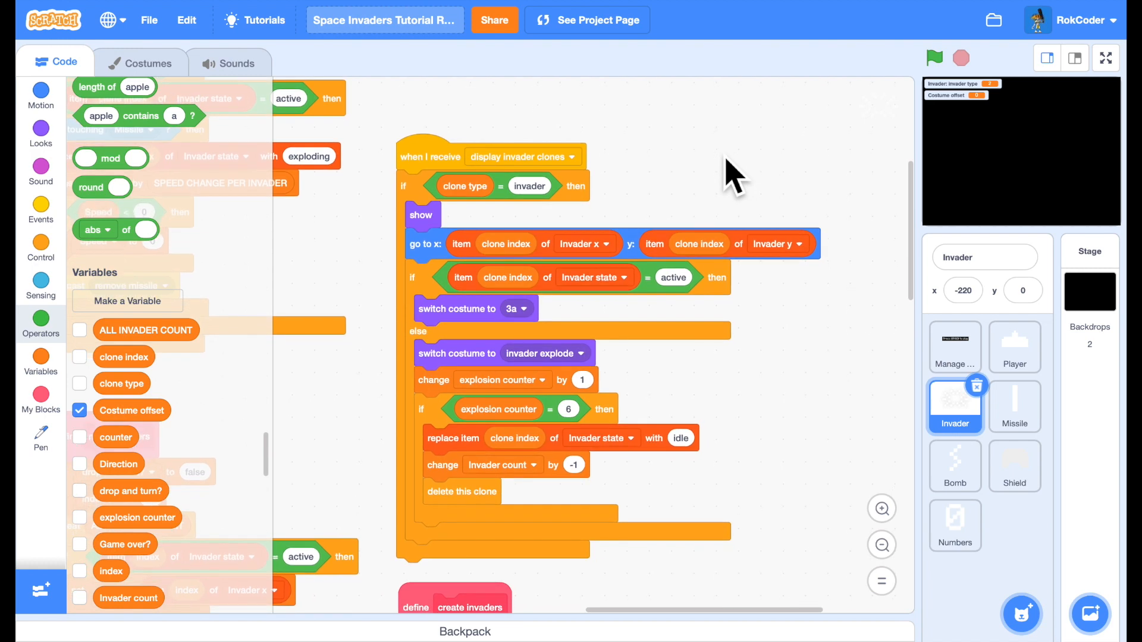
{"action": "mouse_move", "coordinate": [557, 342]}
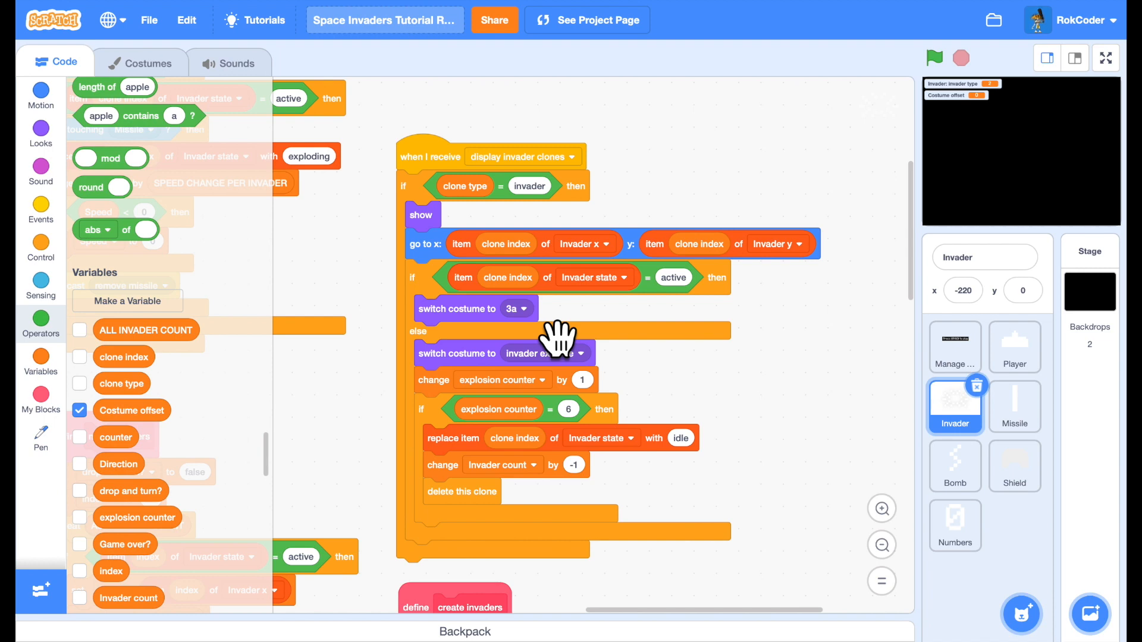
{"action": "mouse_move", "coordinate": [70, 269]}
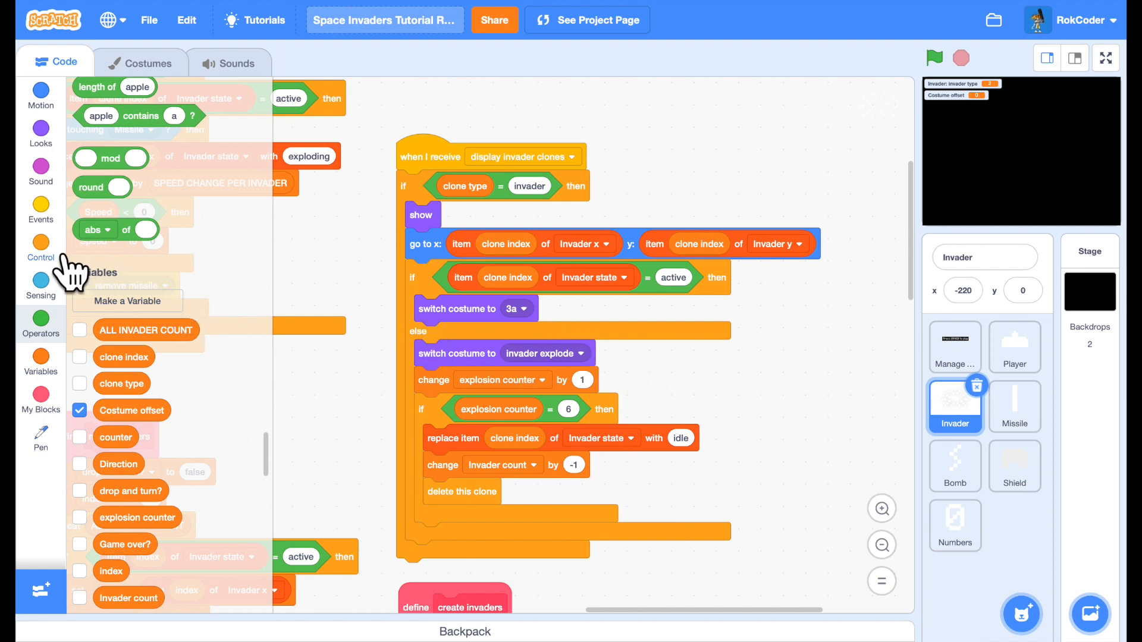
- In display invader clones, switch costume to invader type joined with 'a' if Costume offset = 0, else 'b'
{"action": "left_click", "coordinate": [40, 243]}
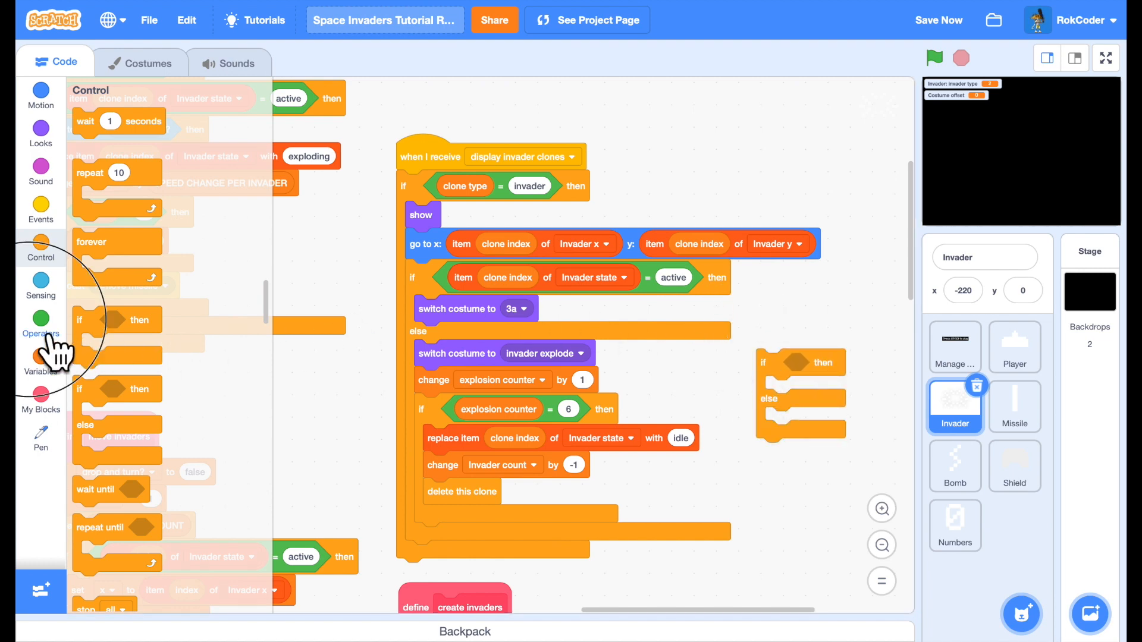
{"action": "left_click", "coordinate": [40, 324]}
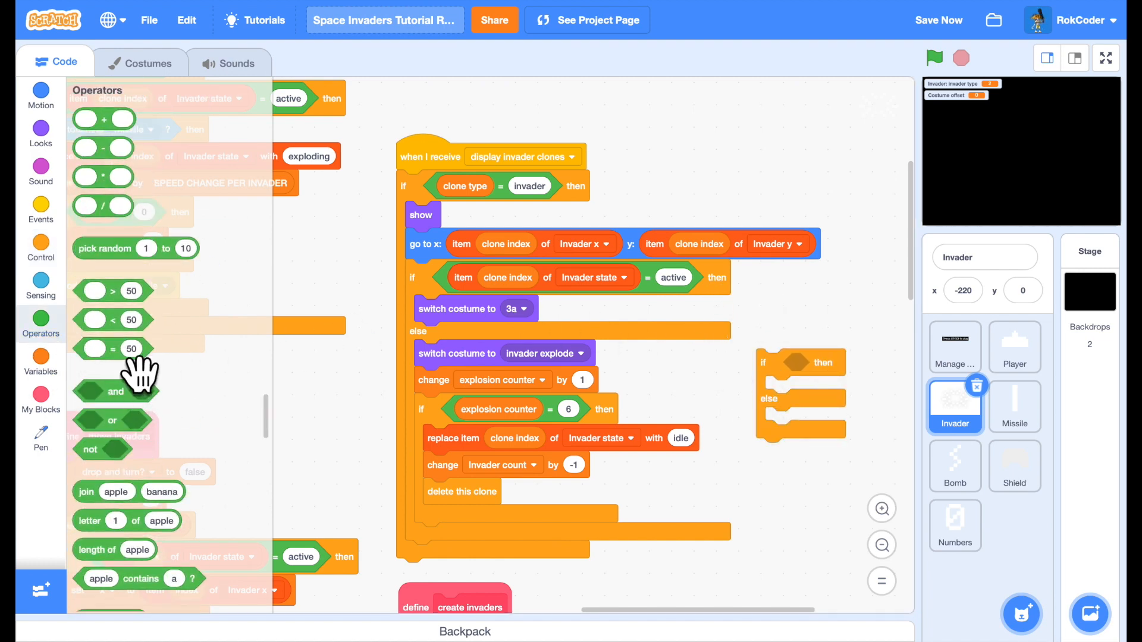
{"action": "left_click_drag", "start_coordinate": [113, 349], "coordinate": [822, 363]}
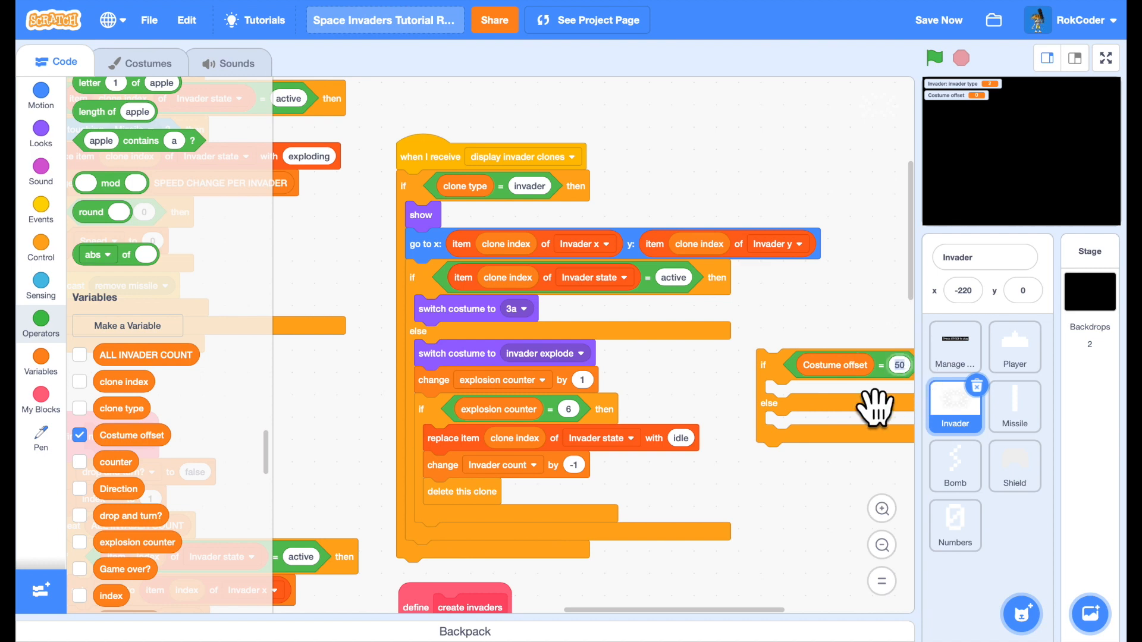
{"action": "left_click", "coordinate": [900, 365]}
{"action": "type", "text": "0"}
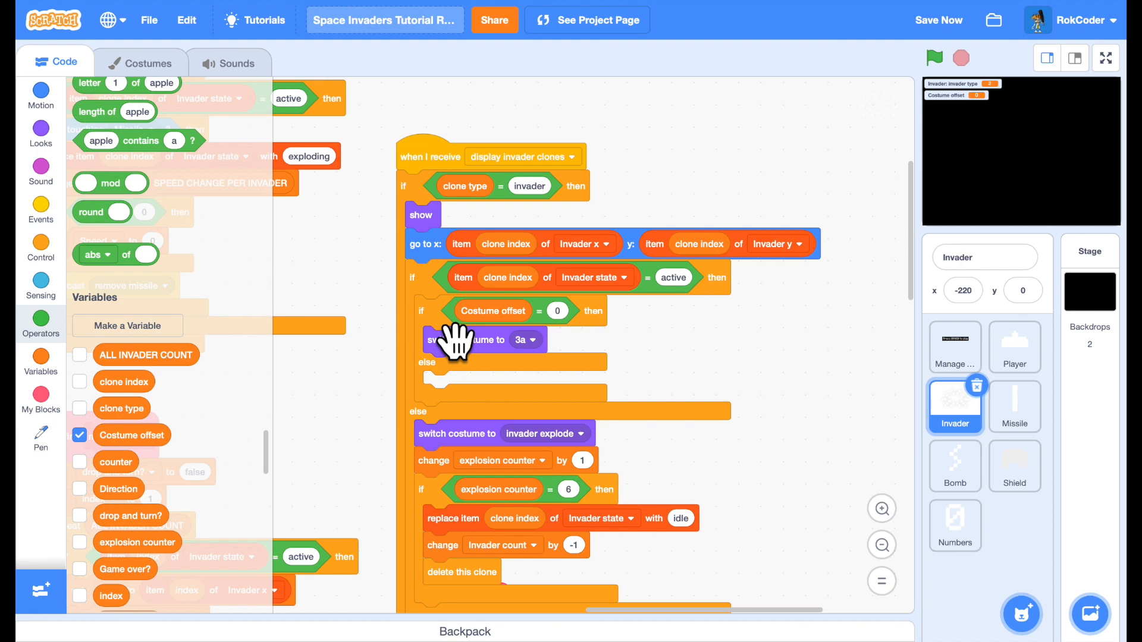
{"action": "mouse_move", "coordinate": [212, 273]}
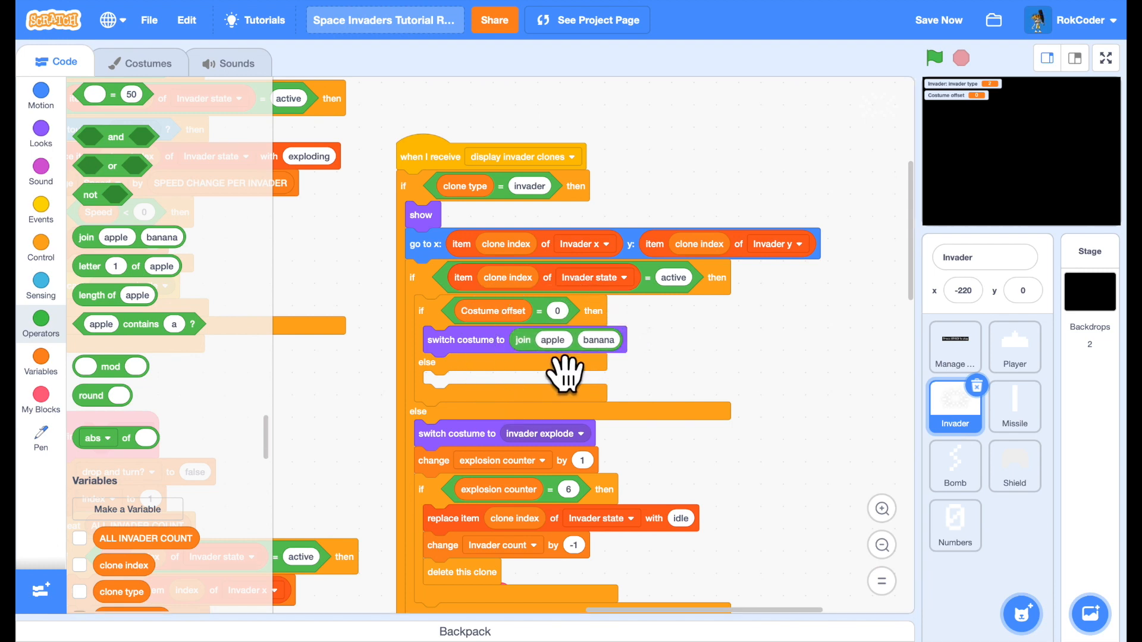
{"action": "mouse_move", "coordinate": [585, 419]}
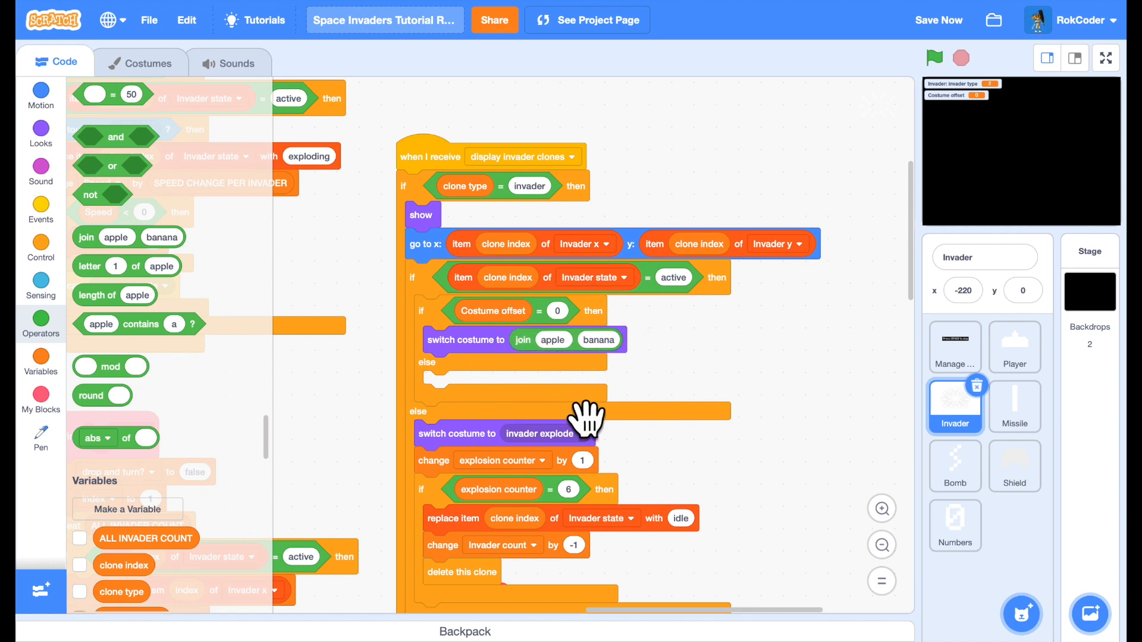
{"action": "mouse_move", "coordinate": [211, 478]}
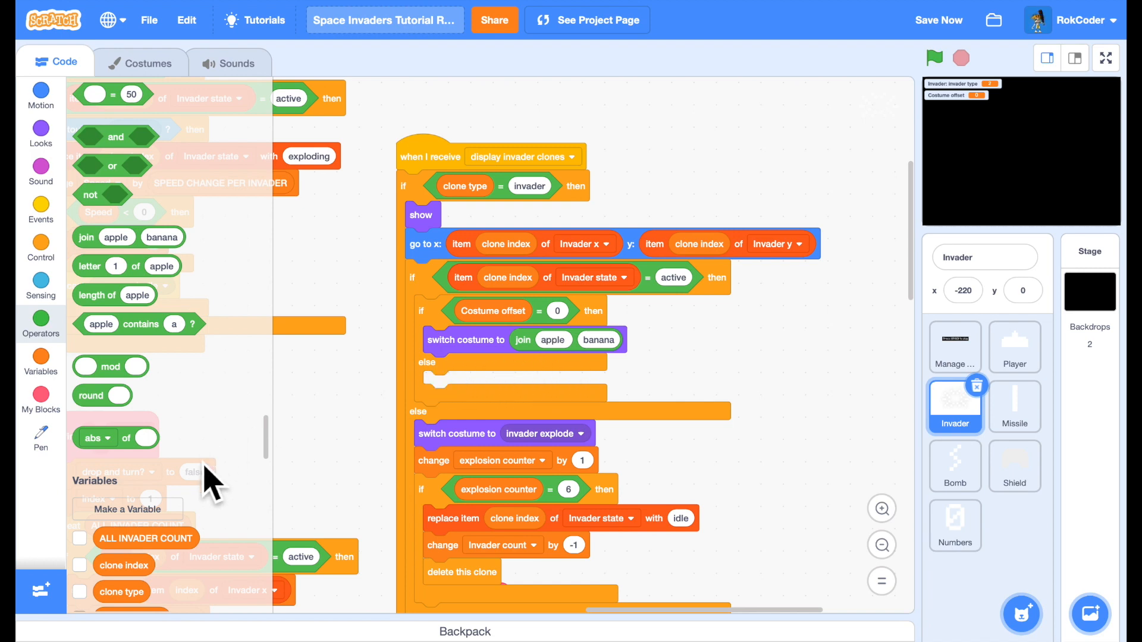
{"action": "scroll", "scroll_direction": "down", "scroll_amount": 3}
{"action": "type", "text": "a"}
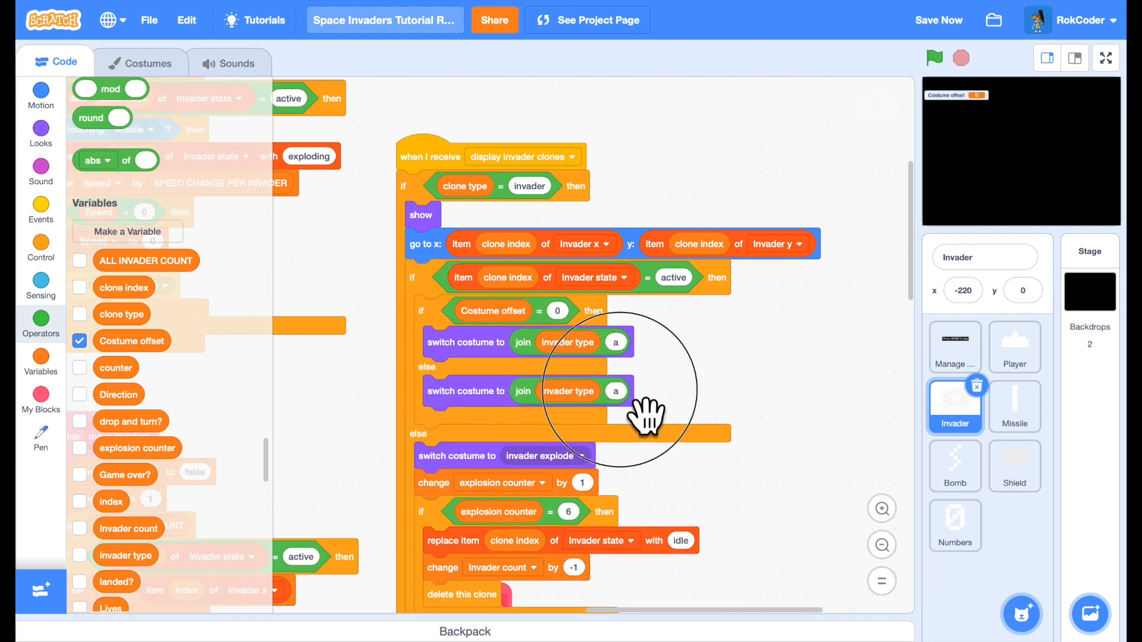
{"action": "type", "text": "b"}
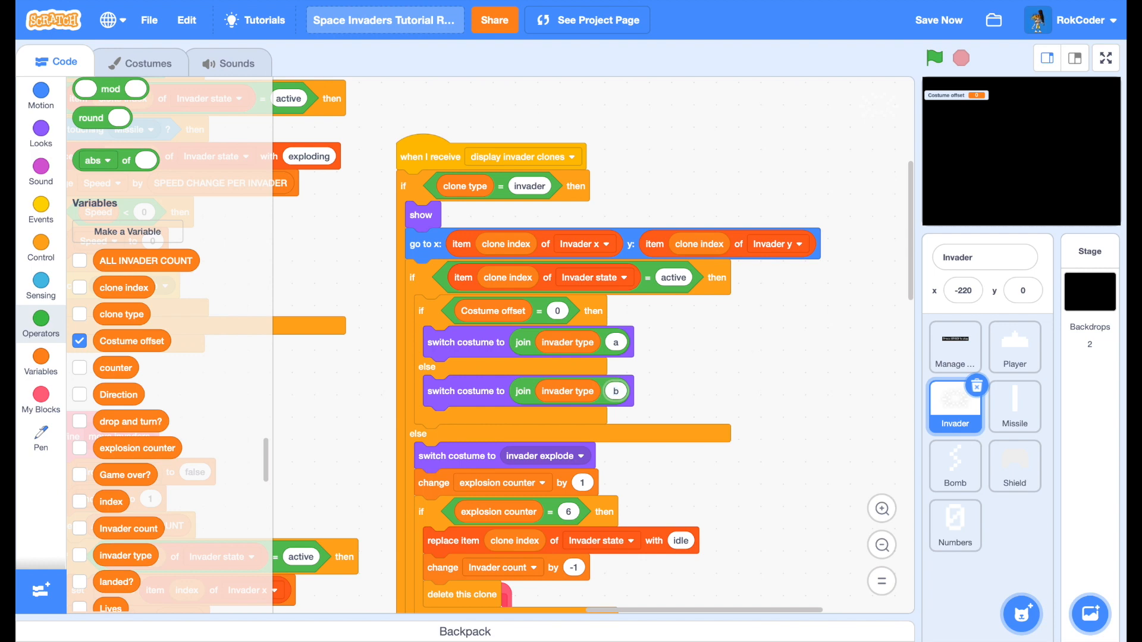
{"action": "mouse_move", "coordinate": [298, 237]}
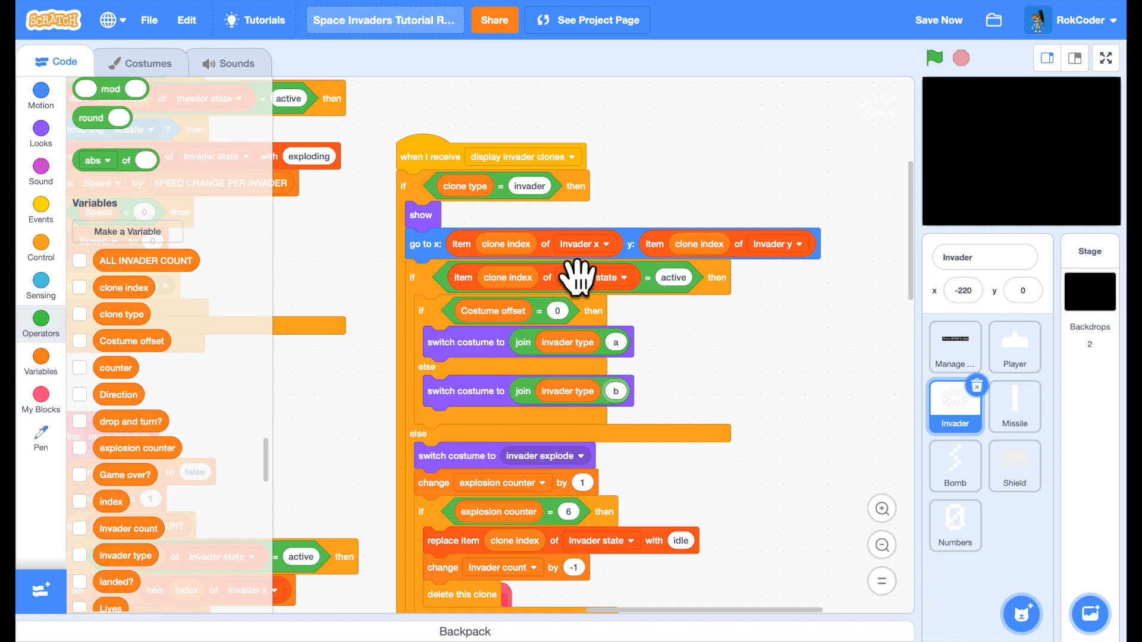
{"action": "mouse_move", "coordinate": [773, 300]}
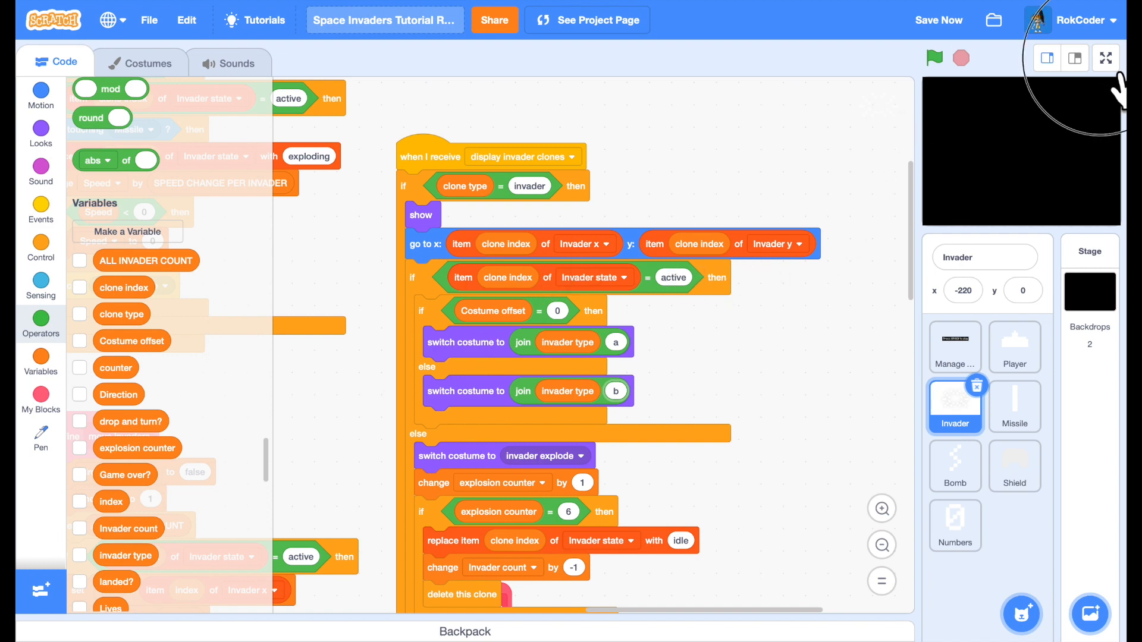
{"action": "left_click", "coordinate": [1101, 57]}
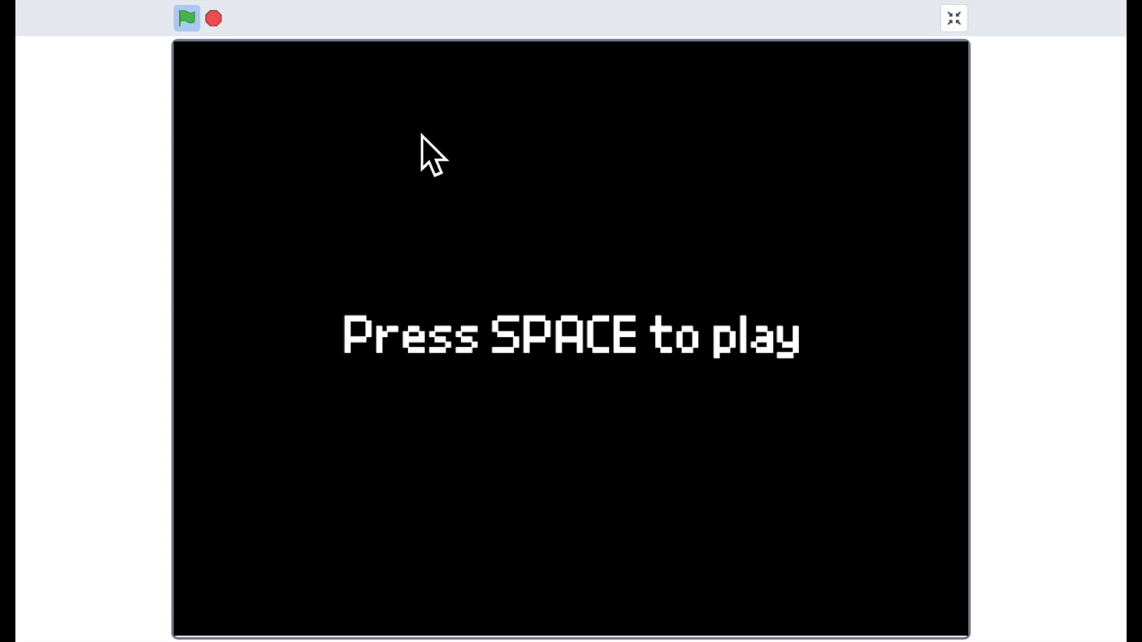
{"action": "key", "text": "space"}
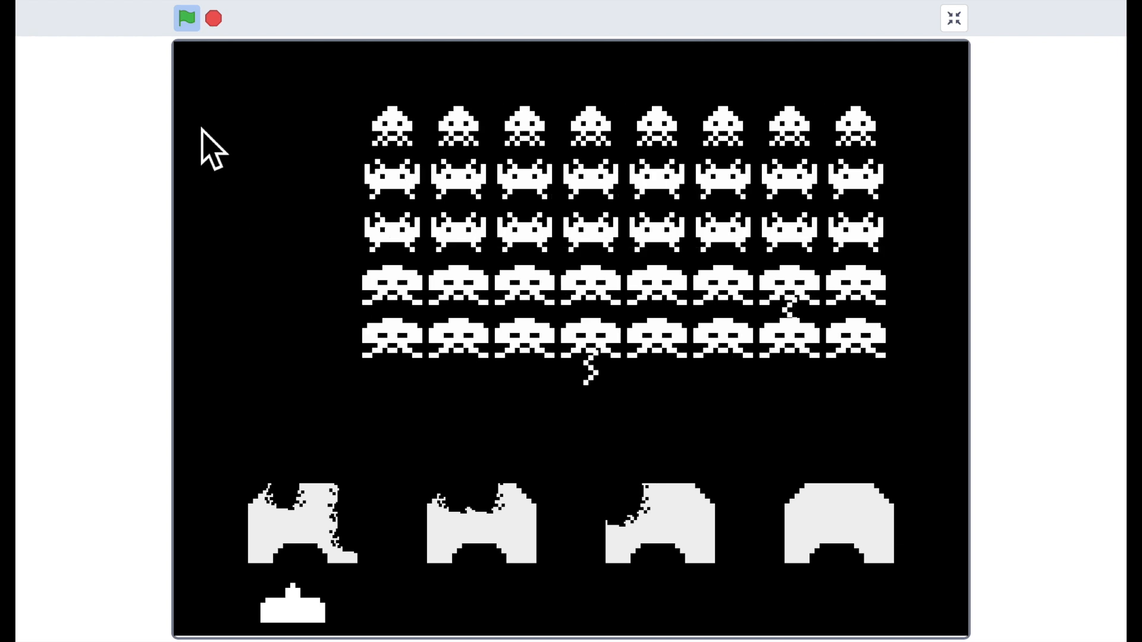
{"action": "left_click", "coordinate": [185, 19]}
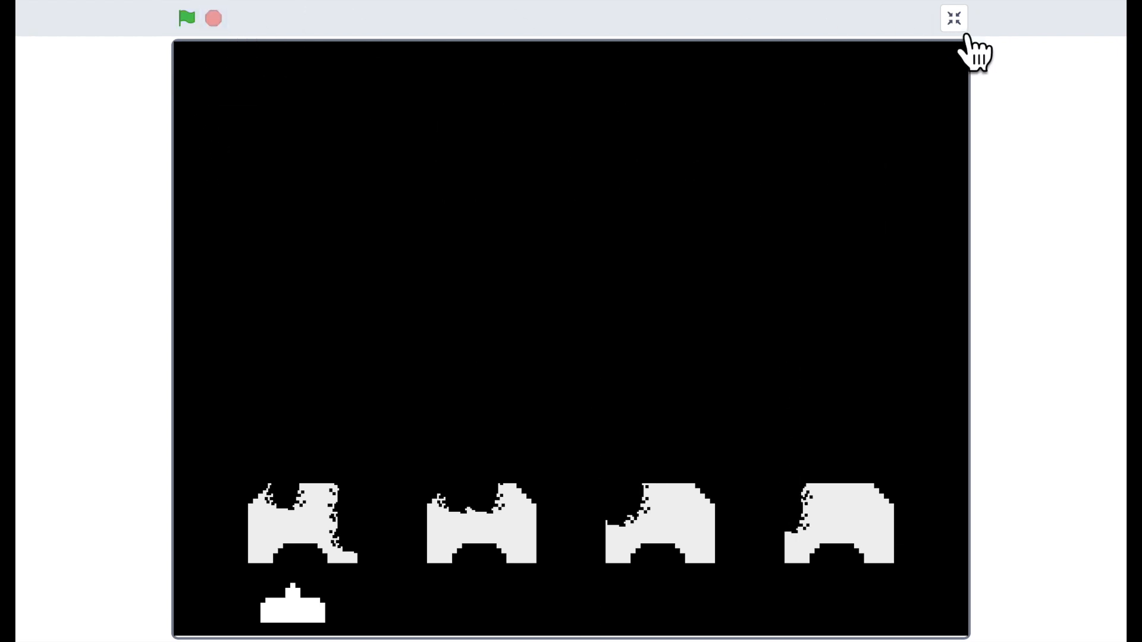
{"action": "left_click", "coordinate": [954, 19]}
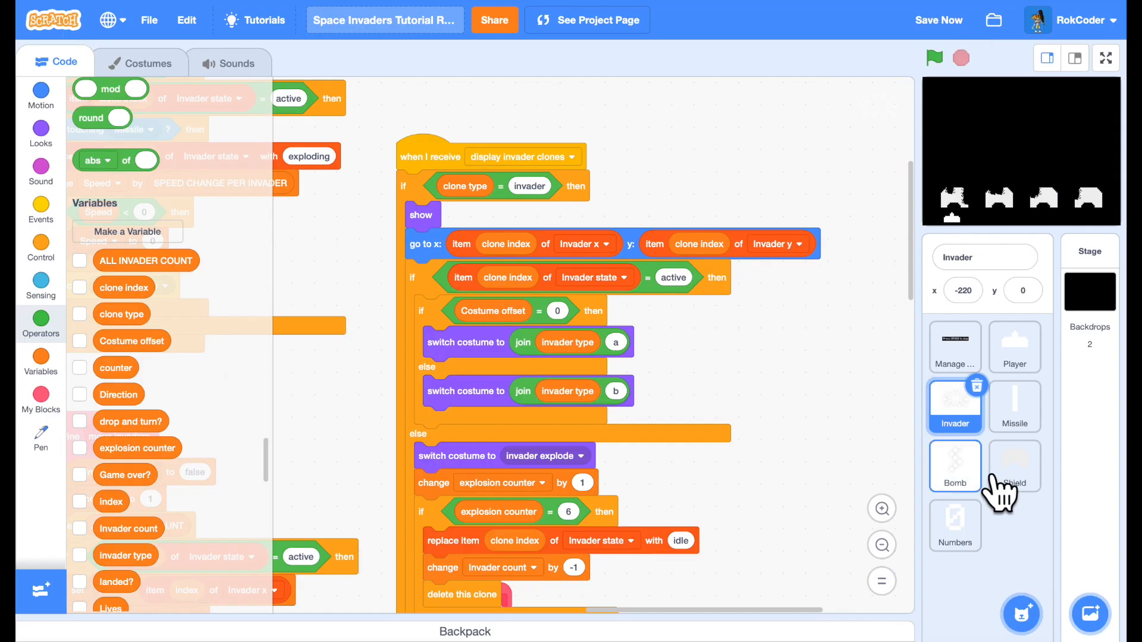
- Create a 'counter' variable while on the Bomb sprite's code
{"action": "left_click", "coordinate": [954, 467]}
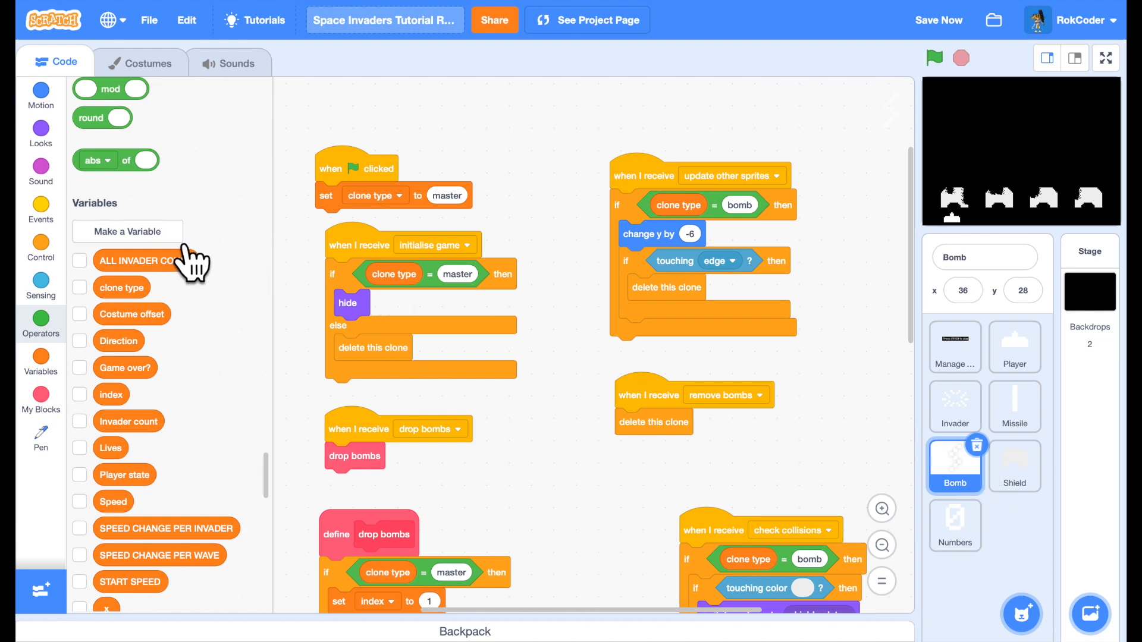
{"action": "left_click", "coordinate": [126, 231]}
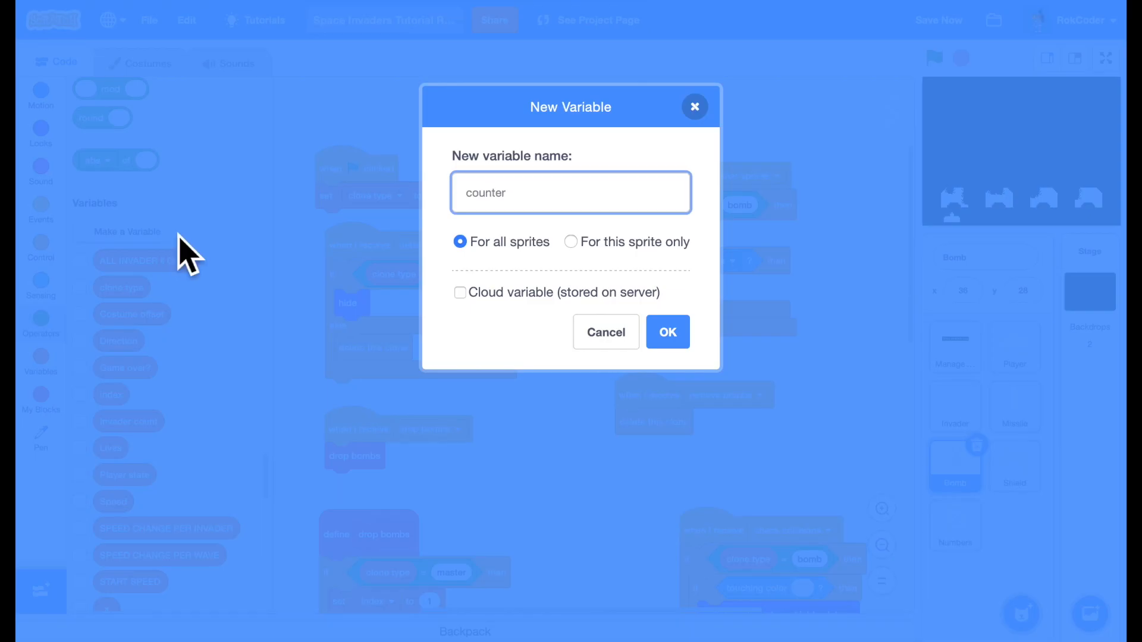
{"action": "left_click", "coordinate": [667, 332]}
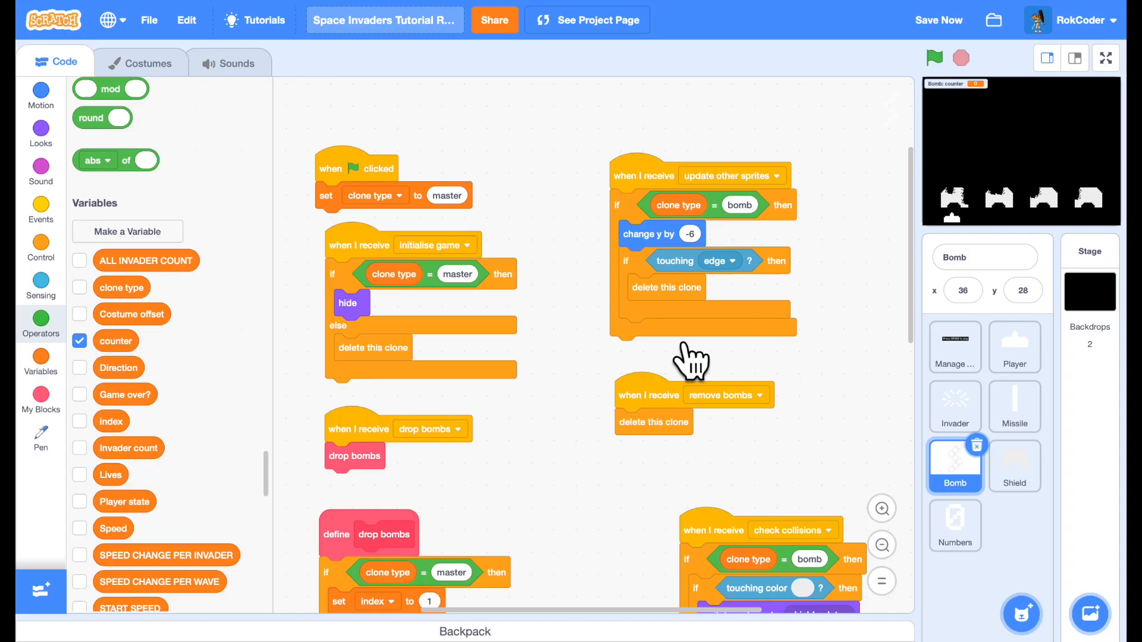
- Attach a 'set counter to 0' block under the clone's switch costume to bomb1
{"action": "scroll", "scroll_direction": "down", "scroll_amount": 3}
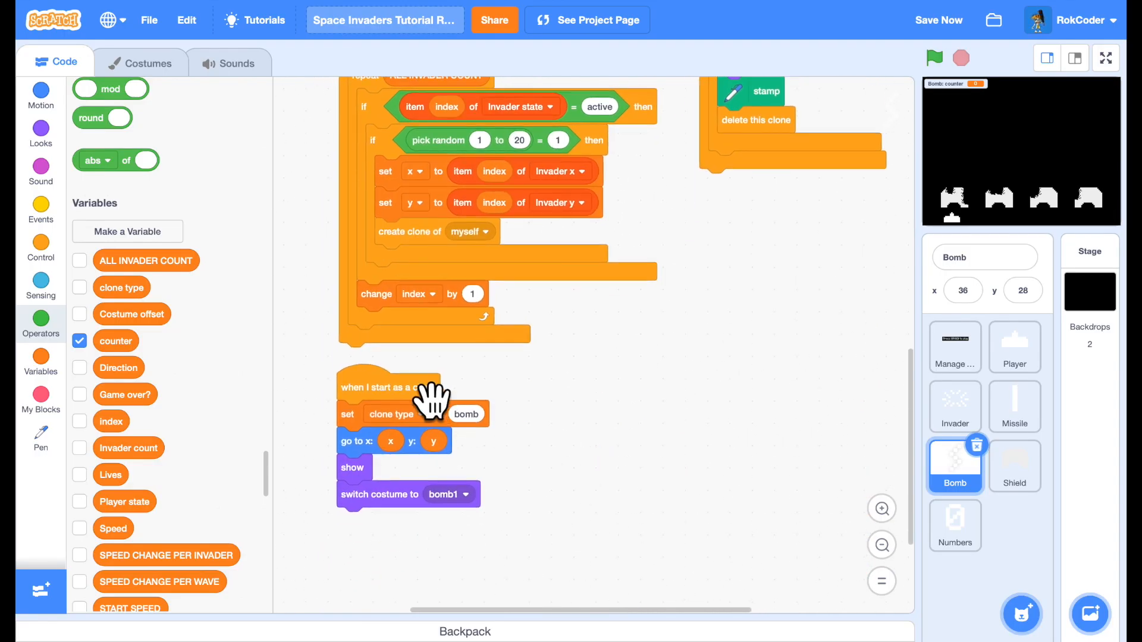
{"action": "mouse_move", "coordinate": [113, 376]}
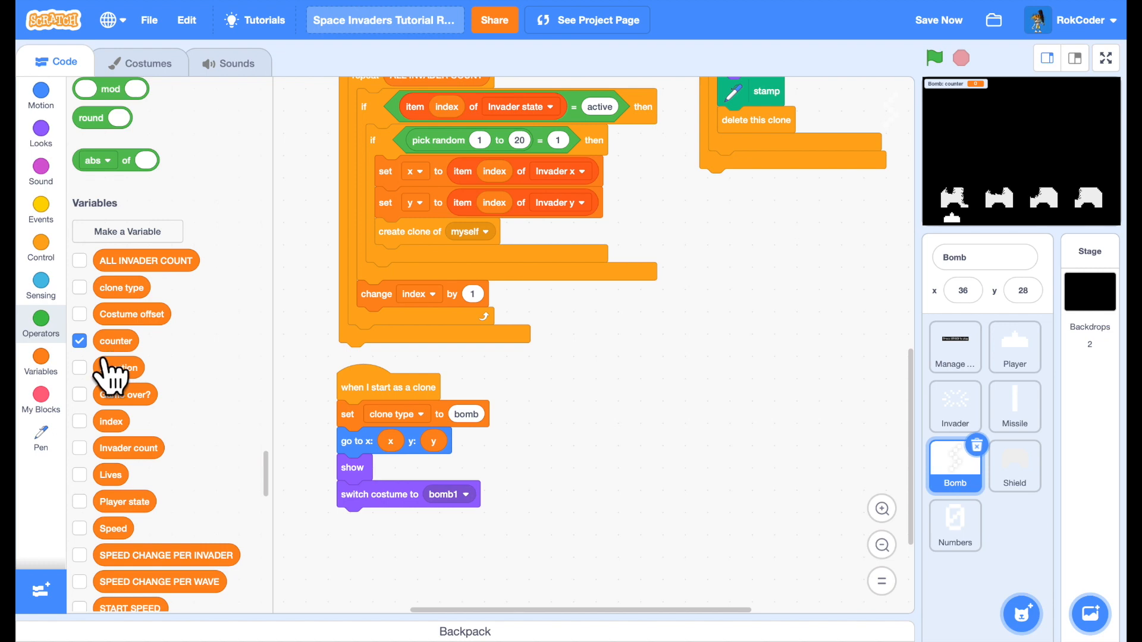
{"action": "scroll", "scroll_direction": "down", "scroll_amount": 3}
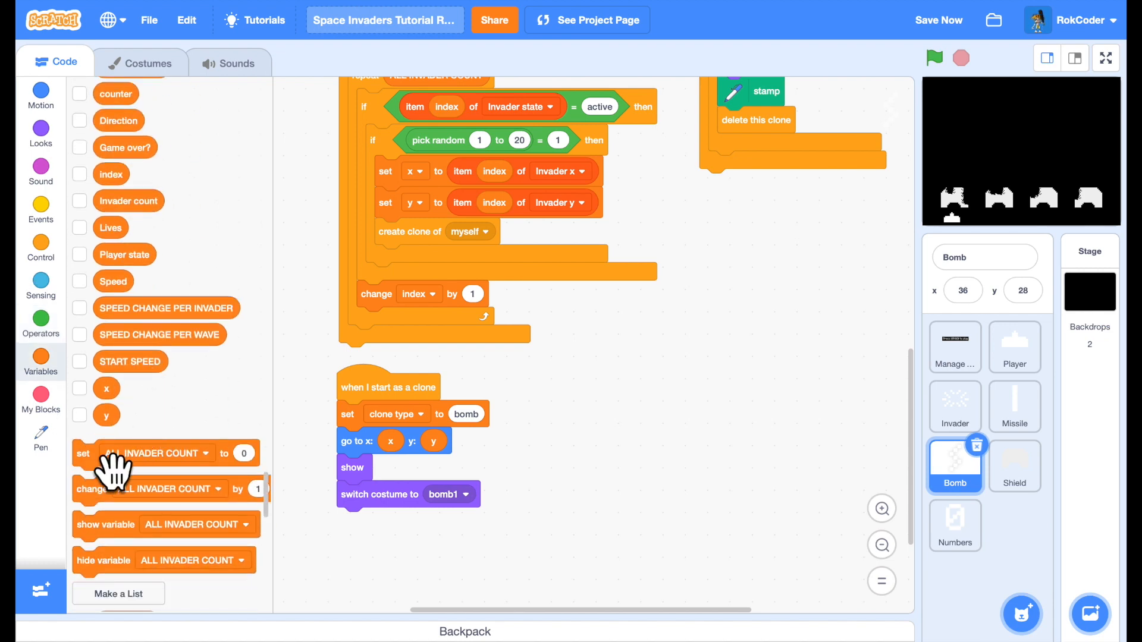
{"action": "left_click_drag", "start_coordinate": [83, 453], "coordinate": [357, 521]}
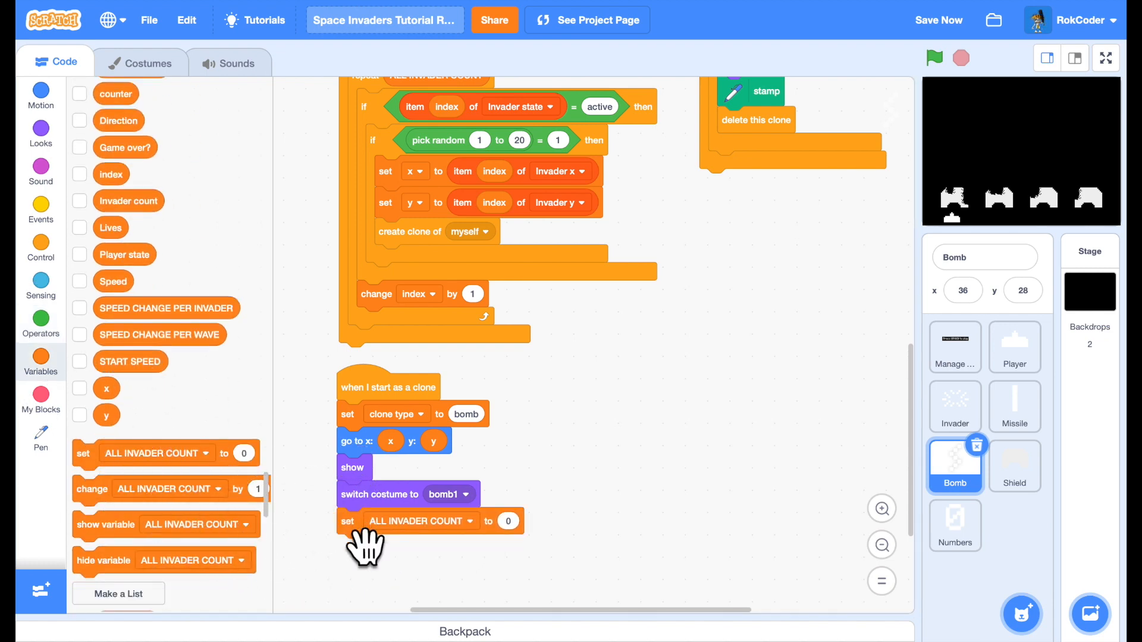
{"action": "left_click", "coordinate": [470, 521]}
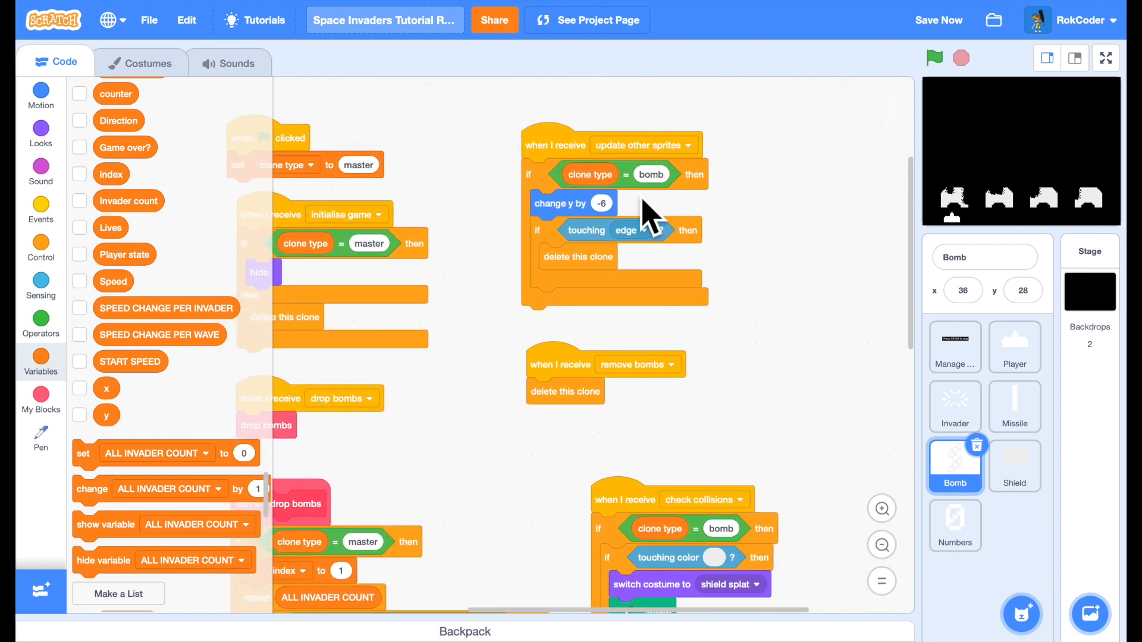
{"action": "mouse_move", "coordinate": [128, 490]}
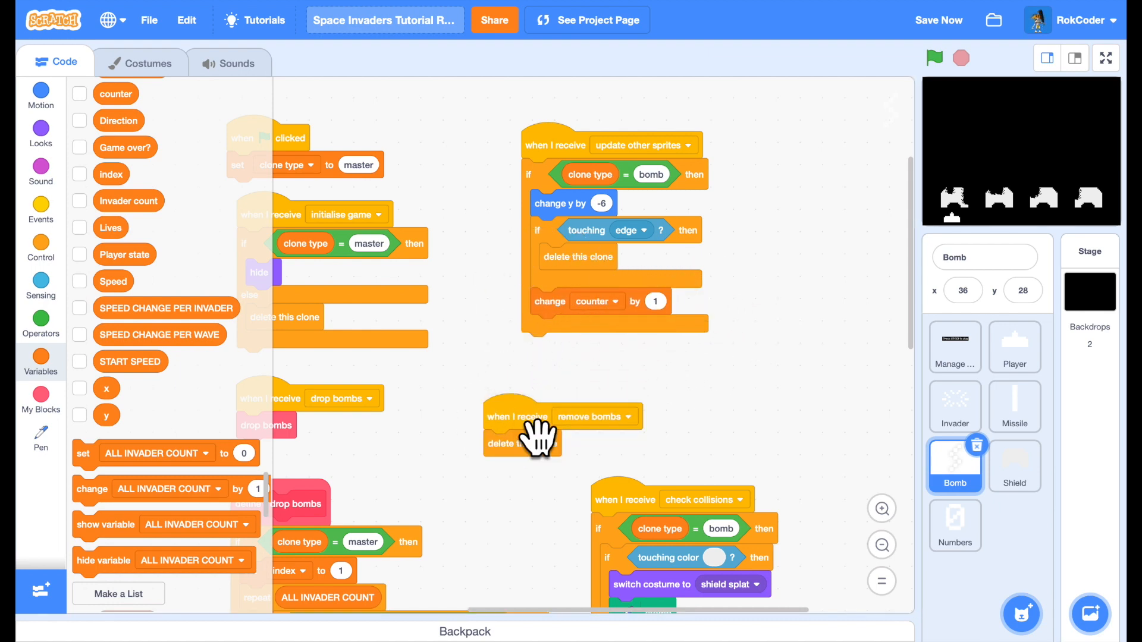
- After checking the Bomb's costumes, add change counter by 1 and a switch costume block in update other sprites
{"action": "left_click", "coordinate": [148, 63]}
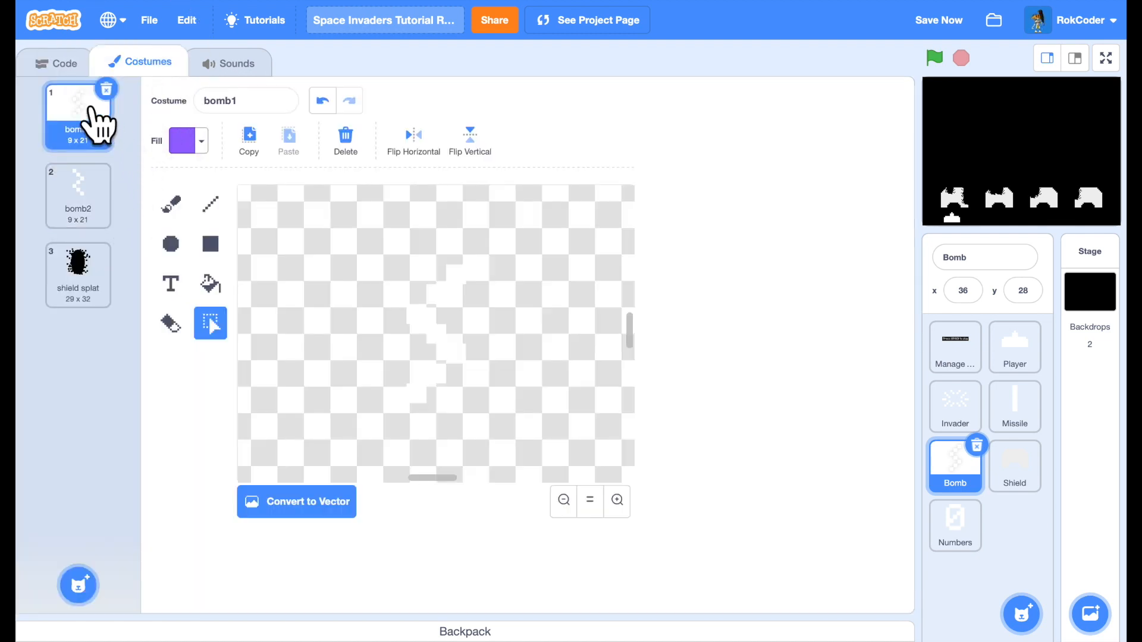
{"action": "left_click", "coordinate": [55, 62]}
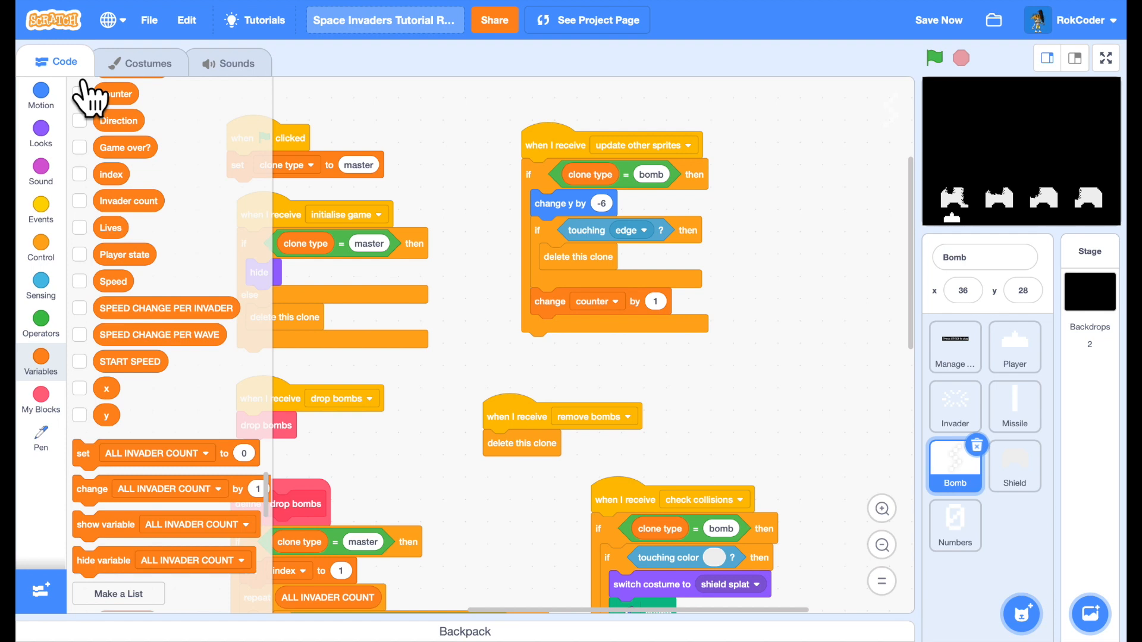
{"action": "left_click", "coordinate": [939, 19]}
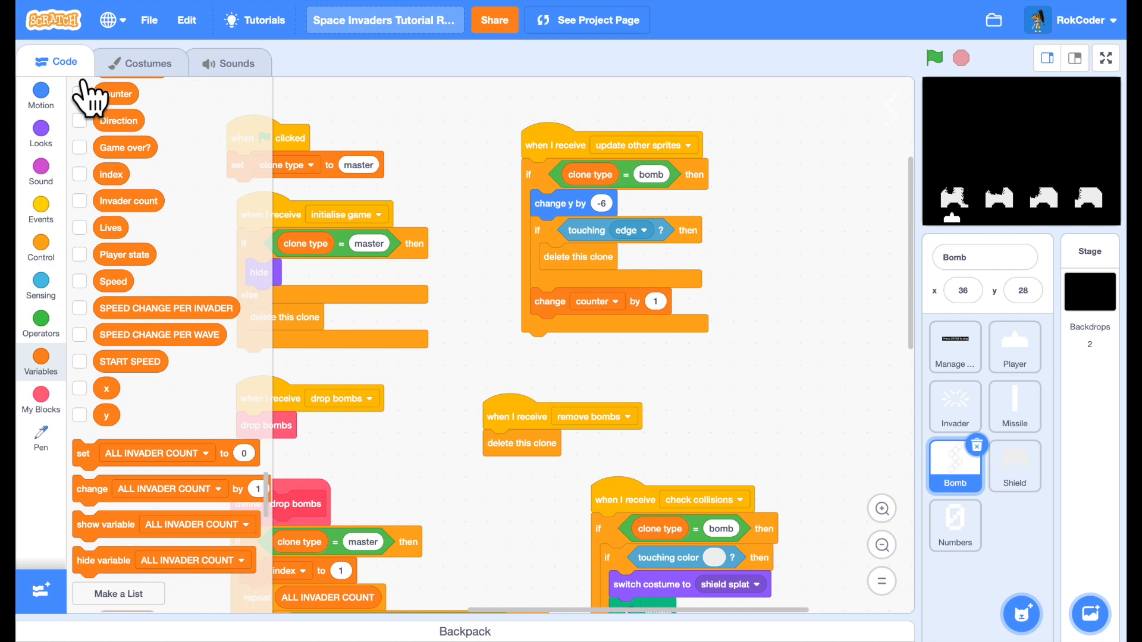
{"action": "mouse_move", "coordinate": [480, 245]}
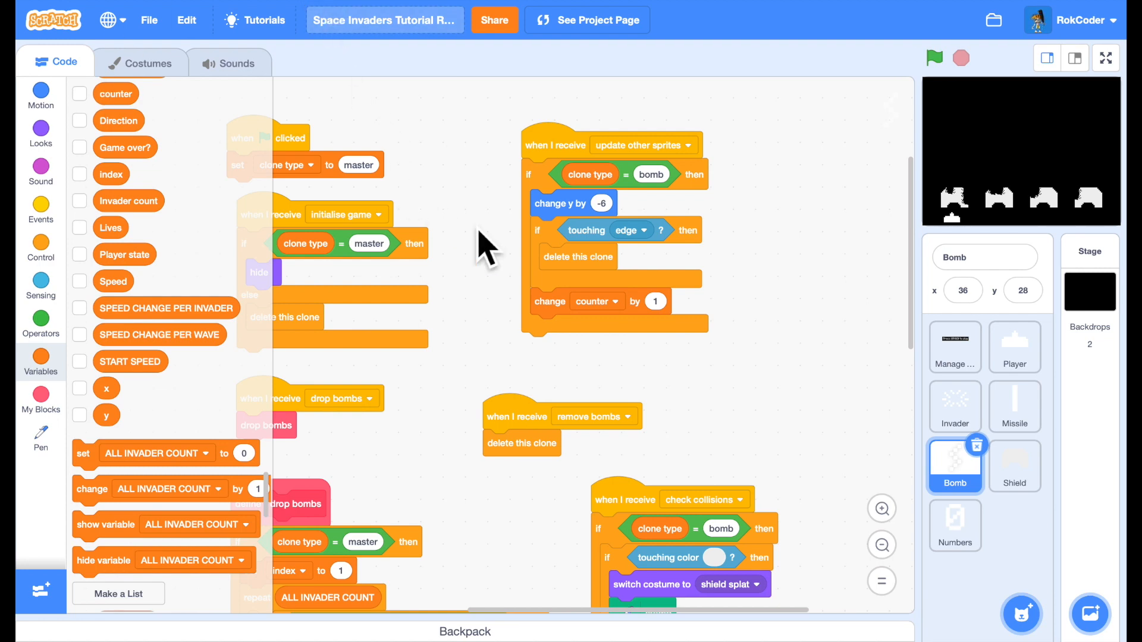
{"action": "left_click", "coordinate": [41, 132]}
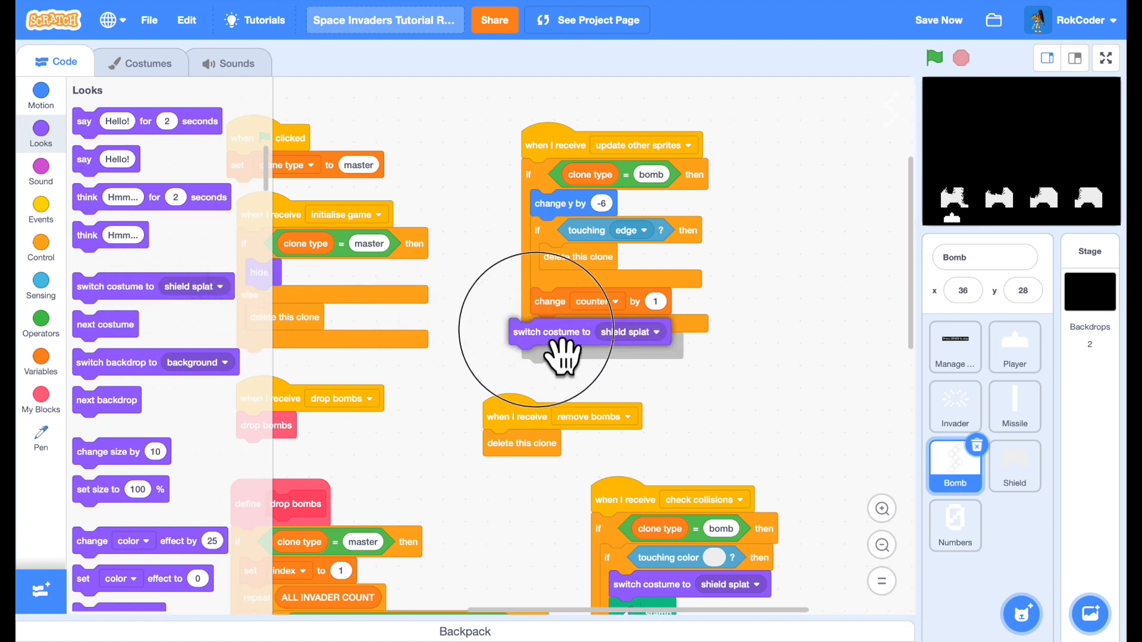
{"action": "left_click_drag", "start_coordinate": [551, 331], "coordinate": [573, 328]}
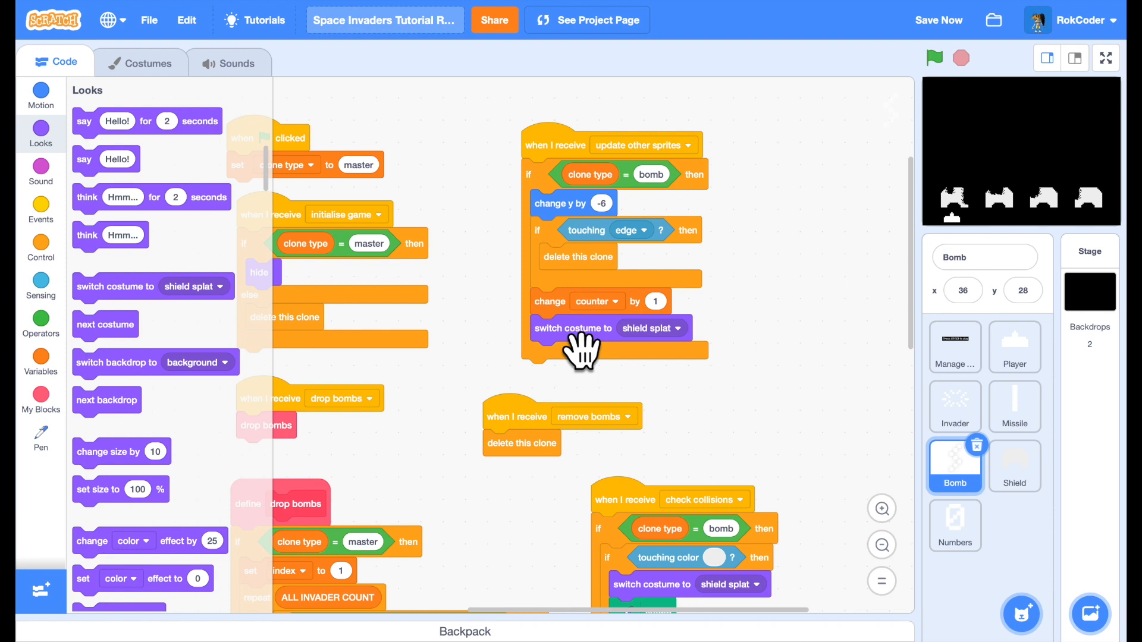
{"action": "mouse_move", "coordinate": [126, 352]}
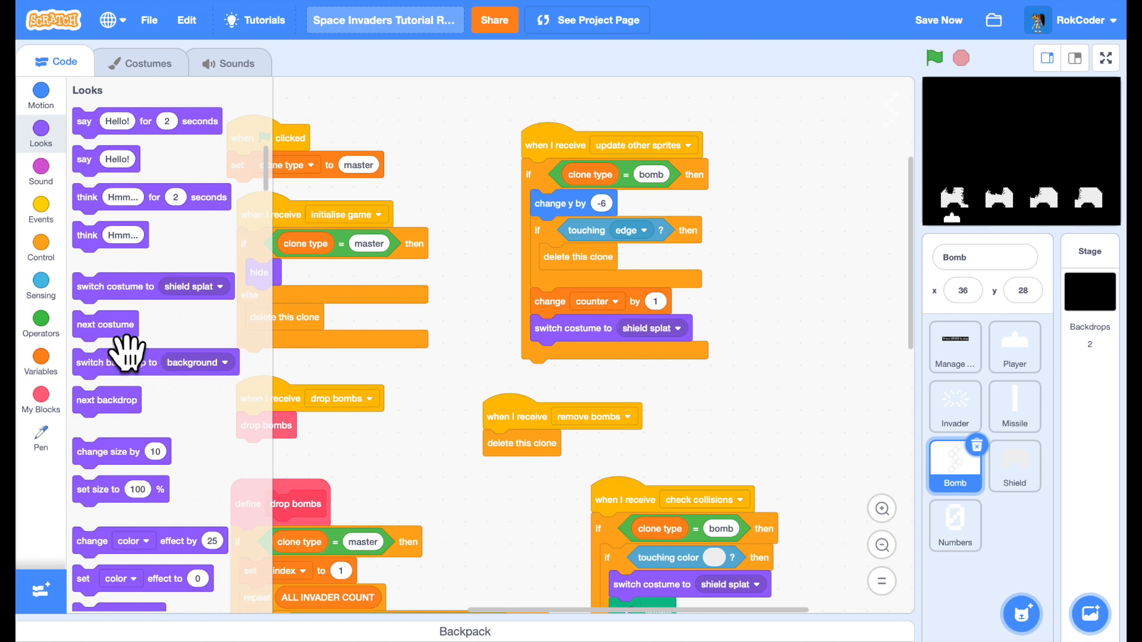
- Build the expression floor of counter/4 mod 2 + 1 from operator and variable blocks
{"action": "left_click", "coordinate": [40, 324]}
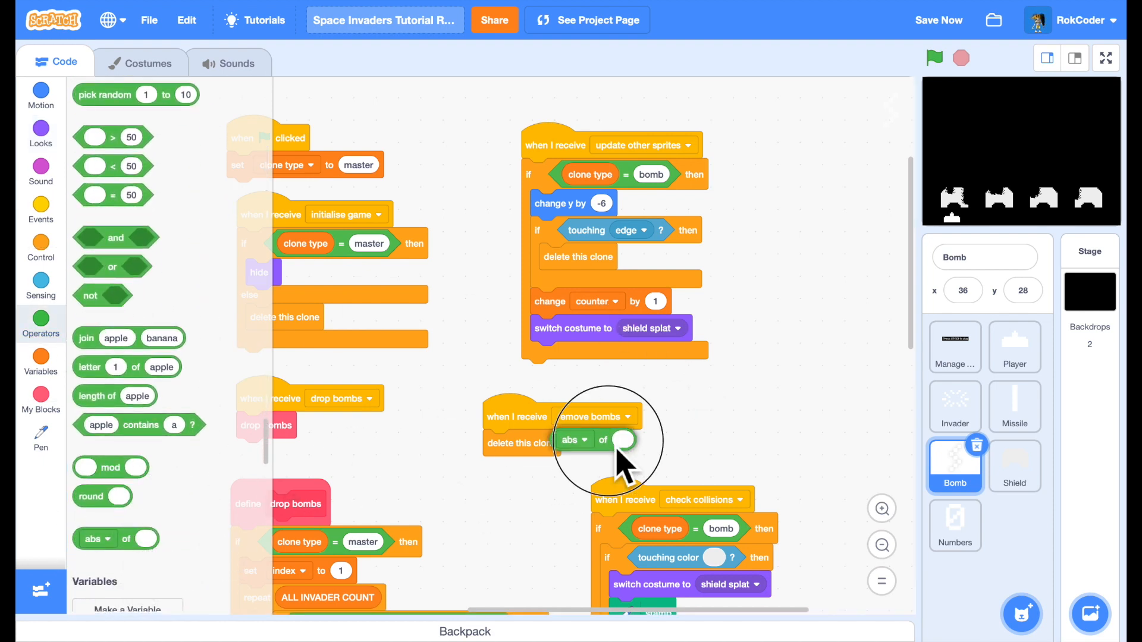
{"action": "left_click", "coordinate": [572, 440]}
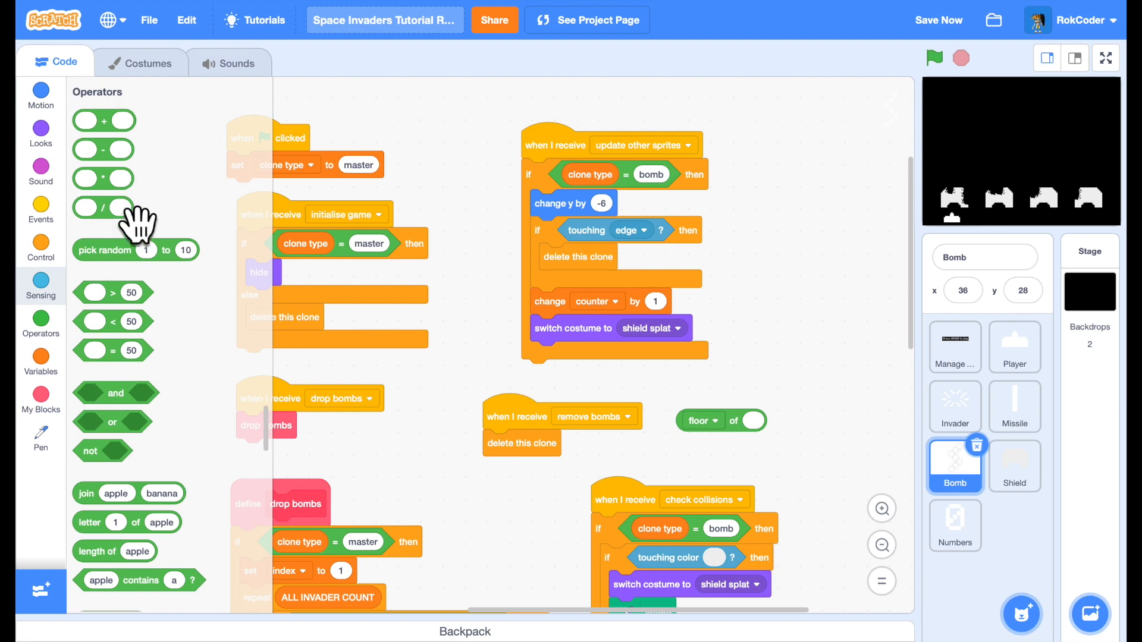
{"action": "left_click_drag", "start_coordinate": [103, 207], "coordinate": [772, 416]}
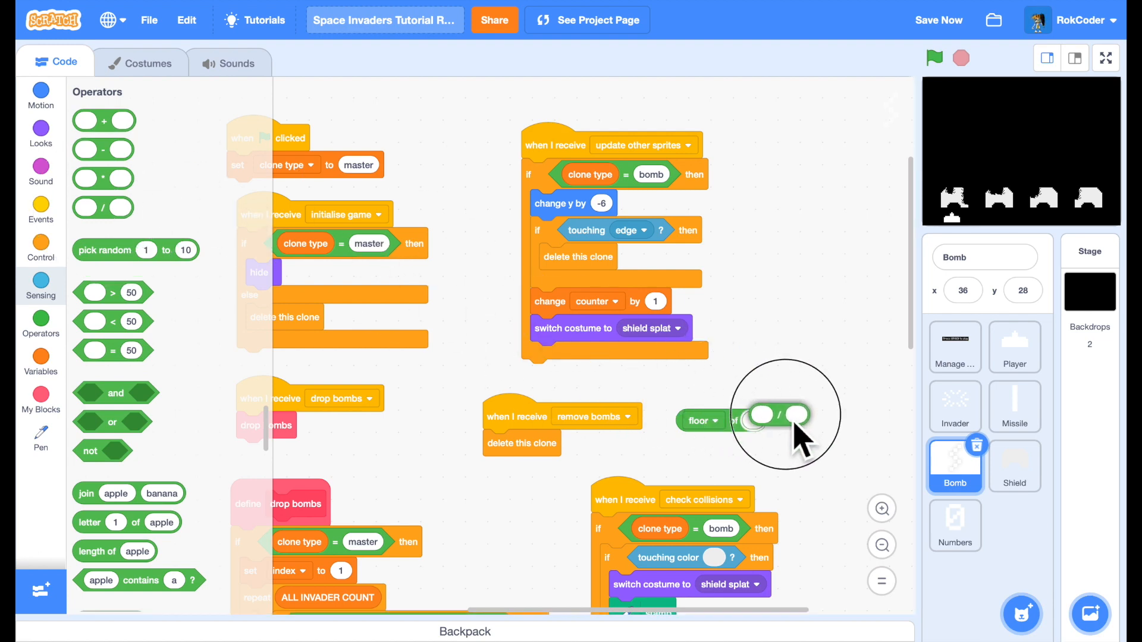
{"action": "left_click", "coordinate": [40, 361]}
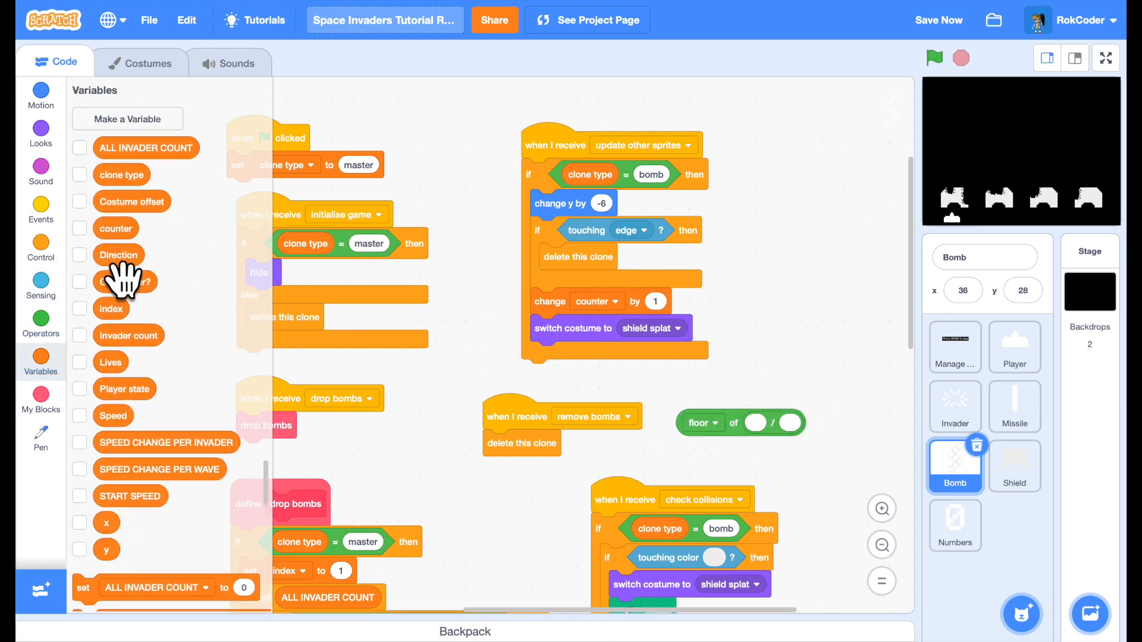
{"action": "left_click_drag", "start_coordinate": [115, 228], "coordinate": [774, 440]}
{"action": "type", "text": "4"}
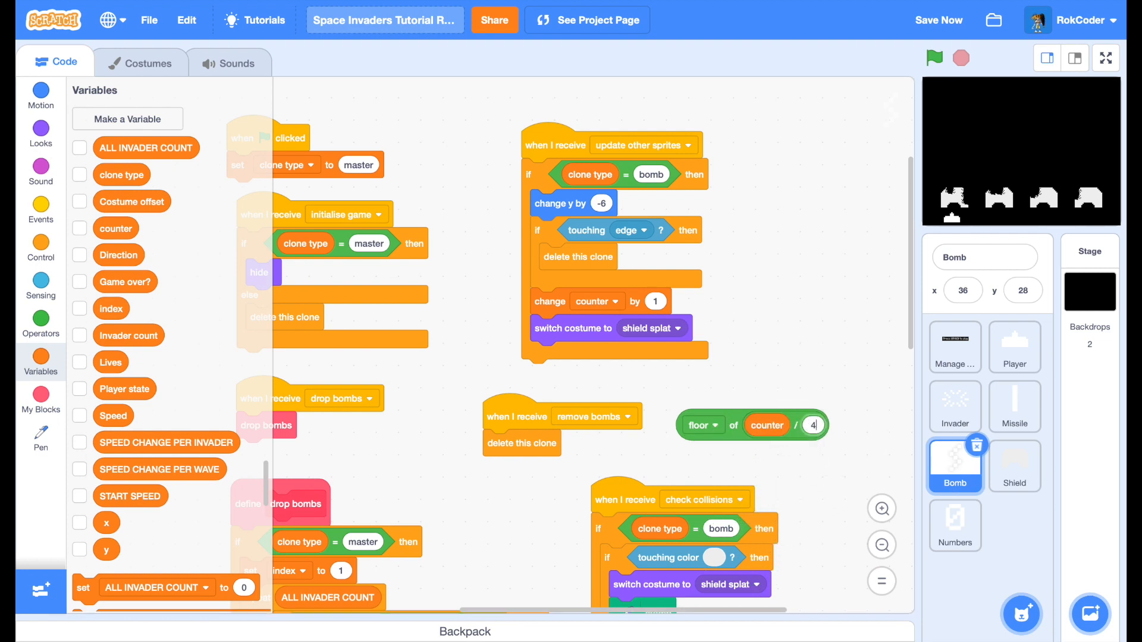
{"action": "left_click", "coordinate": [41, 321]}
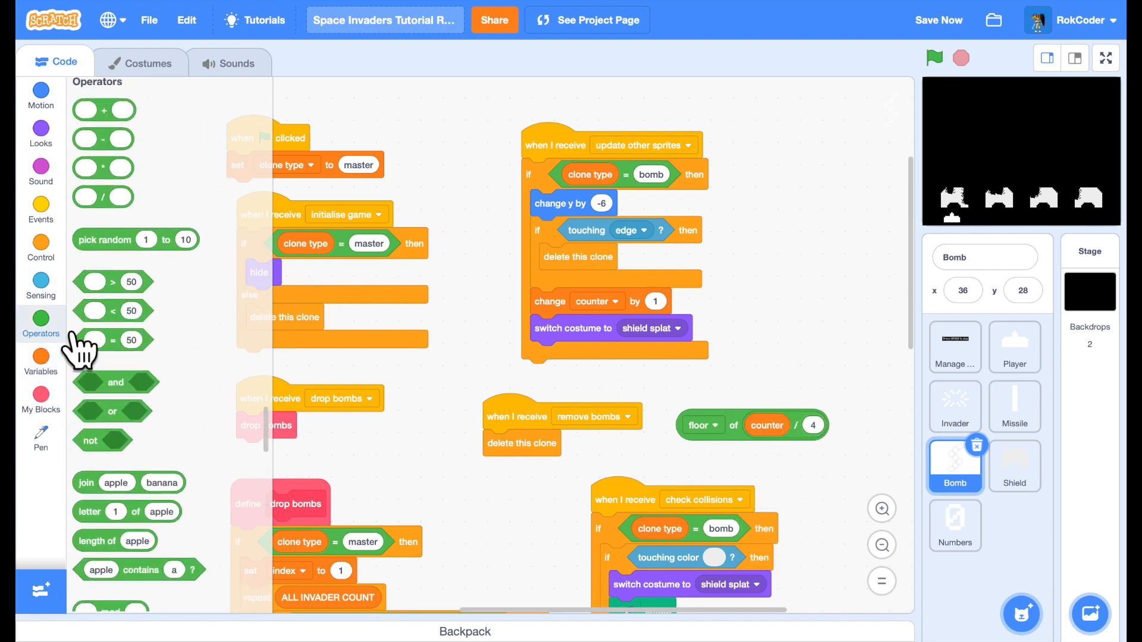
{"action": "scroll", "scroll_direction": "down", "scroll_amount": 3}
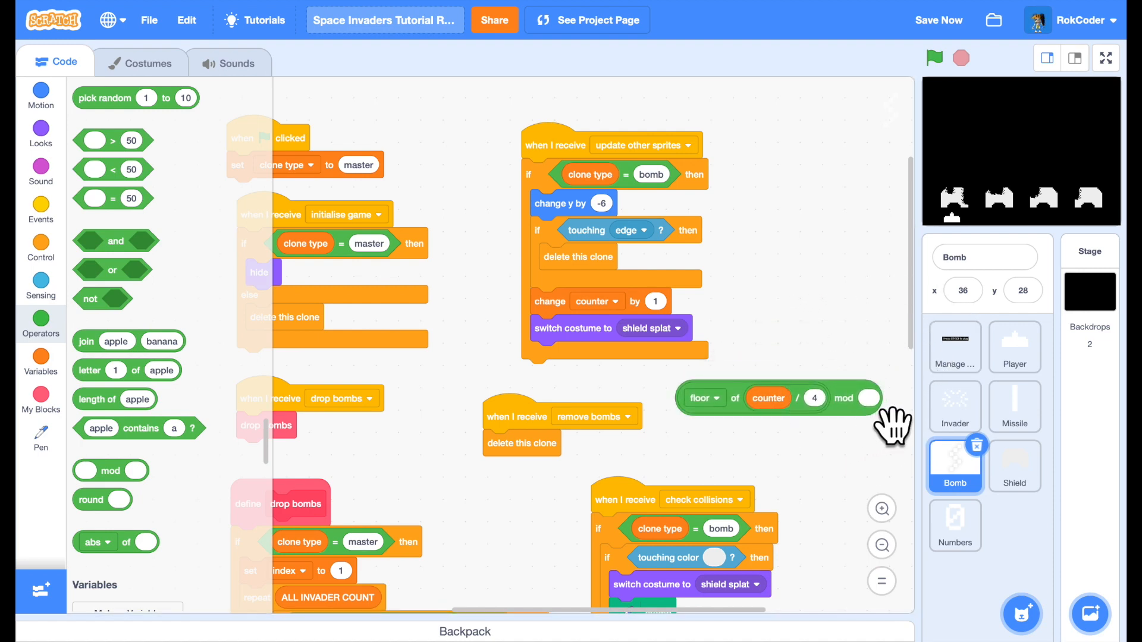
{"action": "type", "text": "2"}
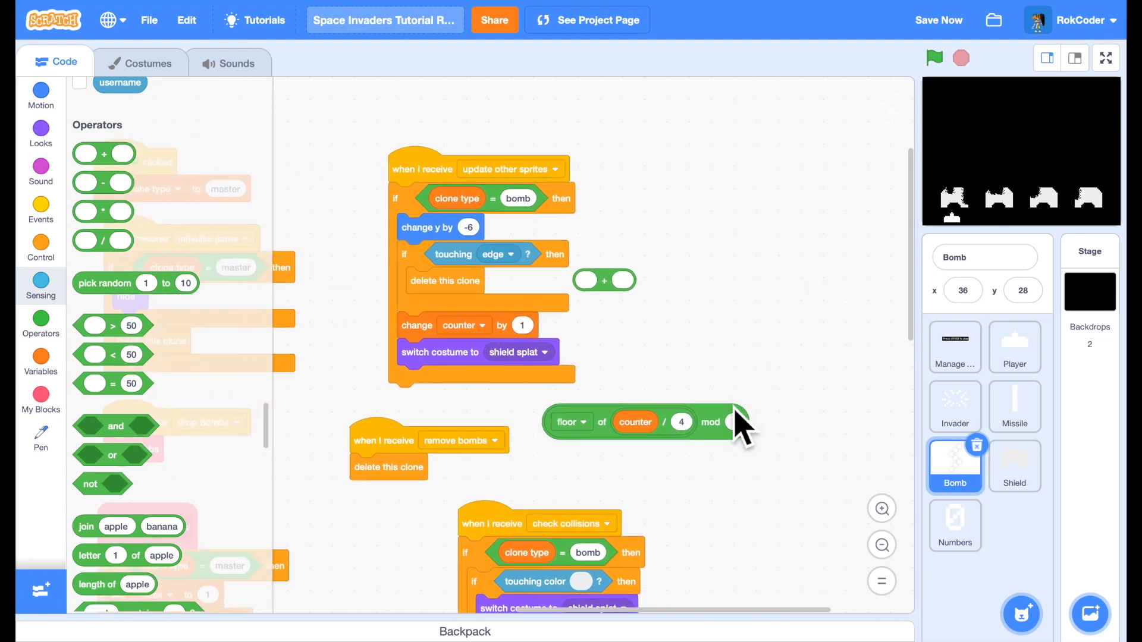
{"action": "left_click_drag", "start_coordinate": [603, 279], "coordinate": [786, 289]}
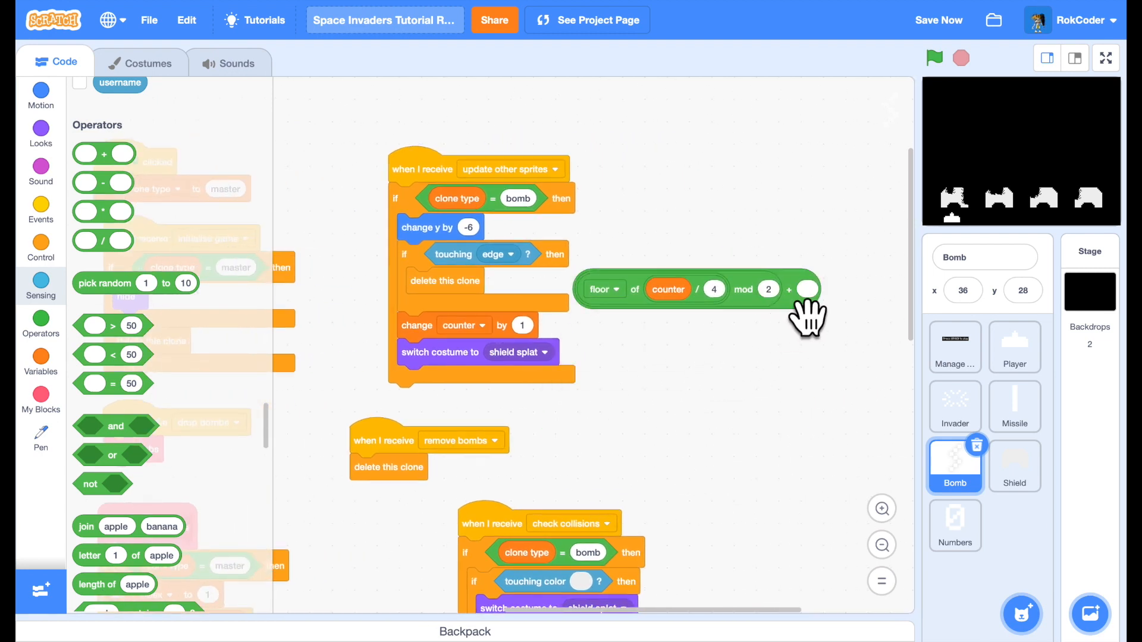
{"action": "left_click", "coordinate": [806, 289]}
{"action": "type", "text": "1"}
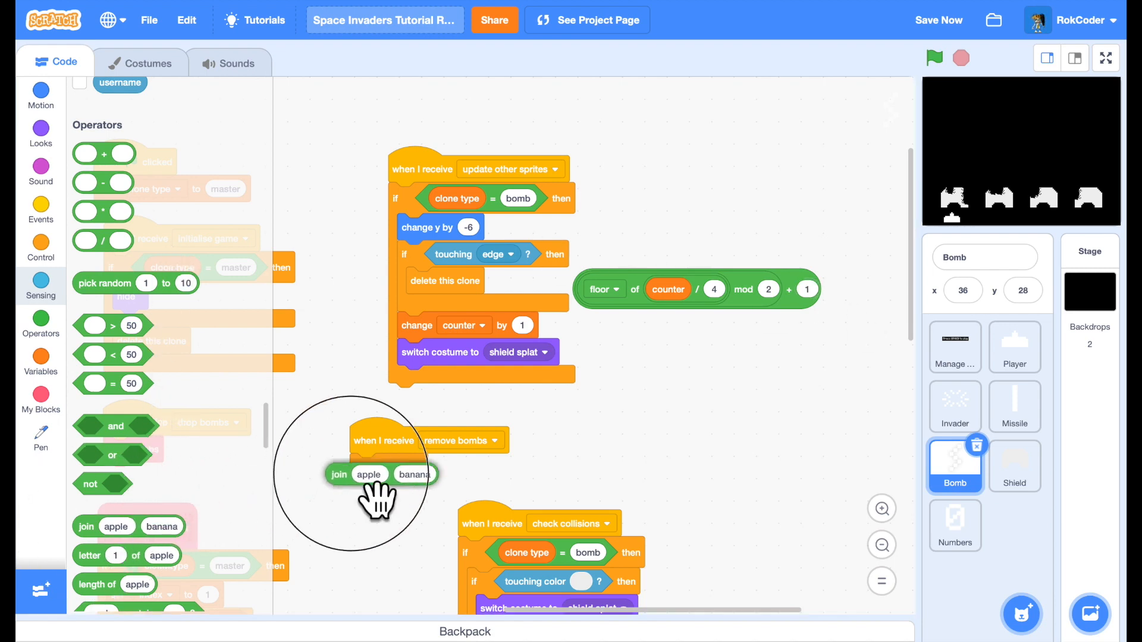
- Join 'bomb' with that expression in switch costume to, then show the stage full screen
{"action": "left_click_drag", "start_coordinate": [367, 474], "coordinate": [525, 352]}
{"action": "type", "text": "bomb"}
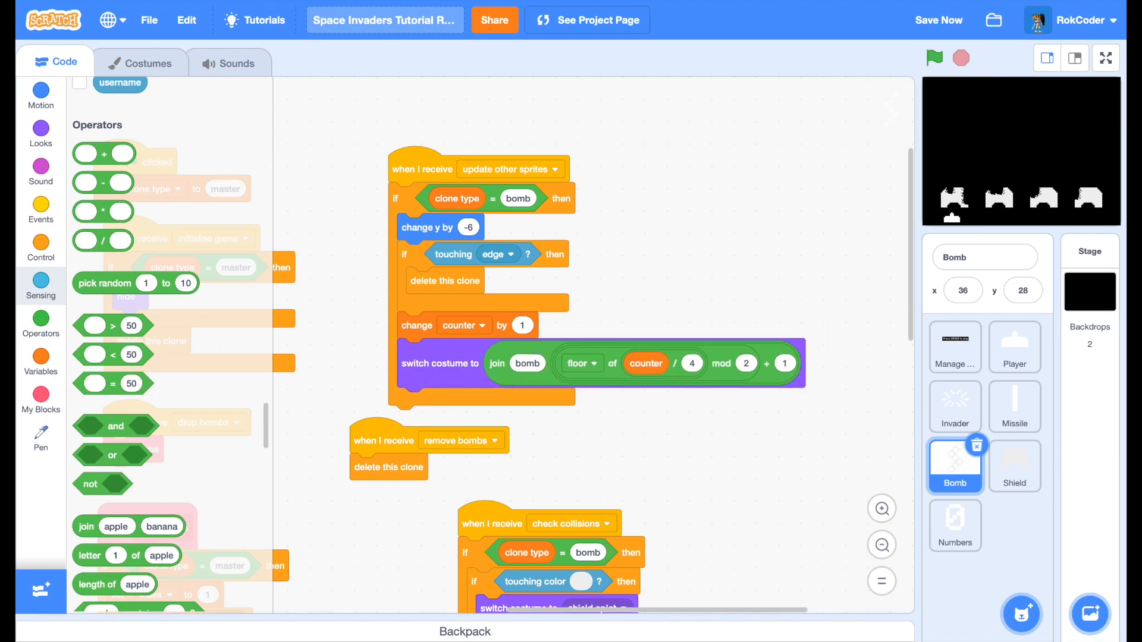
{"action": "left_click", "coordinate": [1103, 57]}
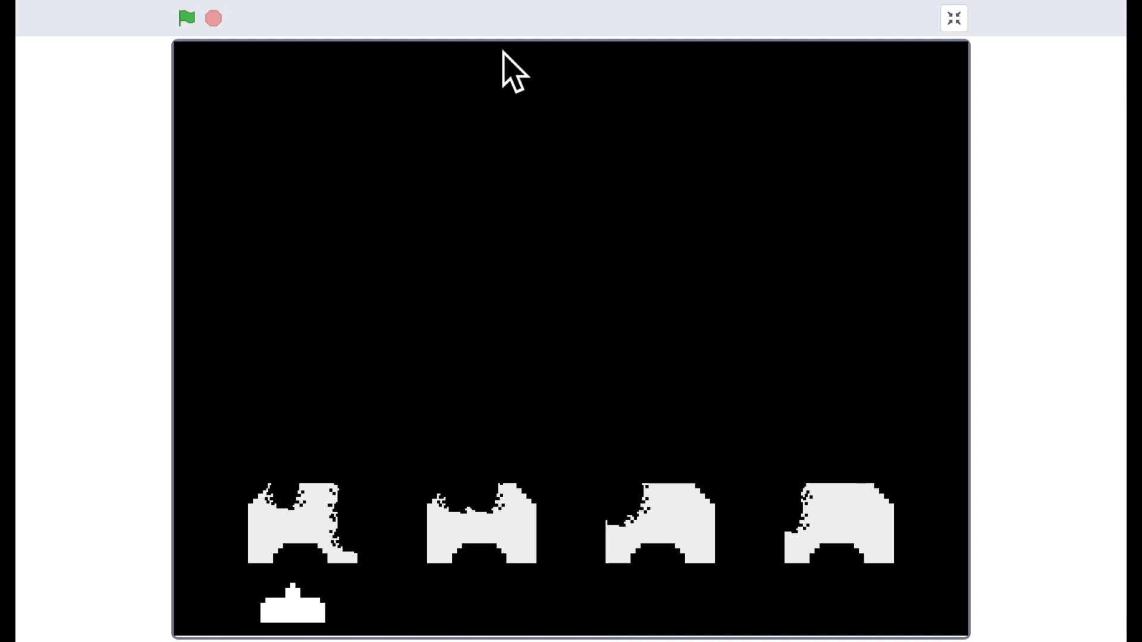
- Run the game full screen to watch the animated bombs, then exit full screen
{"action": "left_click", "coordinate": [185, 19]}
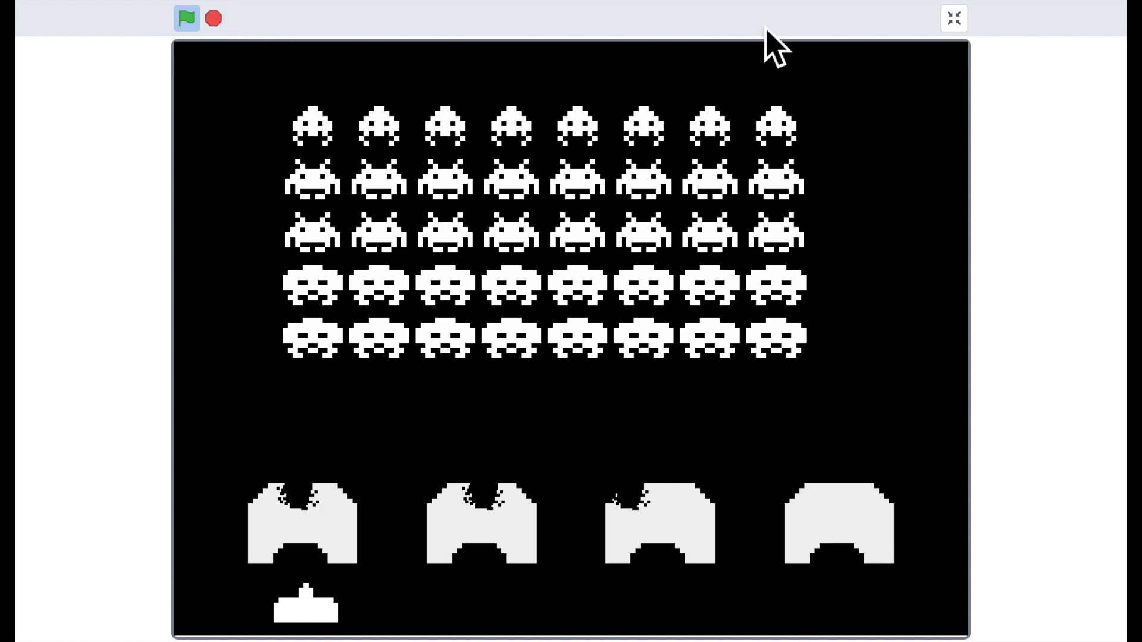
{"action": "left_click", "coordinate": [954, 17]}
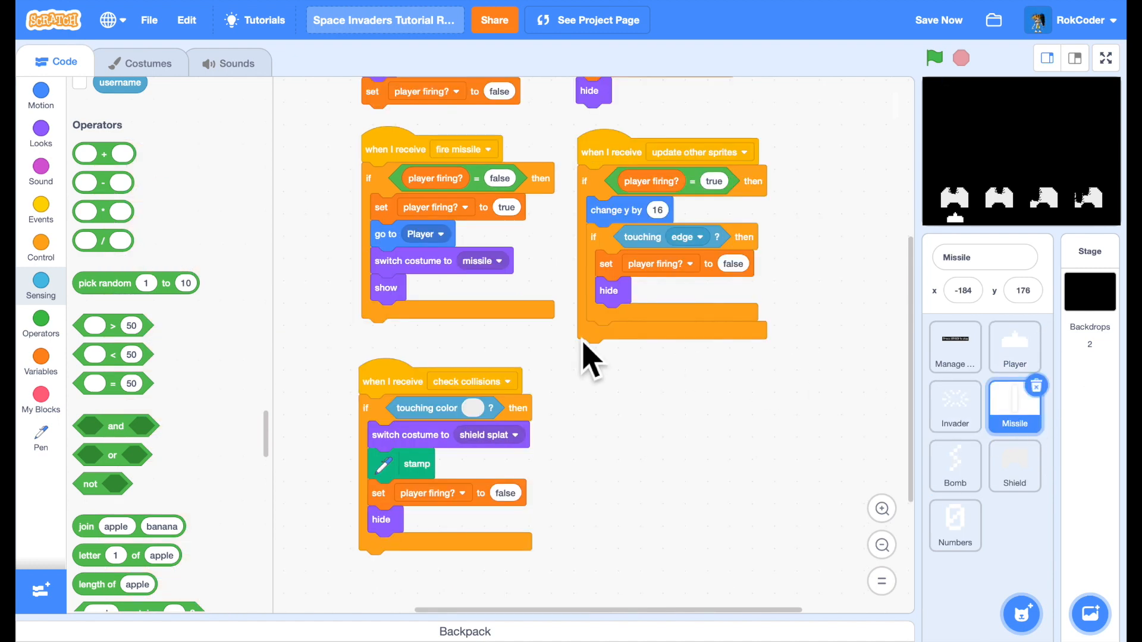
{"action": "mouse_move", "coordinate": [105, 226]}
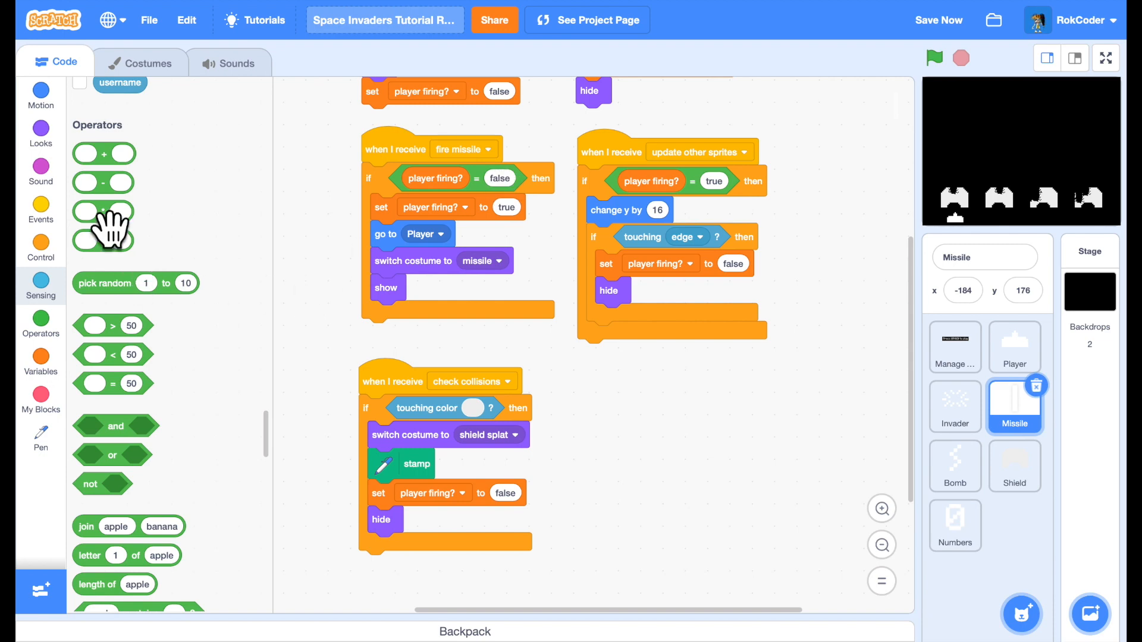
- Add start sound fire below show in the fire missile script, then select the Invader sprite
{"action": "left_click", "coordinate": [41, 176]}
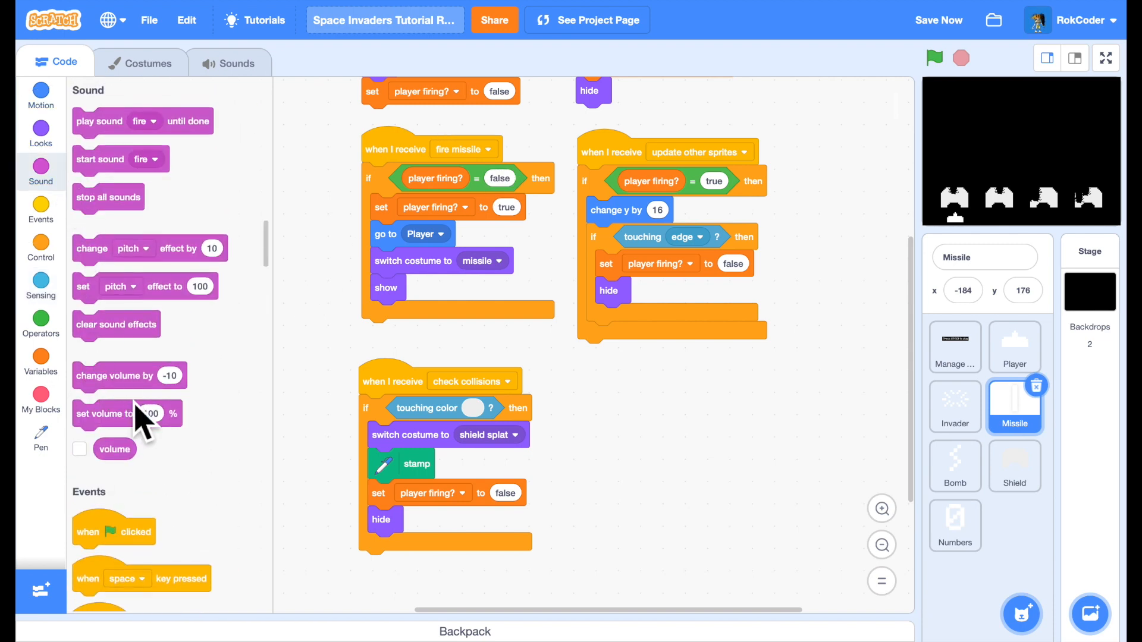
{"action": "mouse_move", "coordinate": [113, 187]}
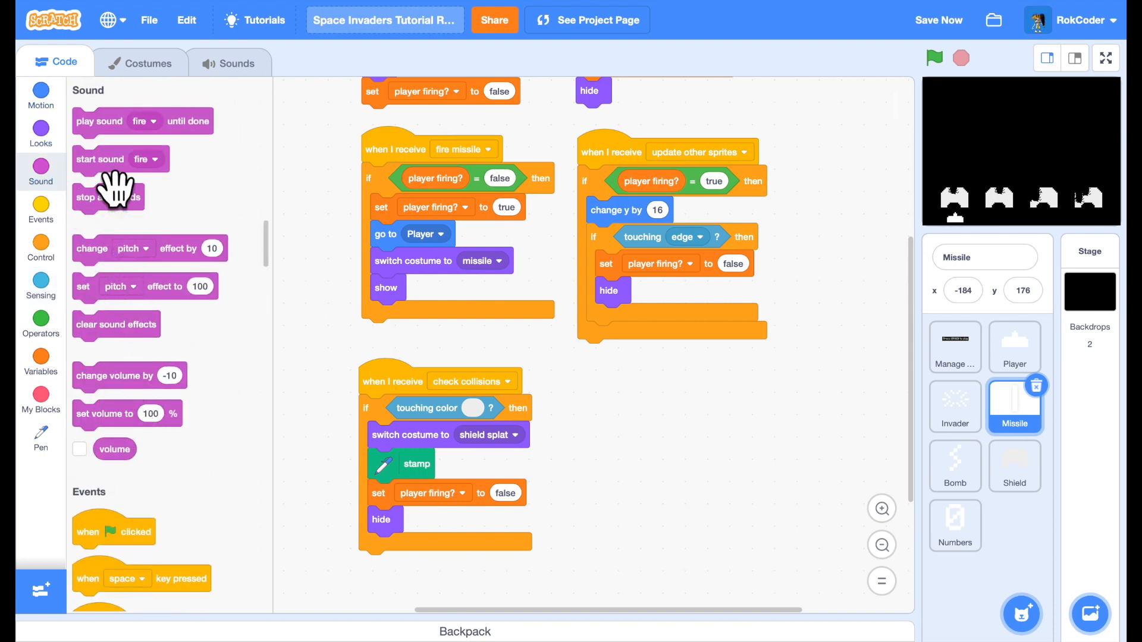
{"action": "left_click_drag", "start_coordinate": [100, 159], "coordinate": [398, 314]}
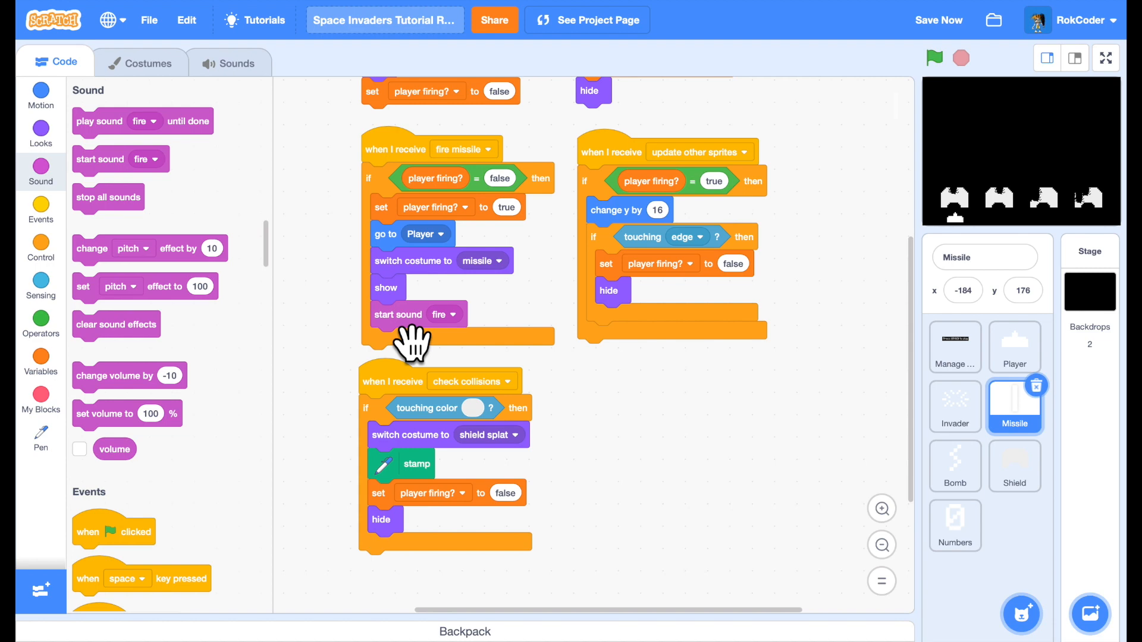
{"action": "left_click", "coordinate": [954, 407]}
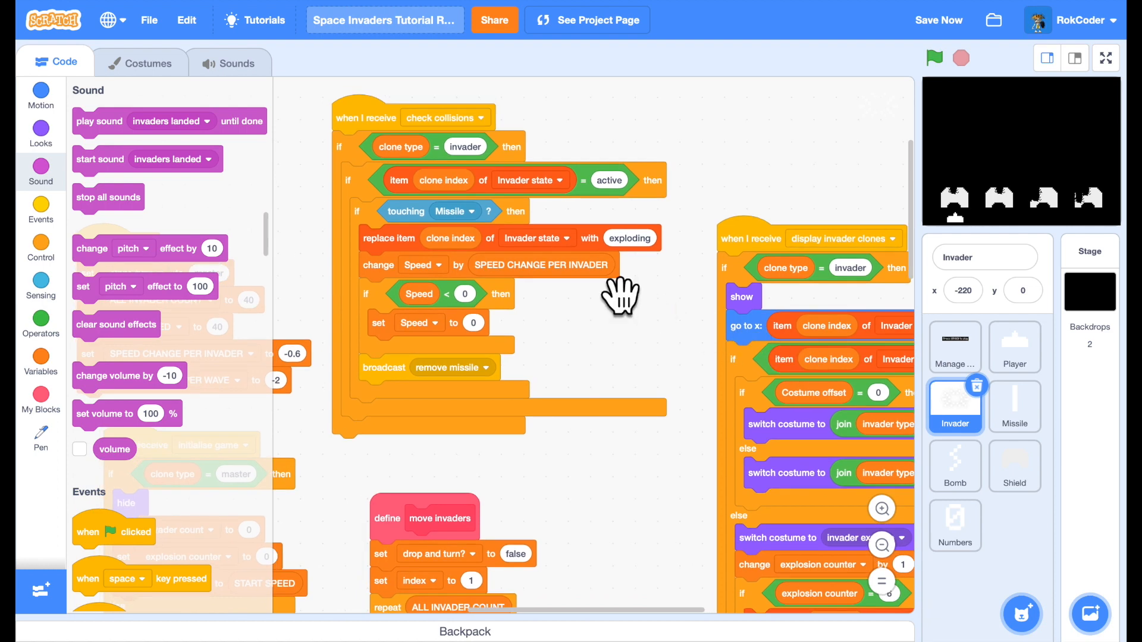
{"action": "mouse_move", "coordinate": [493, 264]}
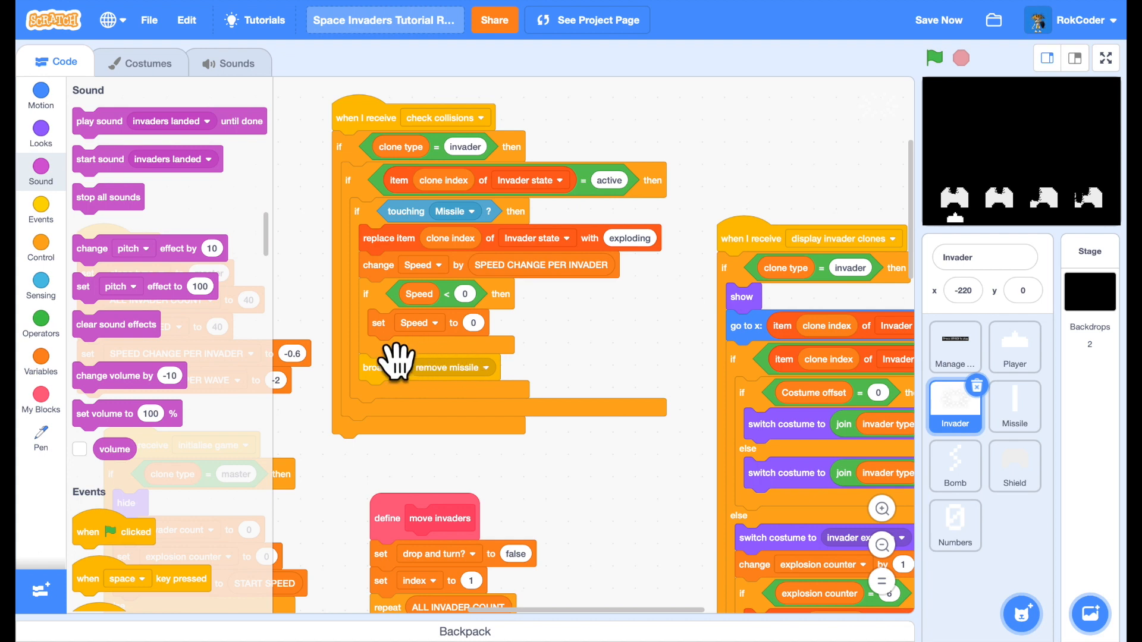
{"action": "mouse_move", "coordinate": [119, 190]}
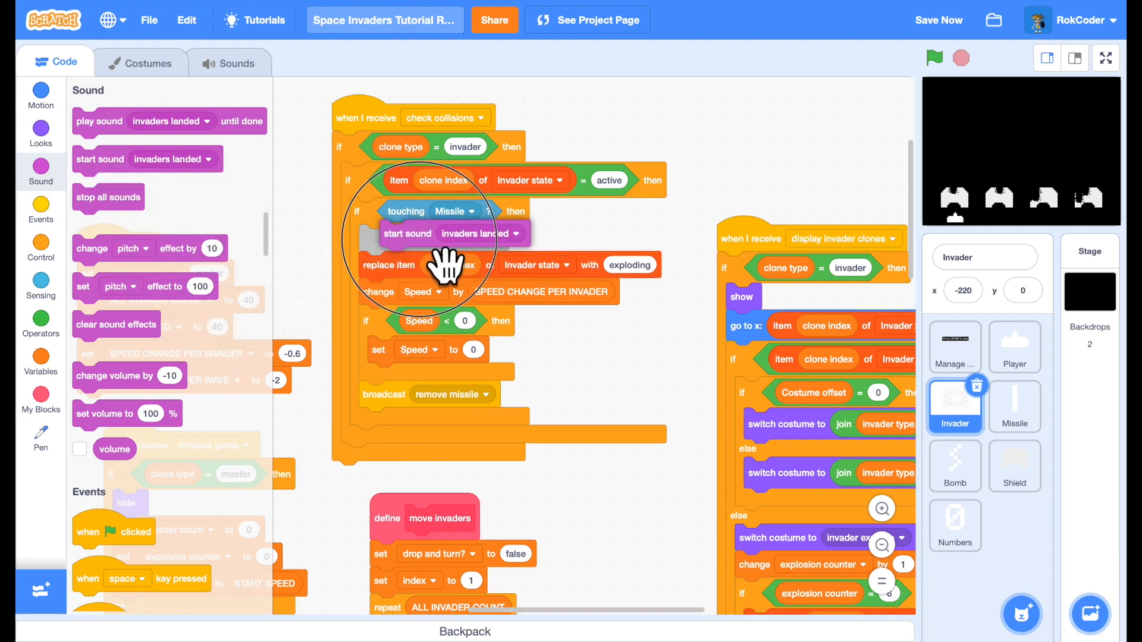
- Set the new start sound block in the Missile collision check to invader hit
{"action": "left_click", "coordinate": [495, 238]}
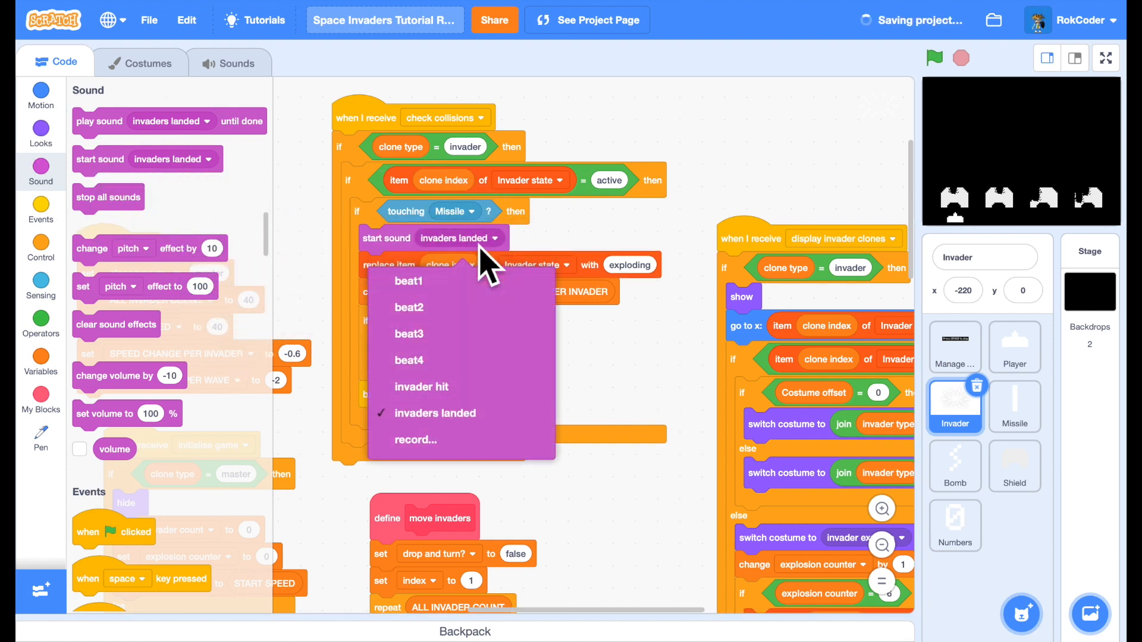
{"action": "left_click", "coordinate": [423, 387]}
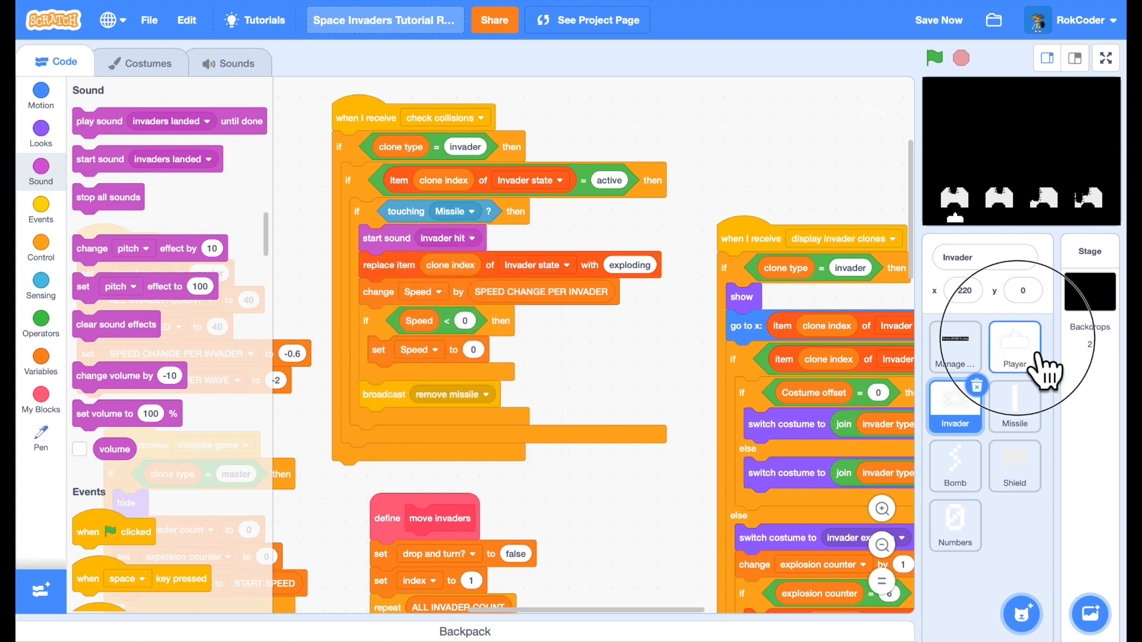
- Select the Player sprite to add start sound player hit in its Bomb collision check
{"action": "left_click", "coordinate": [1013, 347]}
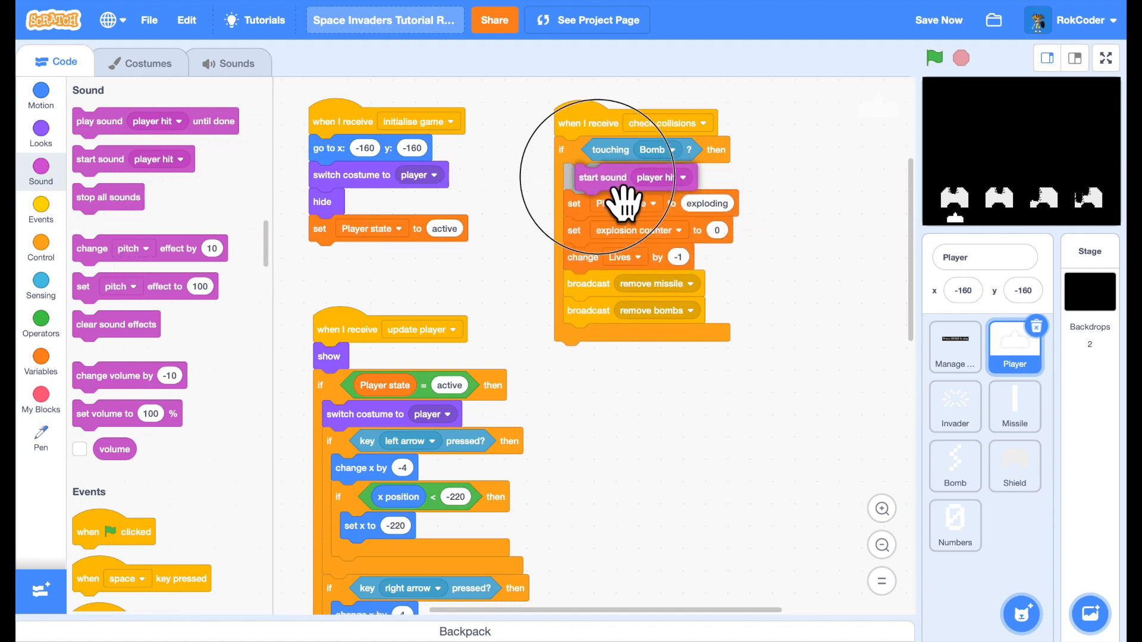
{"action": "mouse_move", "coordinate": [771, 436]}
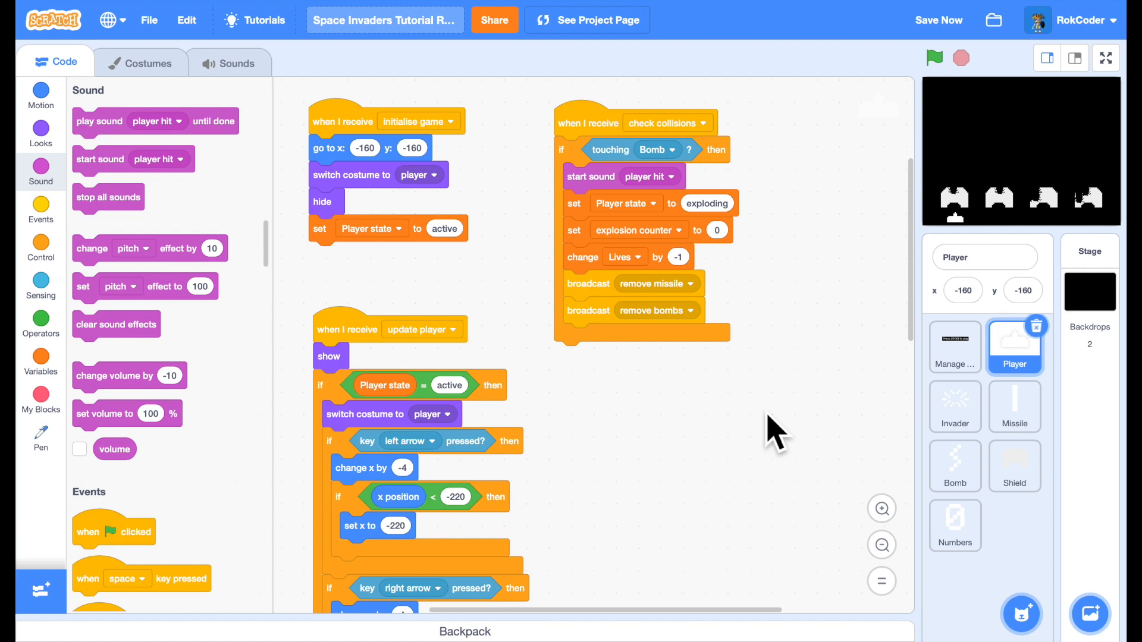
{"action": "mouse_move", "coordinate": [769, 440]}
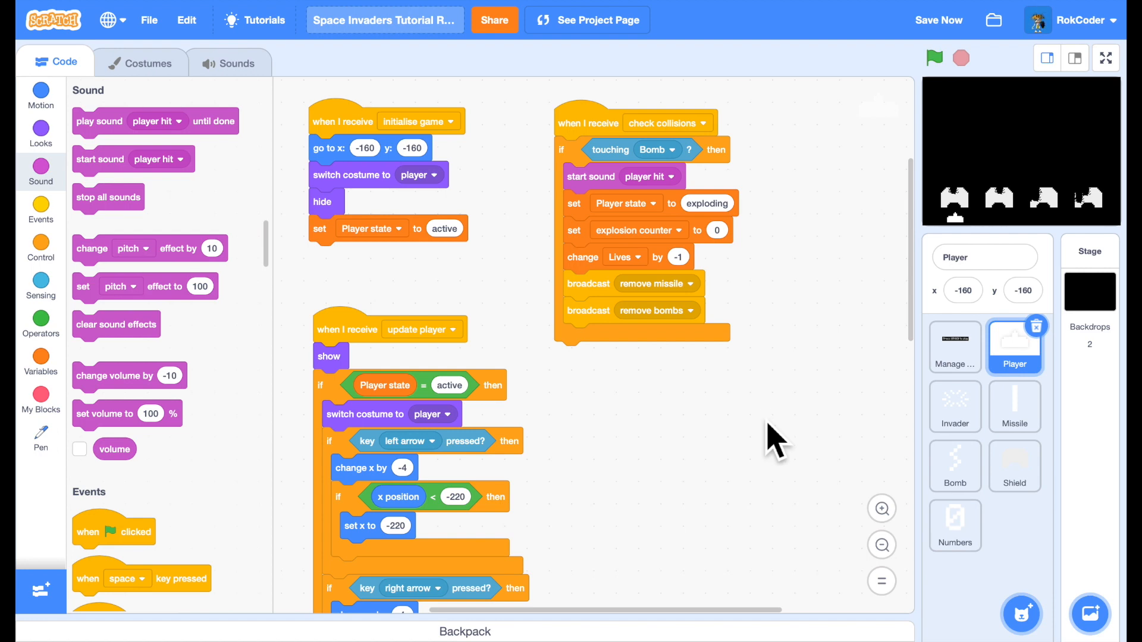
{"action": "mouse_move", "coordinate": [954, 407]}
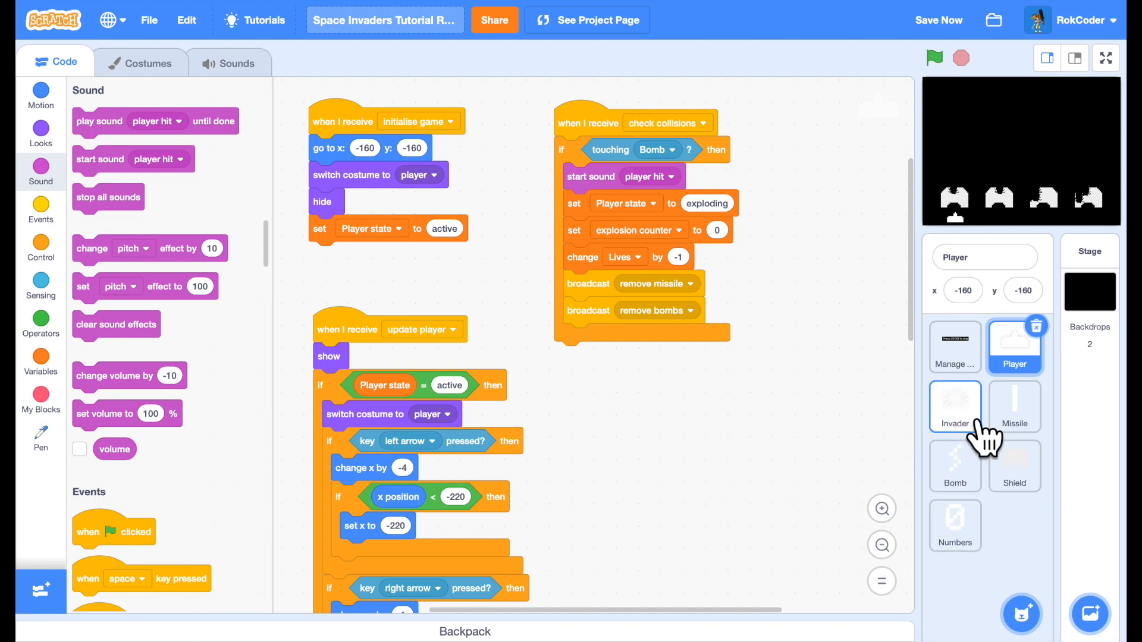
- Create a 'sound' variable for the Invader sprite only
{"action": "left_click", "coordinate": [953, 405]}
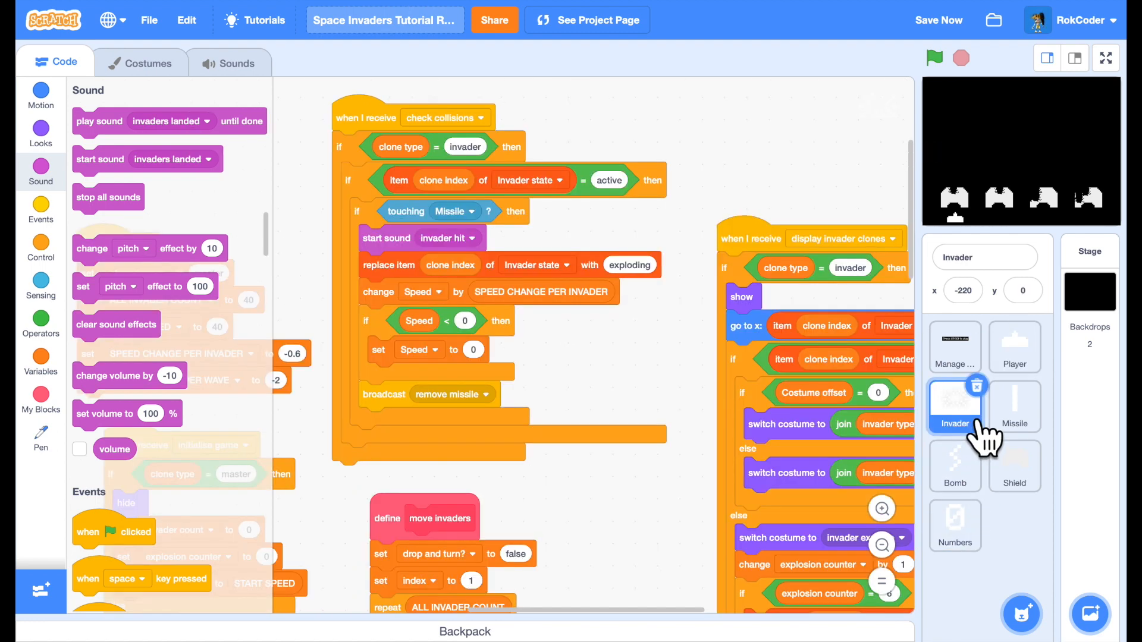
{"action": "mouse_move", "coordinate": [849, 445]}
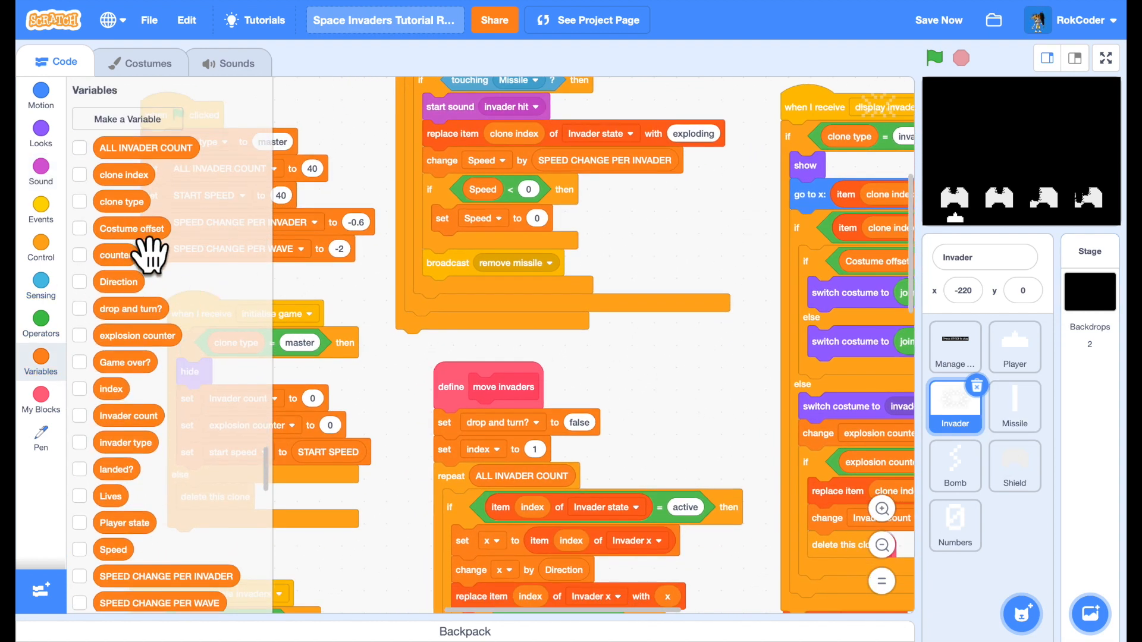
{"action": "left_click", "coordinate": [127, 118]}
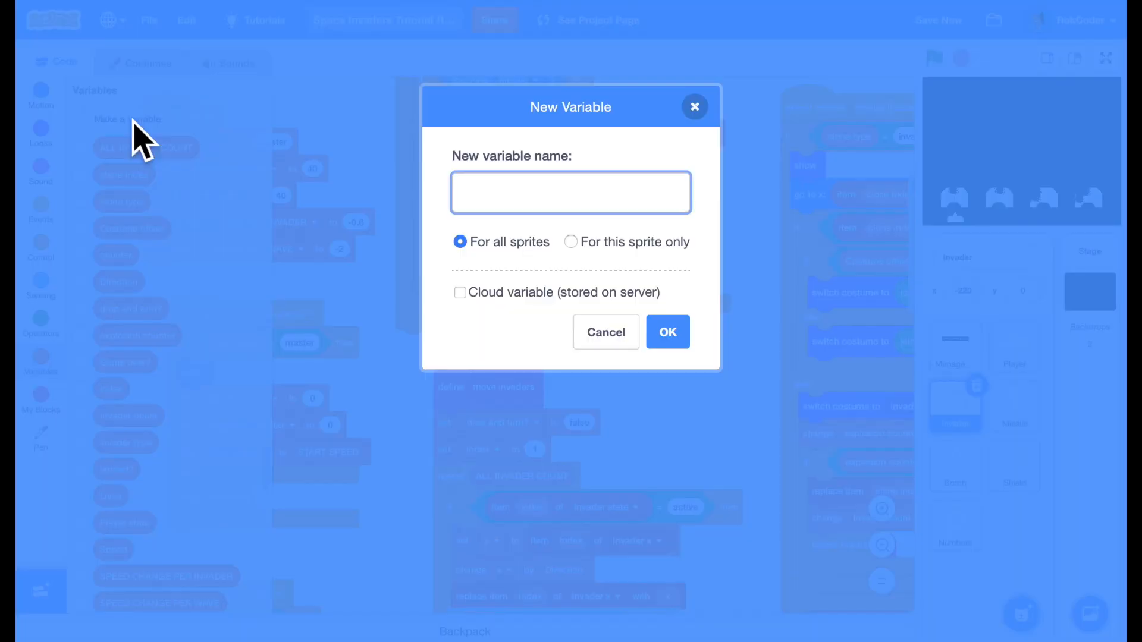
{"action": "left_click", "coordinate": [571, 243]}
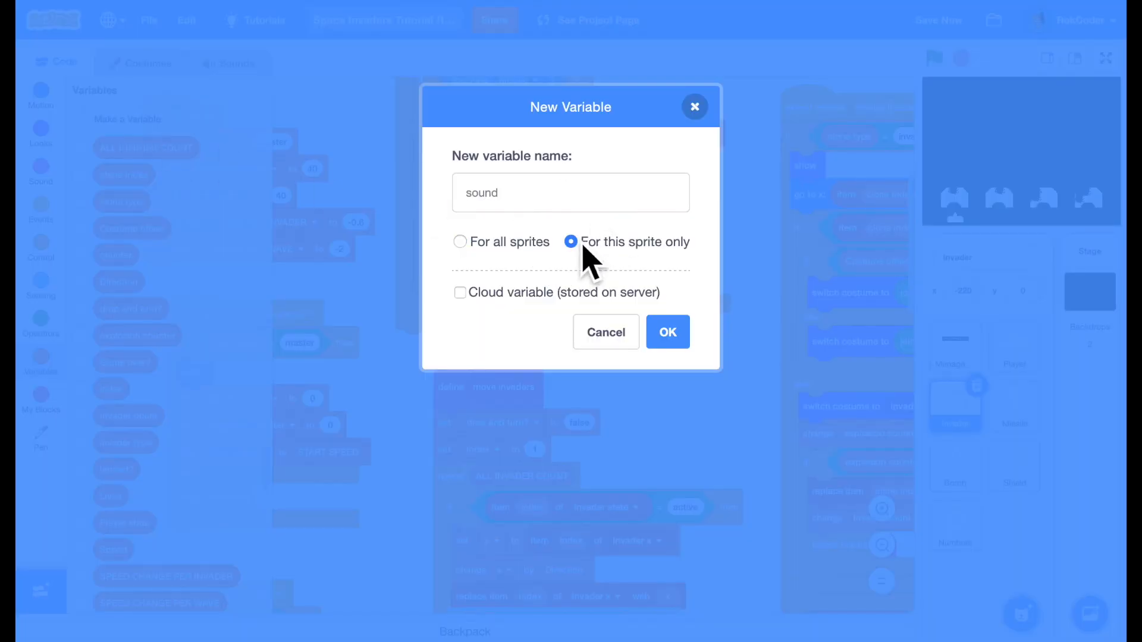
{"action": "left_click", "coordinate": [668, 332]}
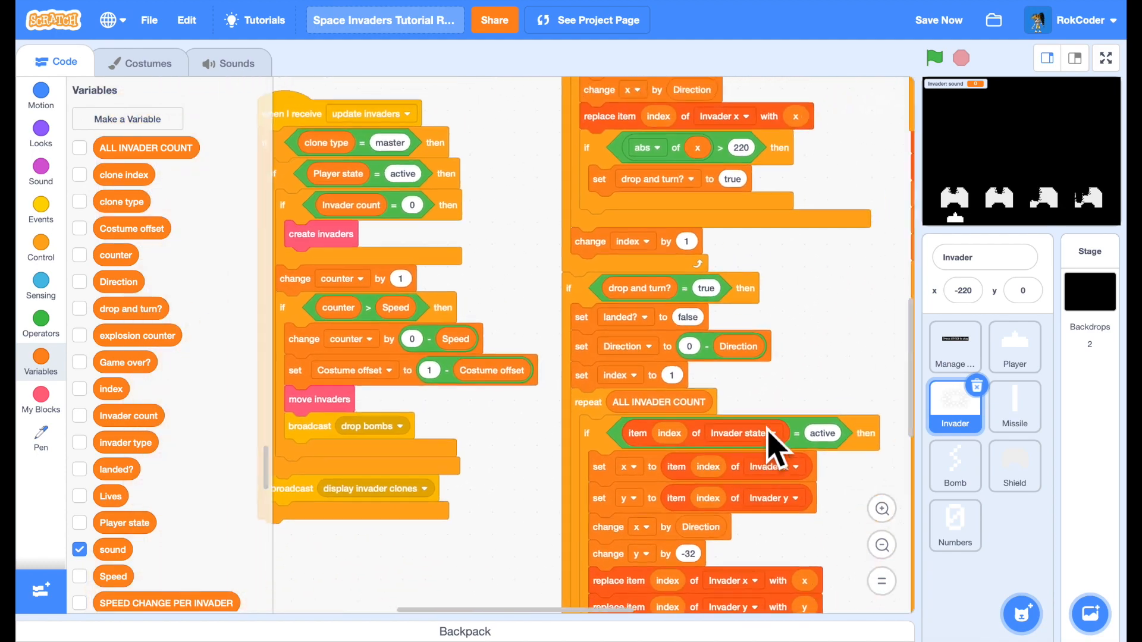
- Add set sound to 0 before broadcast initialise shields in the setup script
{"action": "scroll", "scroll_direction": "down", "scroll_amount": 3}
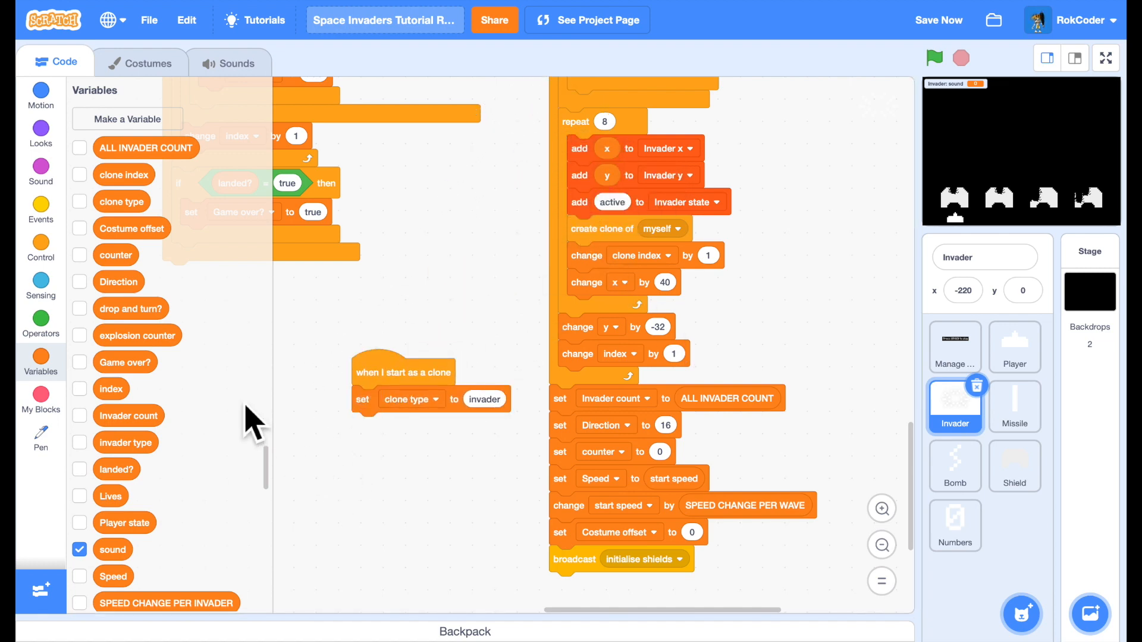
{"action": "scroll", "scroll_direction": "down", "scroll_amount": 3}
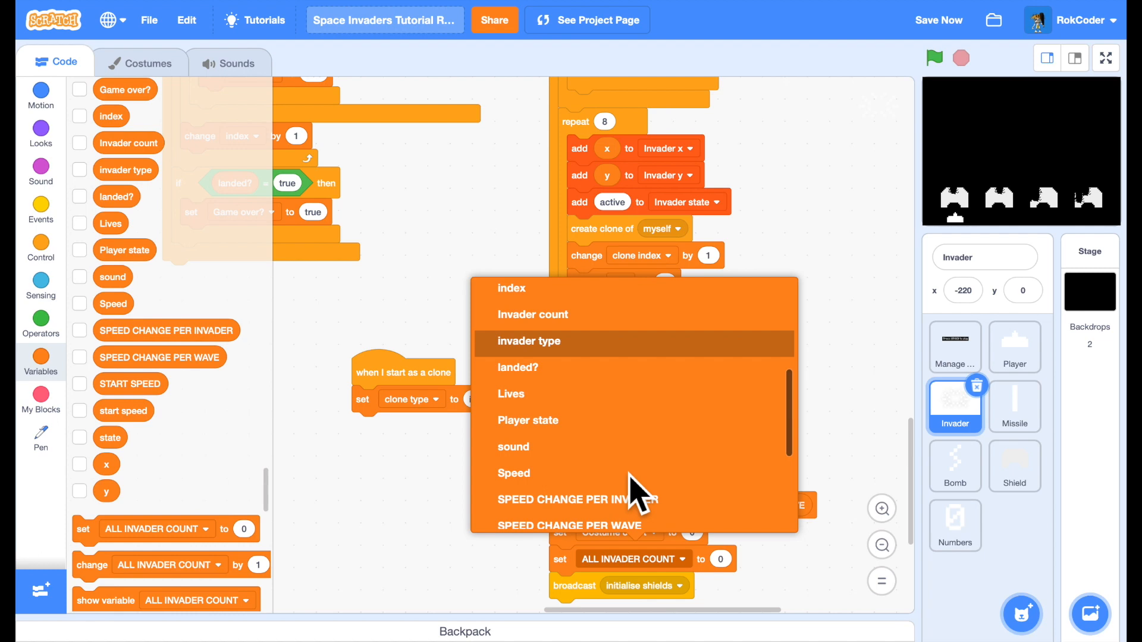
{"action": "left_click", "coordinate": [528, 342]}
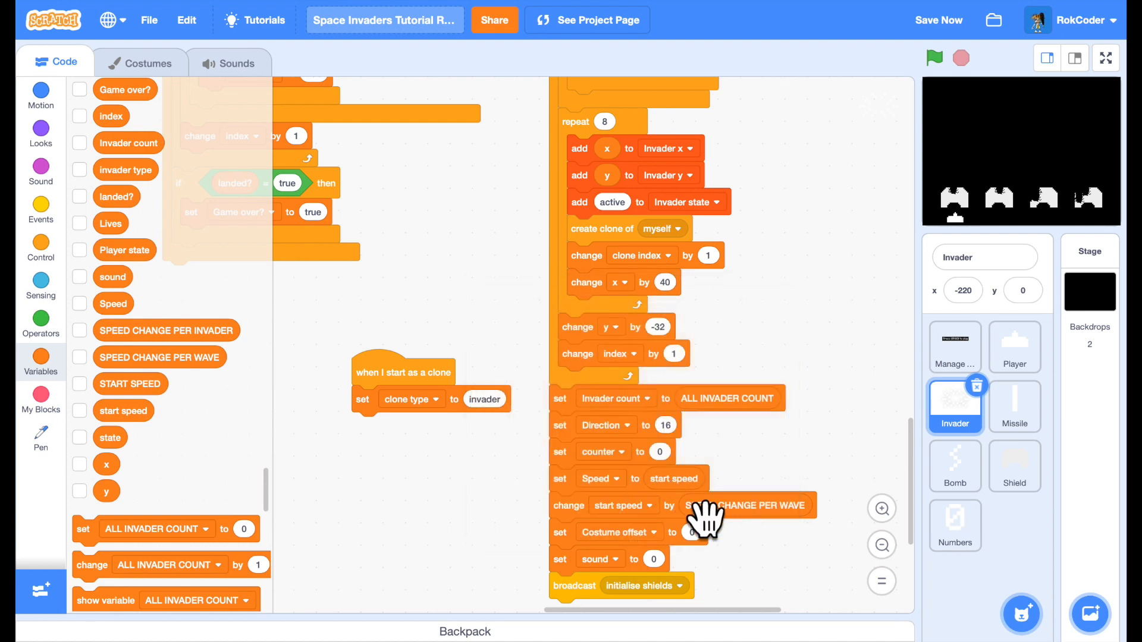
{"action": "mouse_move", "coordinate": [682, 587]}
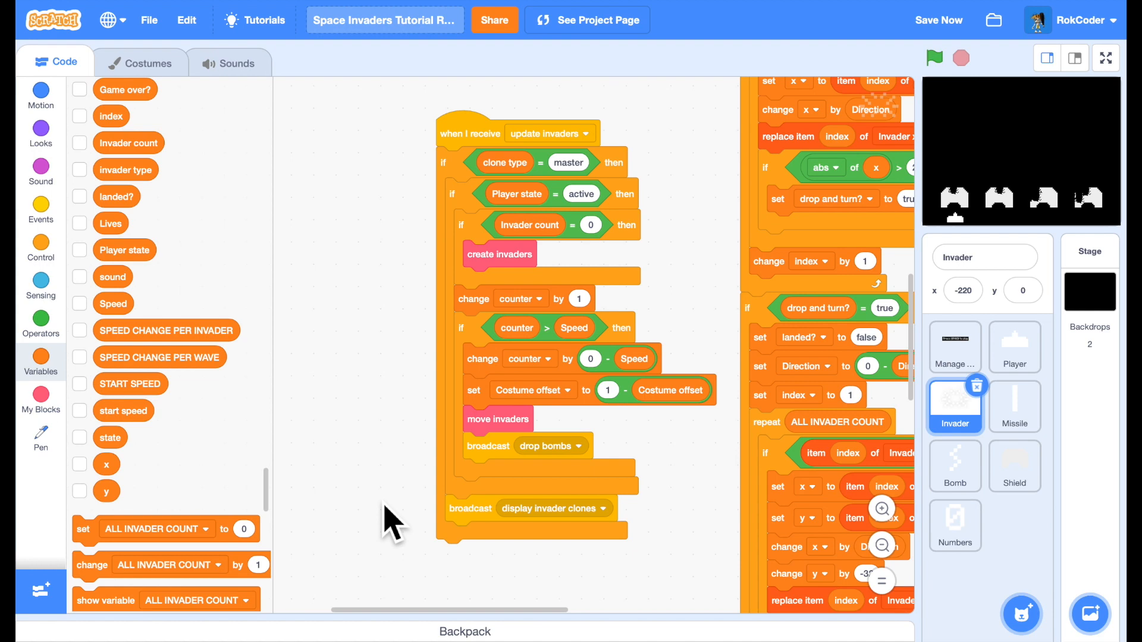
{"action": "mouse_move", "coordinate": [510, 588]}
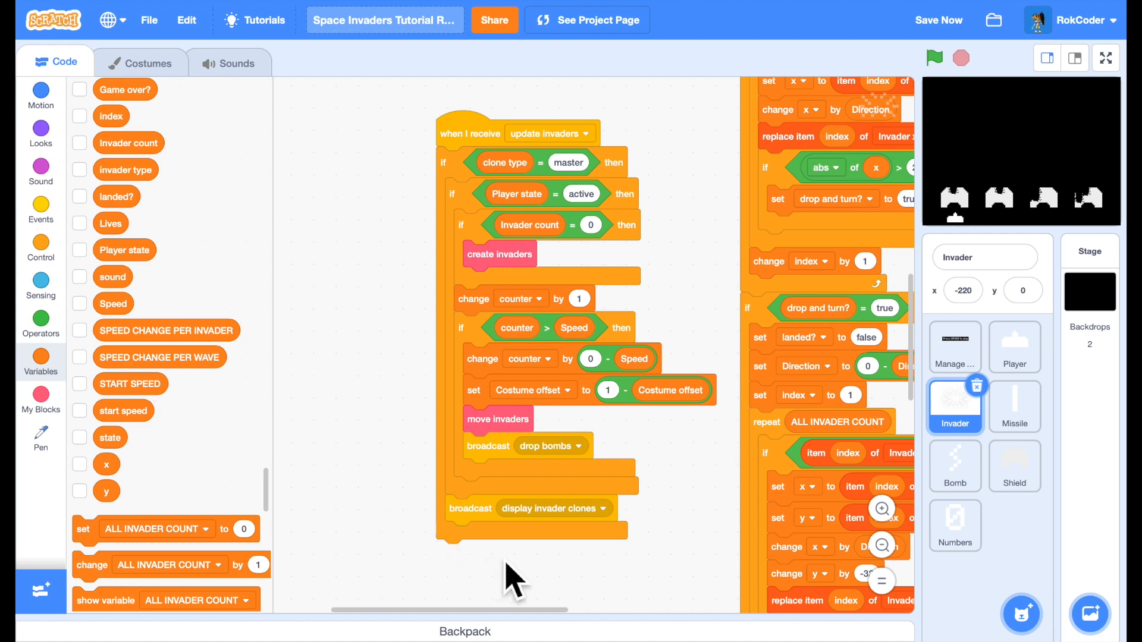
{"action": "mouse_move", "coordinate": [116, 531]}
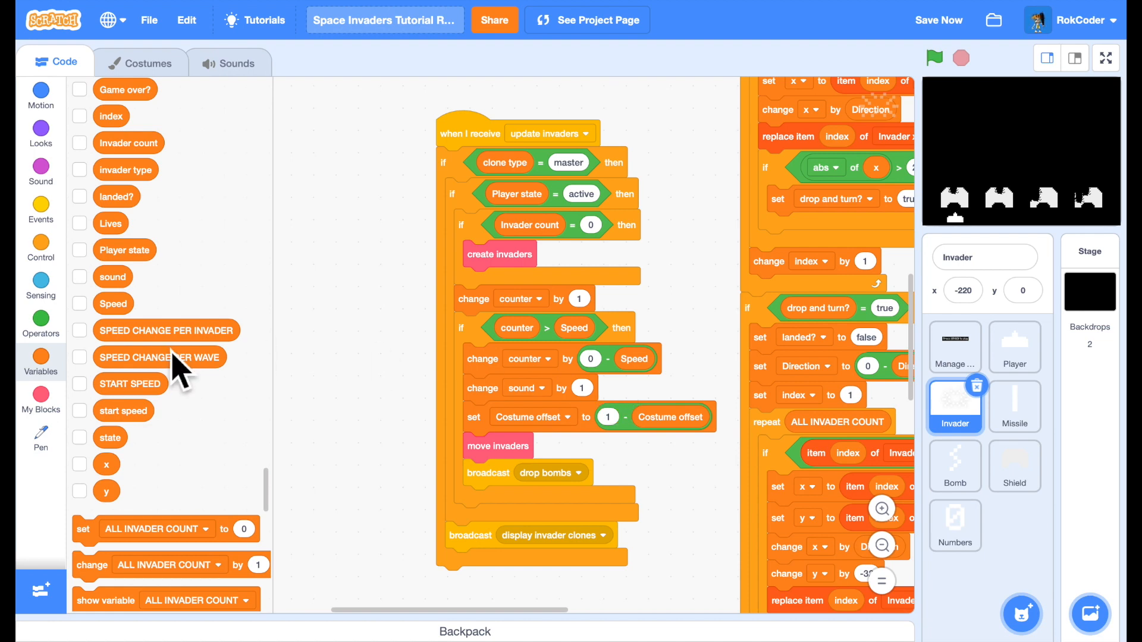
- After change sound by 1, add an if sound = 5 then set sound to 1 check
{"action": "left_click", "coordinate": [40, 246]}
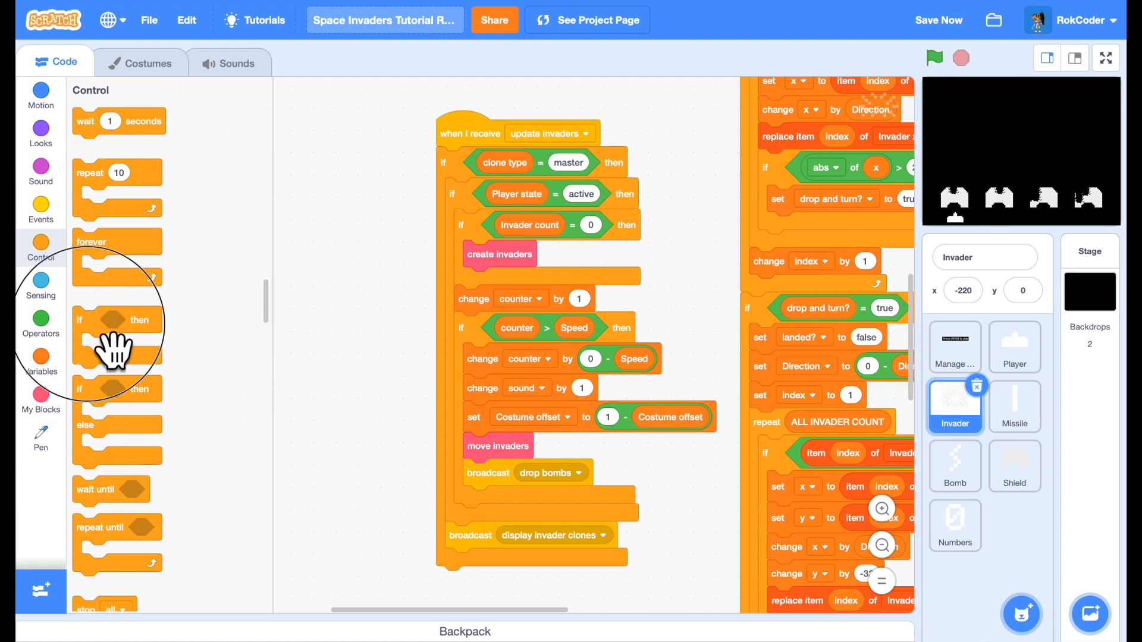
{"action": "left_click", "coordinate": [41, 333]}
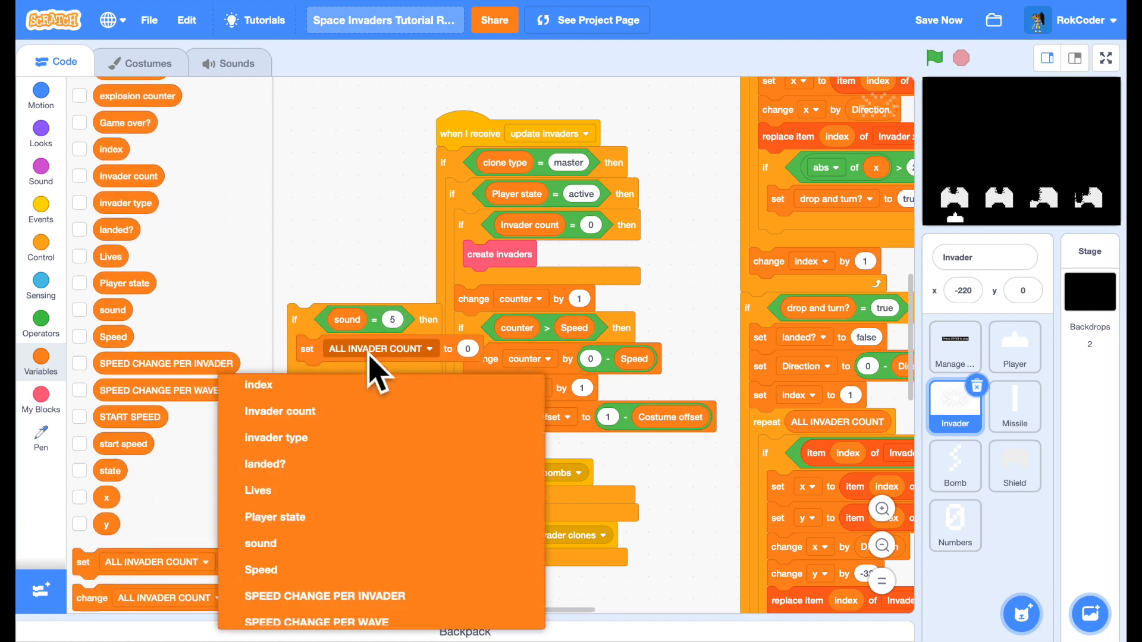
{"action": "left_click", "coordinate": [261, 544]}
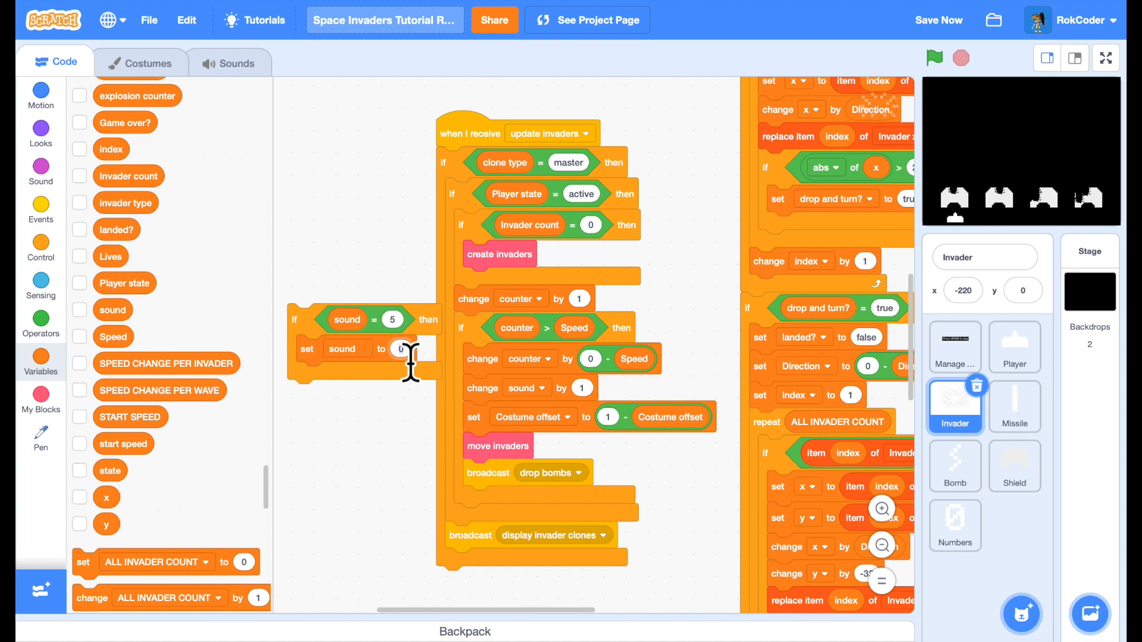
{"action": "type", "text": "1"}
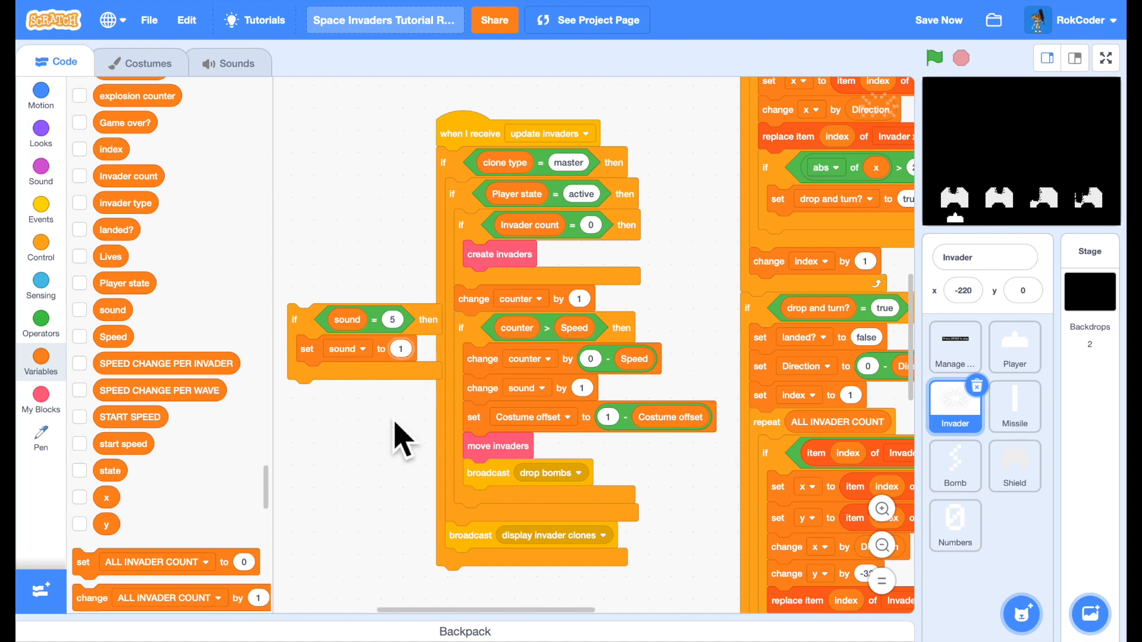
{"action": "left_click_drag", "start_coordinate": [328, 319], "coordinate": [399, 456]}
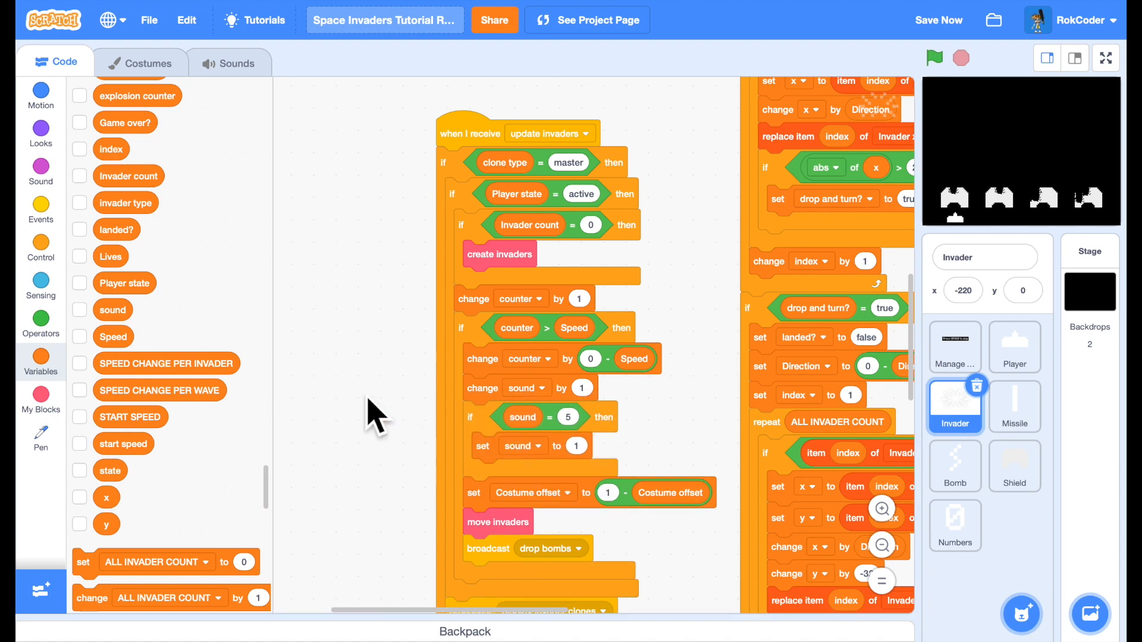
- Insert start sound invaders landed before setting Costume offset in update invaders
{"action": "left_click", "coordinate": [40, 167]}
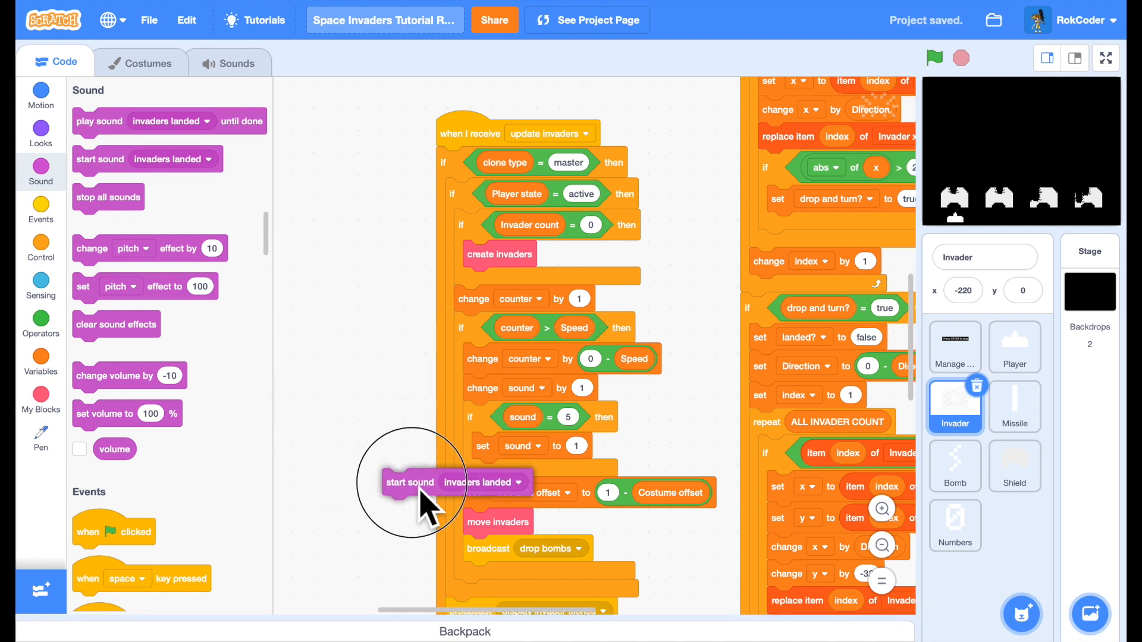
{"action": "left_click_drag", "start_coordinate": [411, 481], "coordinate": [490, 490]}
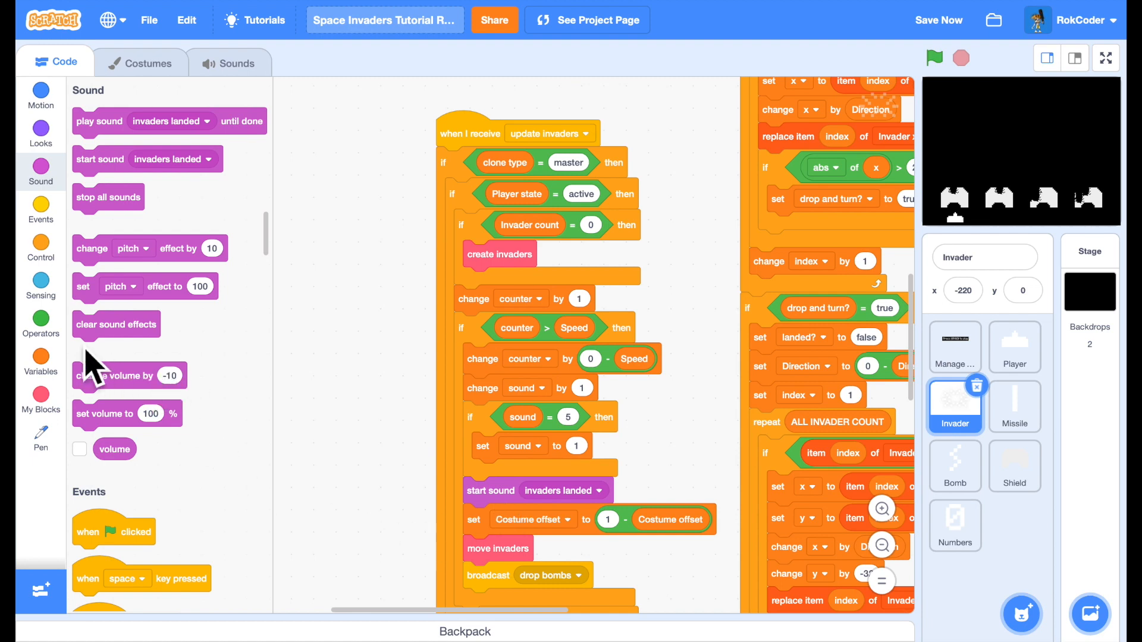
- Make start sound play the name joining 'beat' with the sound variable
{"action": "left_click", "coordinate": [40, 324]}
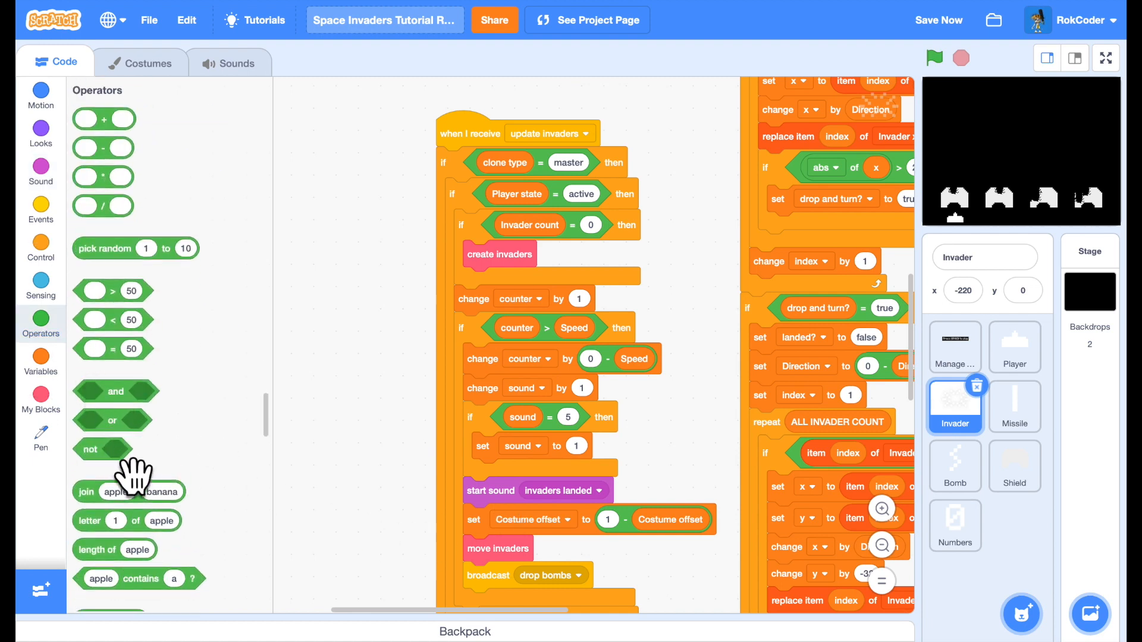
{"action": "left_click_drag", "start_coordinate": [129, 491], "coordinate": [328, 564]}
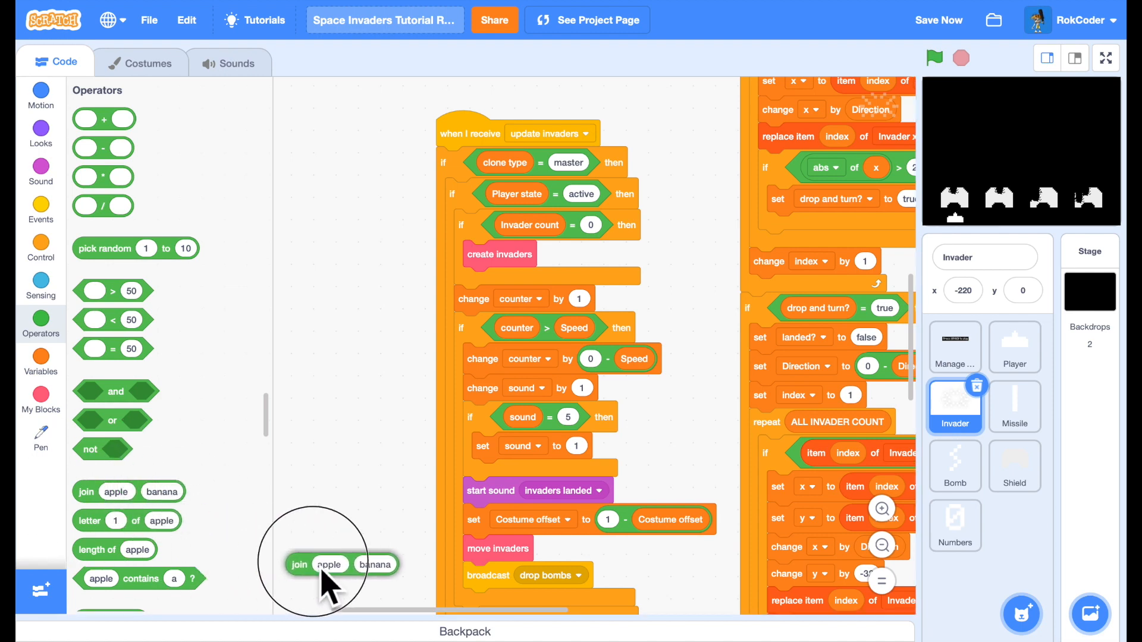
{"action": "left_click_drag", "start_coordinate": [320, 564], "coordinate": [554, 490]}
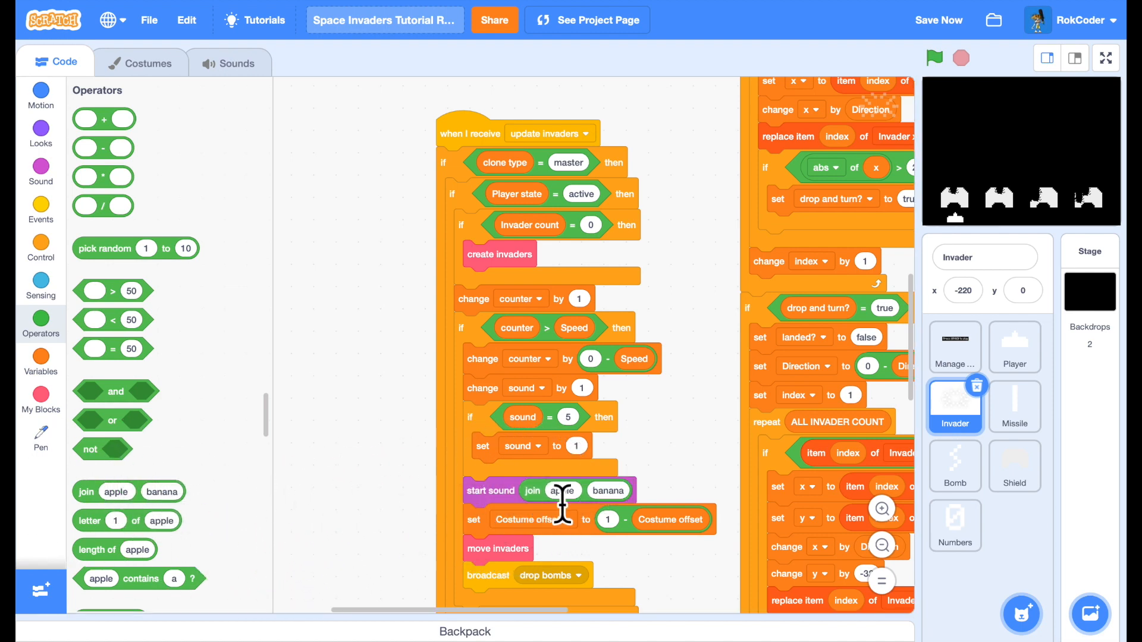
{"action": "type", "text": "beat"}
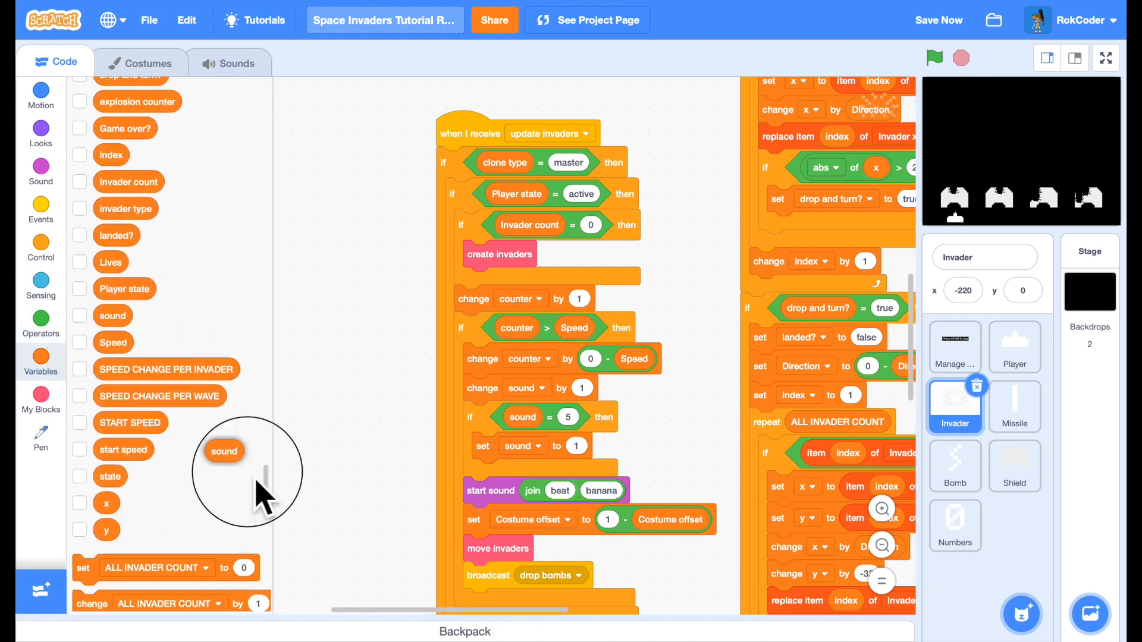
{"action": "left_click_drag", "start_coordinate": [225, 451], "coordinate": [600, 491]}
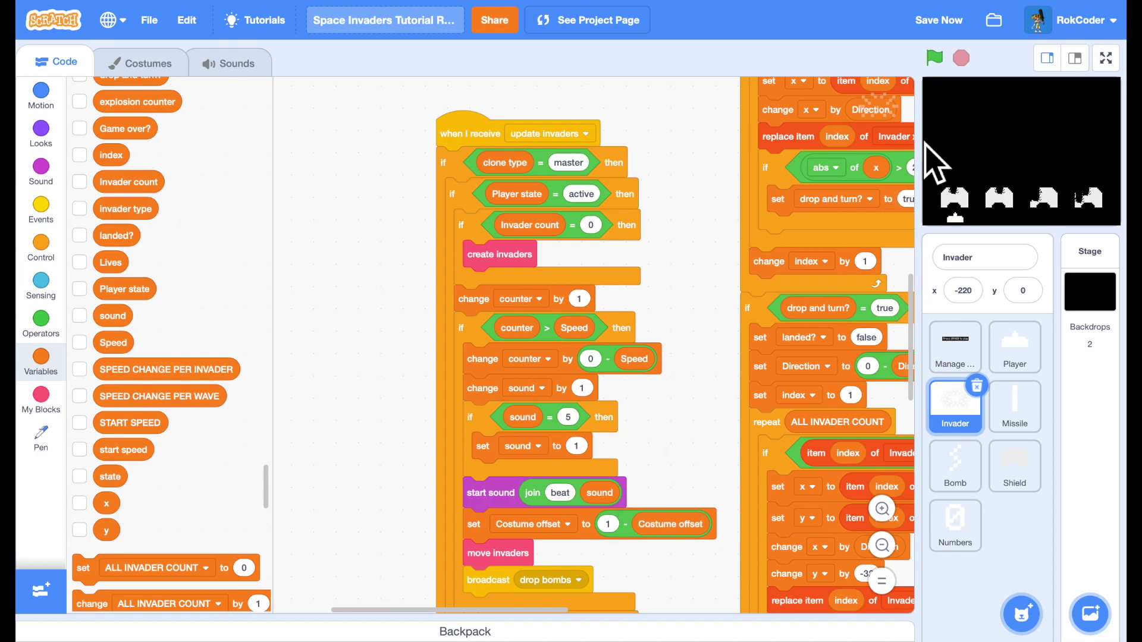
- Show the stage full screen and start the game with invaders and shields
{"action": "left_click", "coordinate": [1105, 57]}
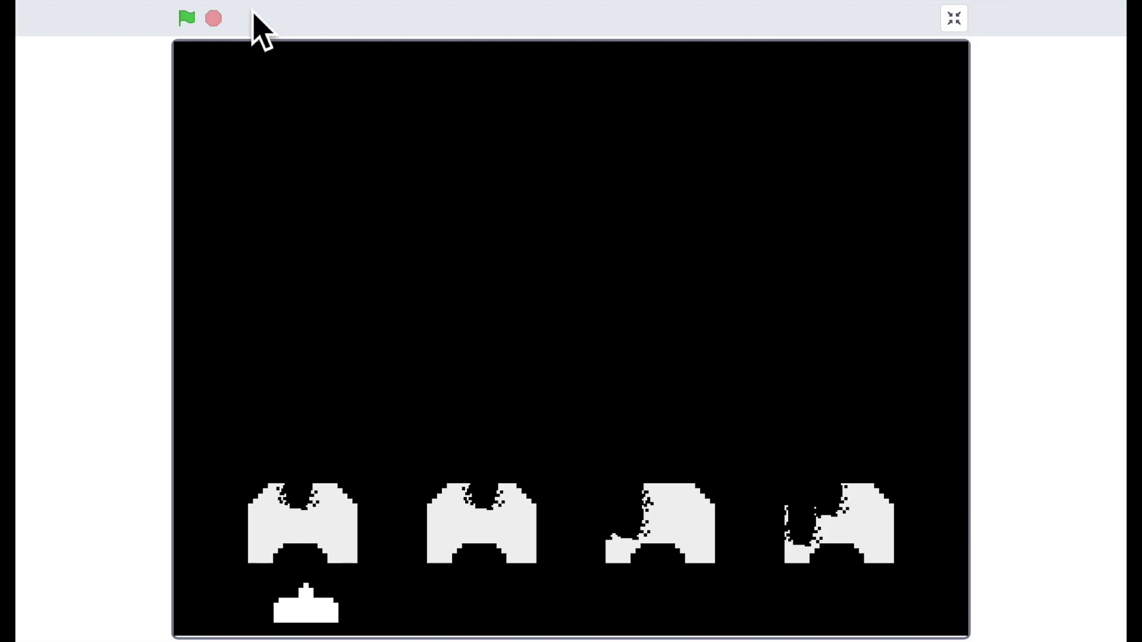
{"action": "left_click", "coordinate": [184, 19]}
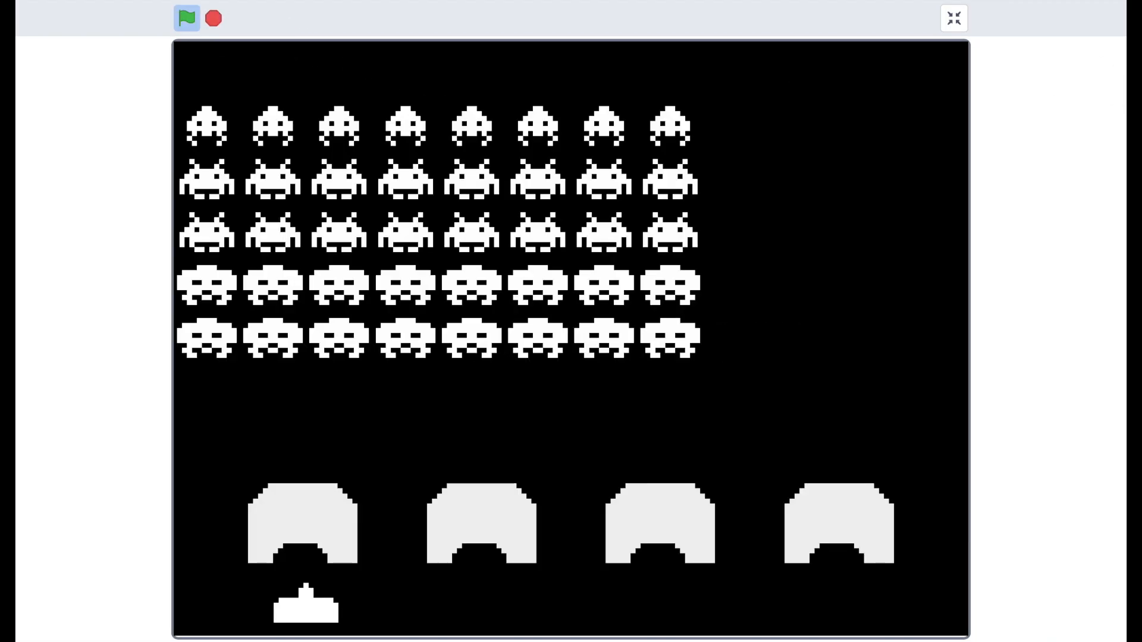